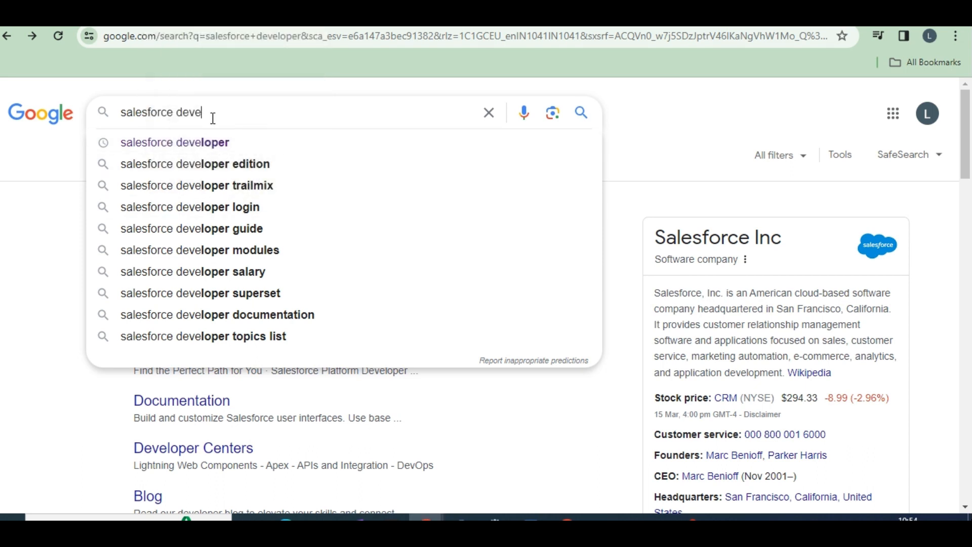
Step: Search Google for salesforce developer and open the Developer Edition signup page
click(176, 142)
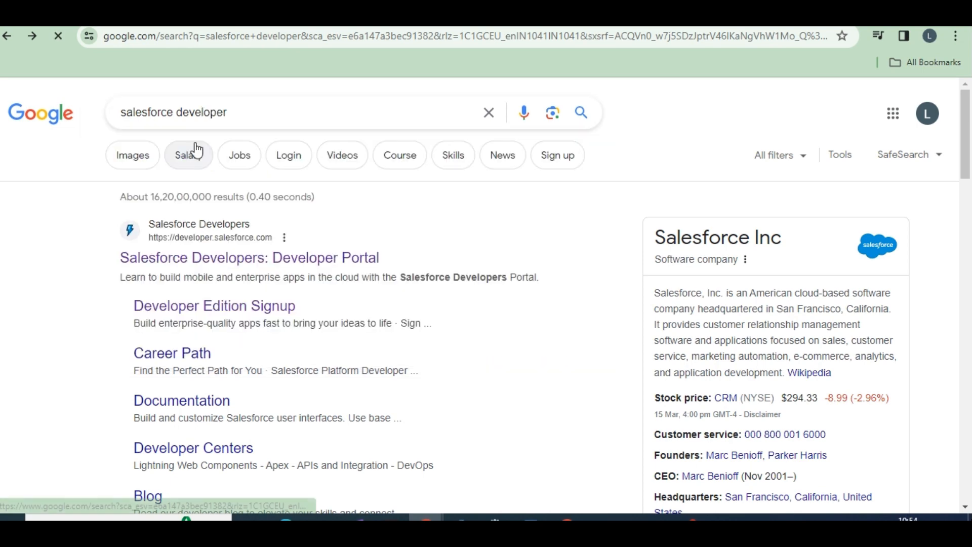
scroll(down, 3)
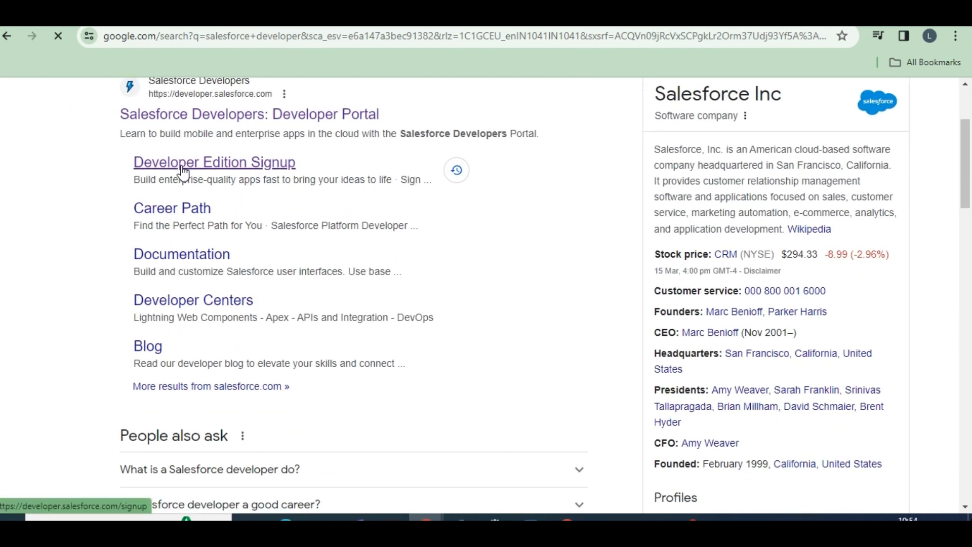
click(213, 162)
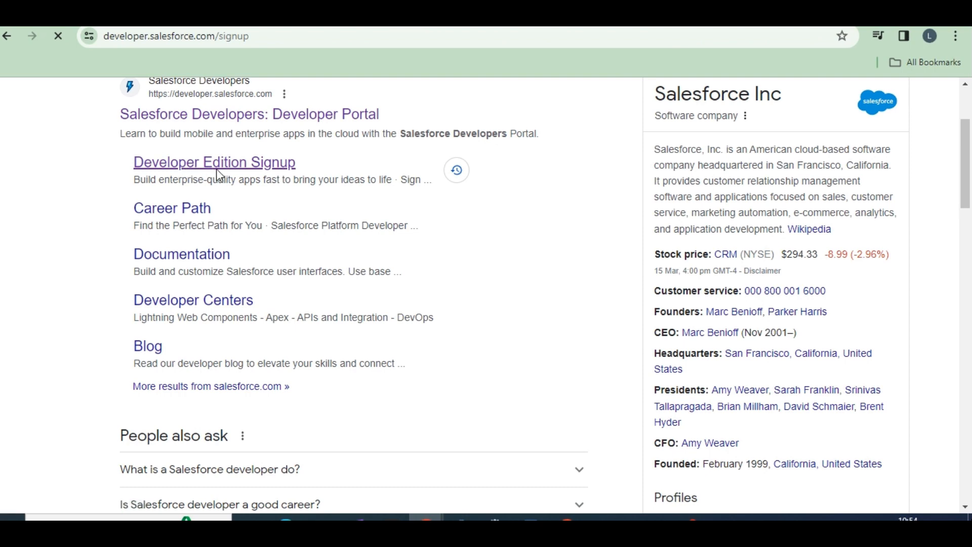
click(214, 162)
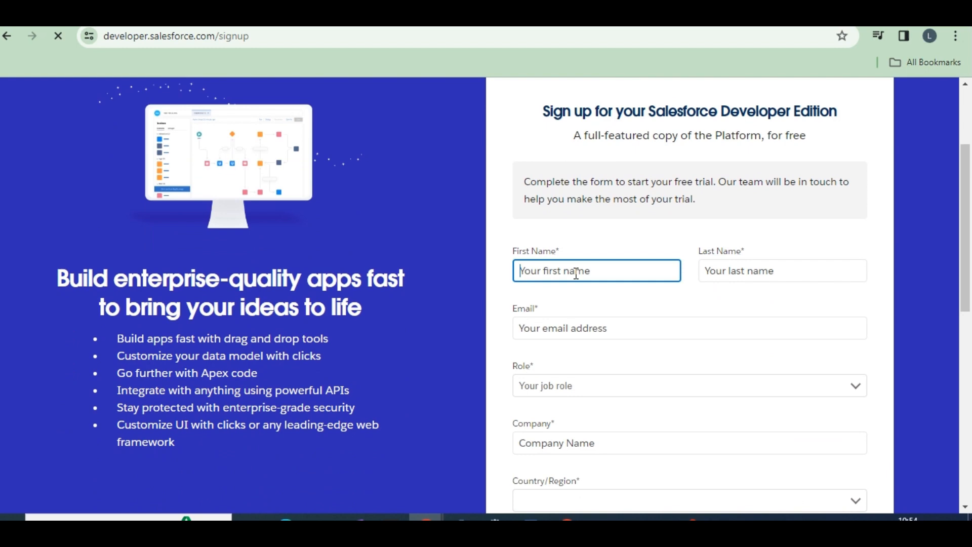
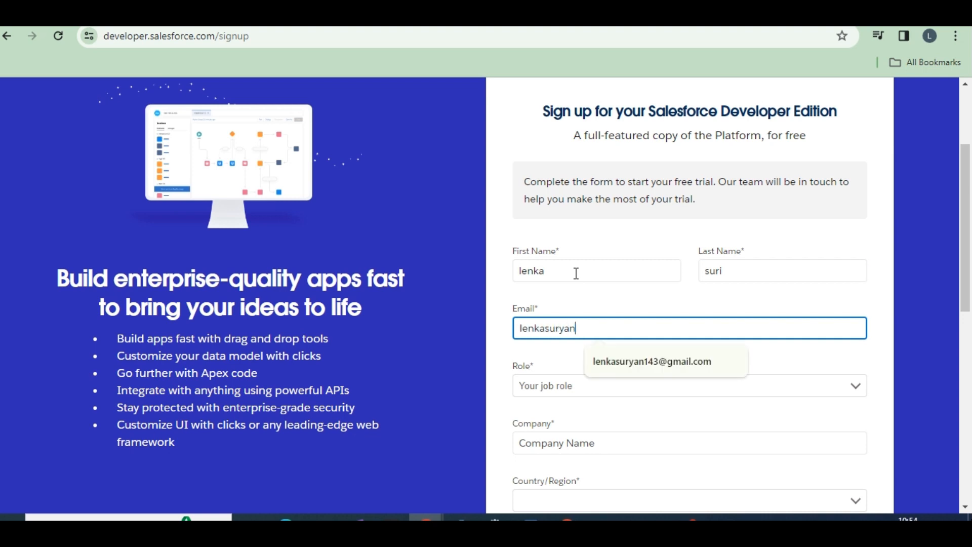
click(651, 360)
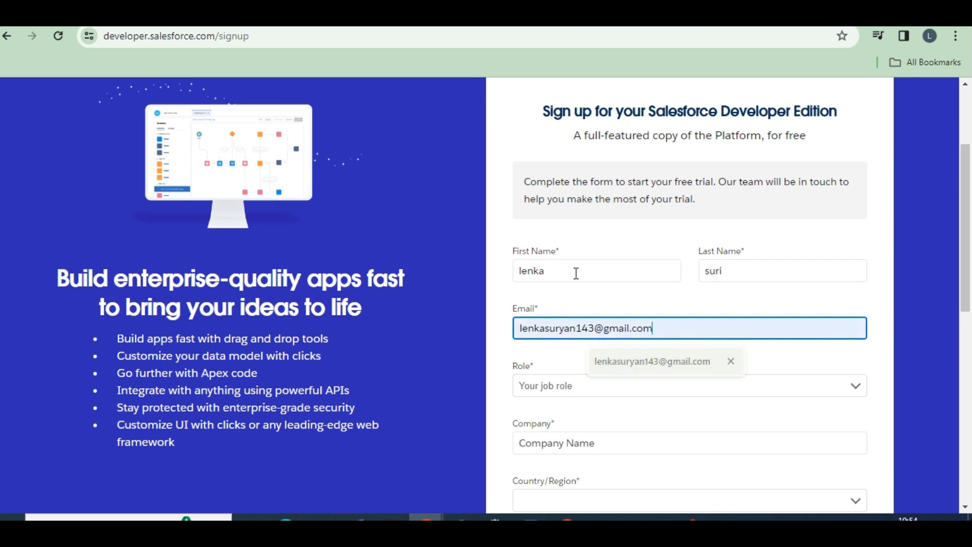
Step: Set job role Developer, company infosis, and bring up the country list for India
click(688, 385)
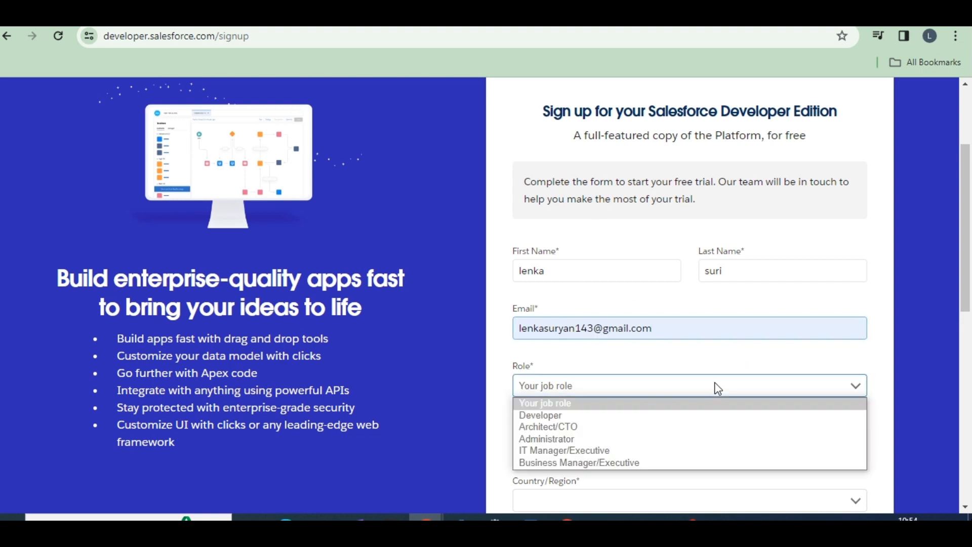
mouse_move(539, 415)
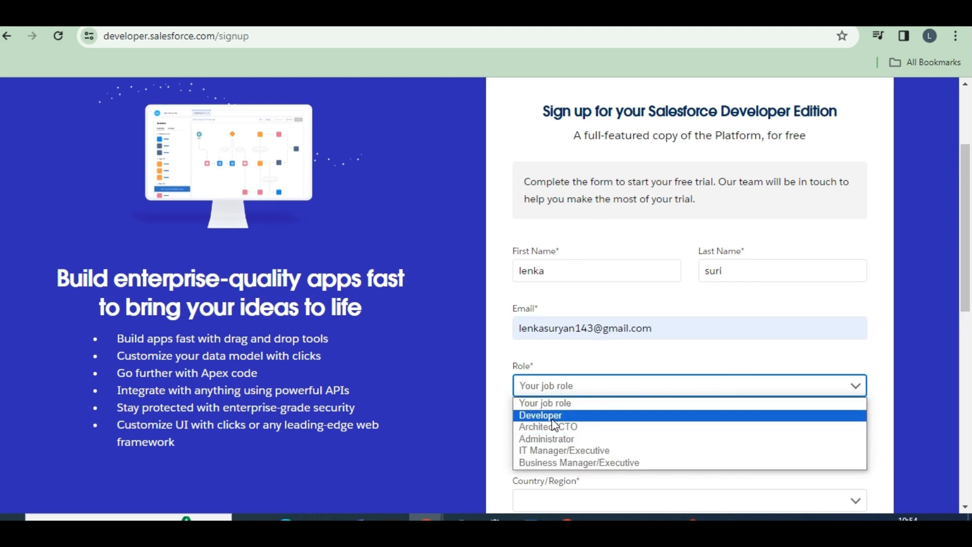
click(539, 415)
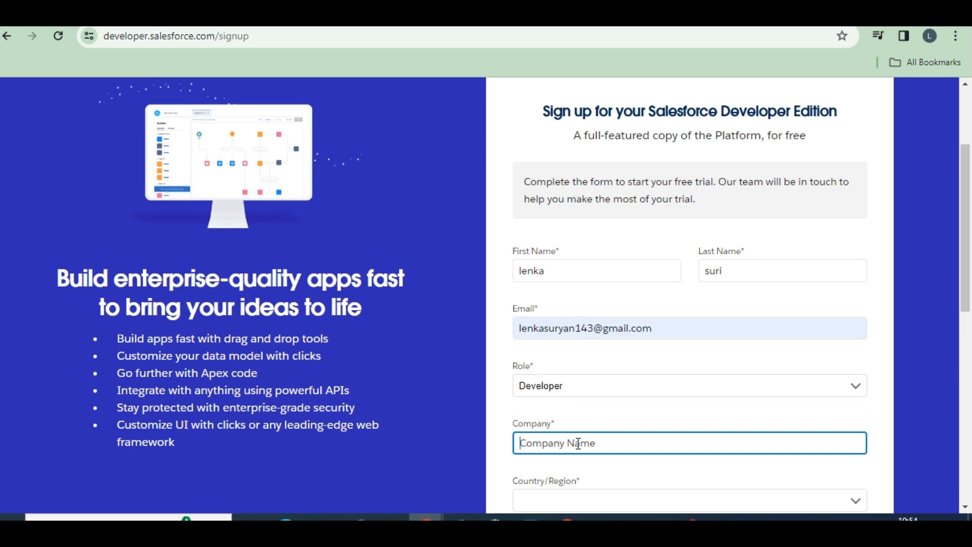
text(infosis)
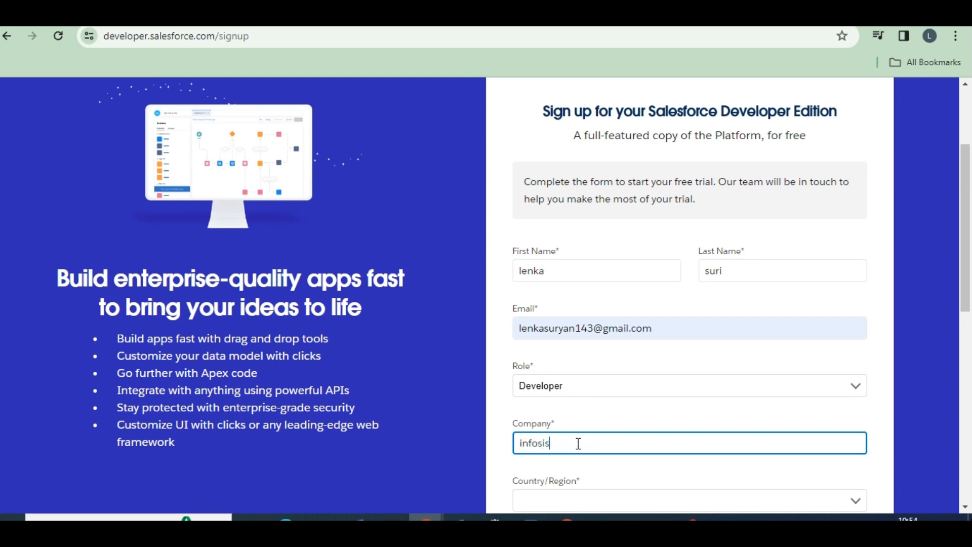
click(688, 499)
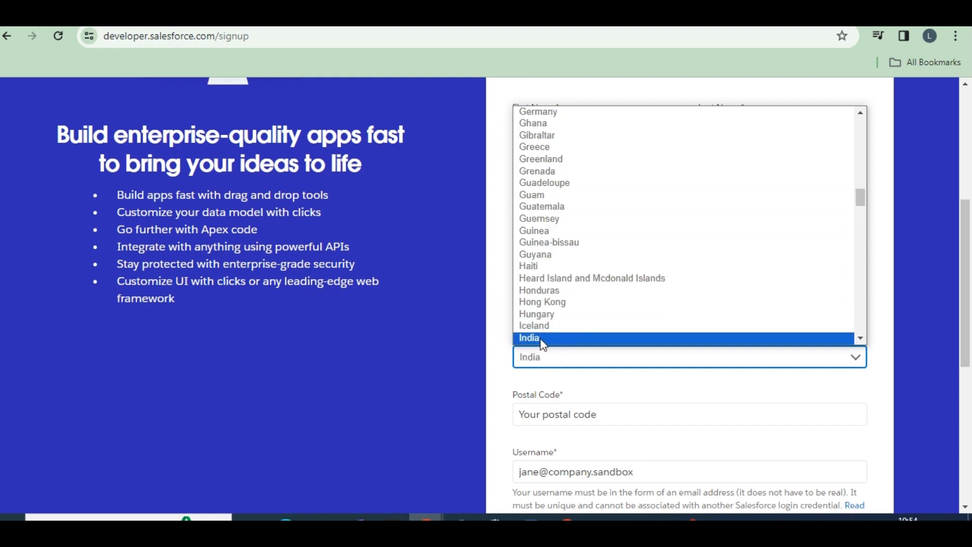
Step: Set country India, state Andhra Pradesh and postal code 530003
click(528, 338)
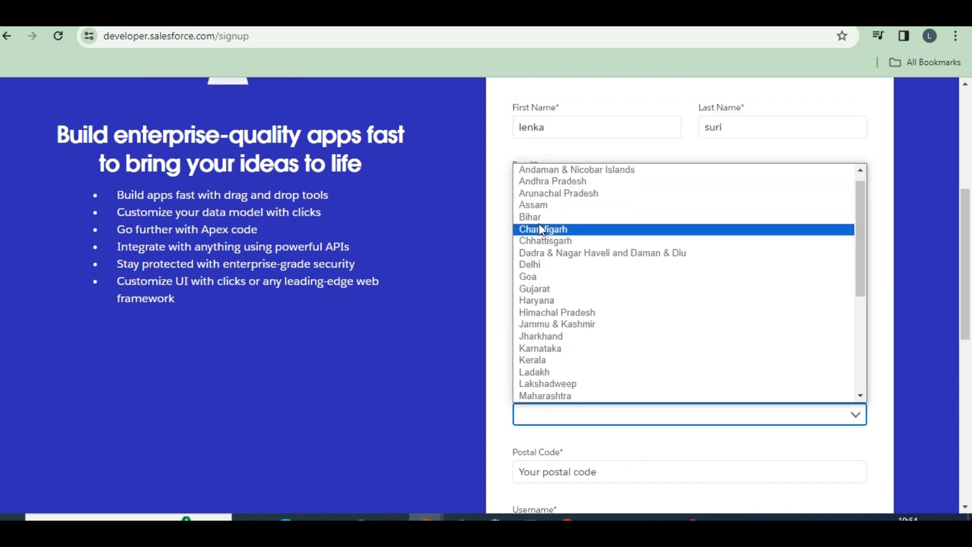
click(552, 181)
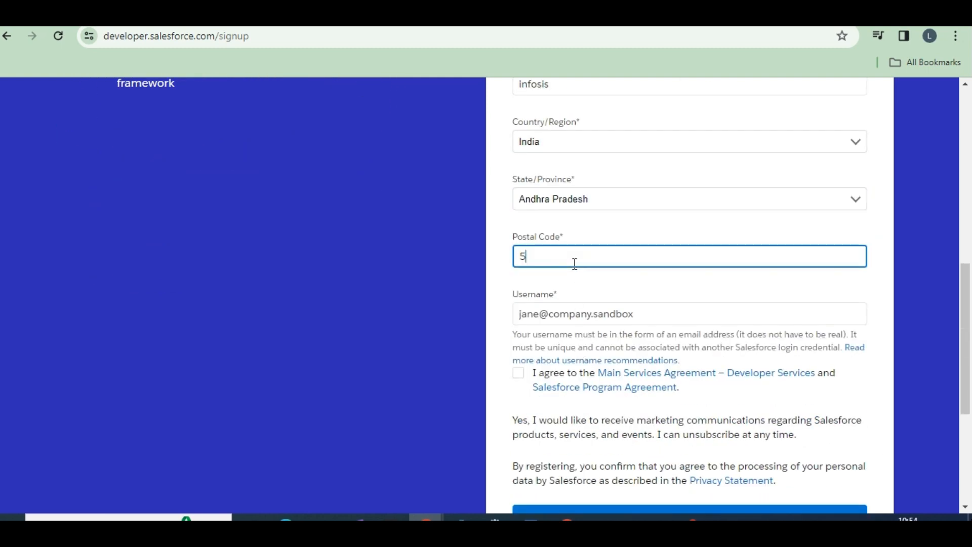
text(3000)
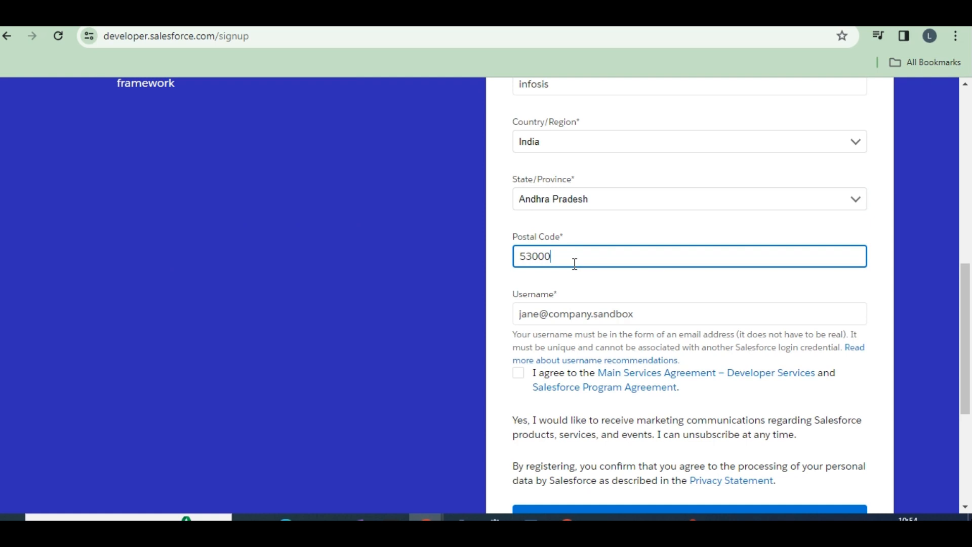
text(3)
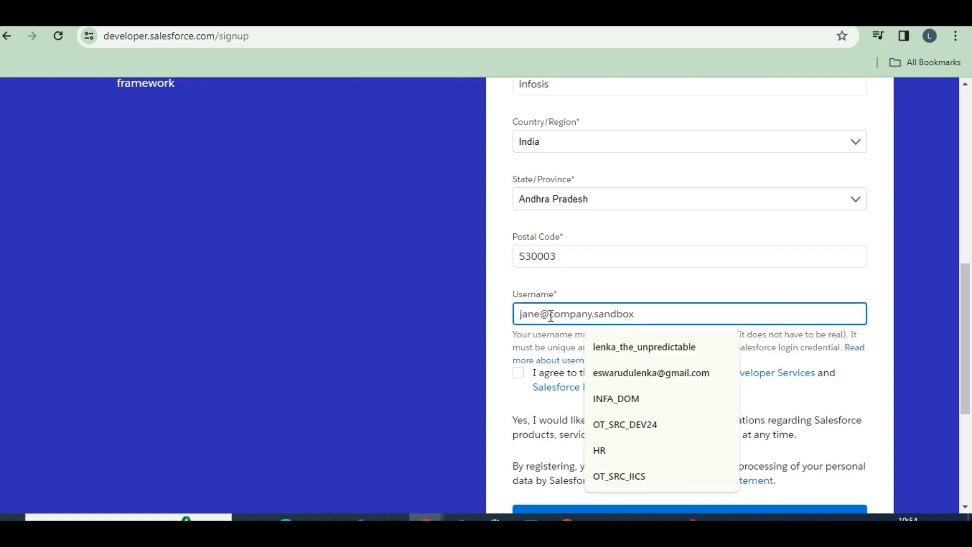
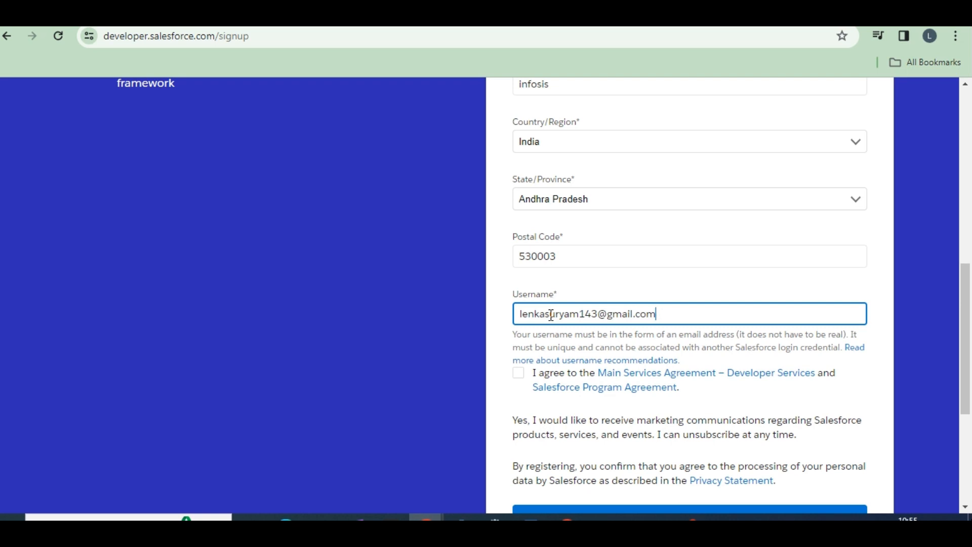
Step: Accept the developer services agreement and move down to Sign Me Up
click(518, 372)
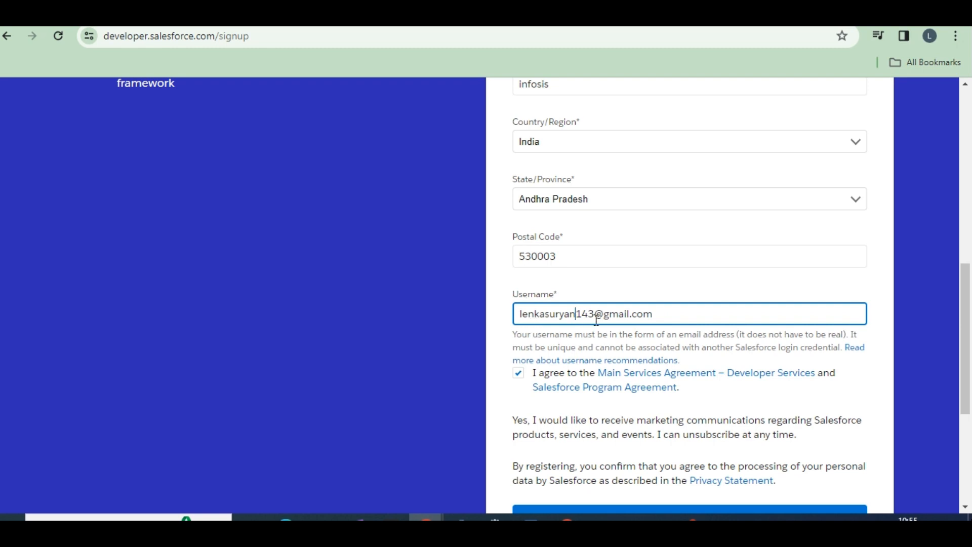
scroll(down, 3)
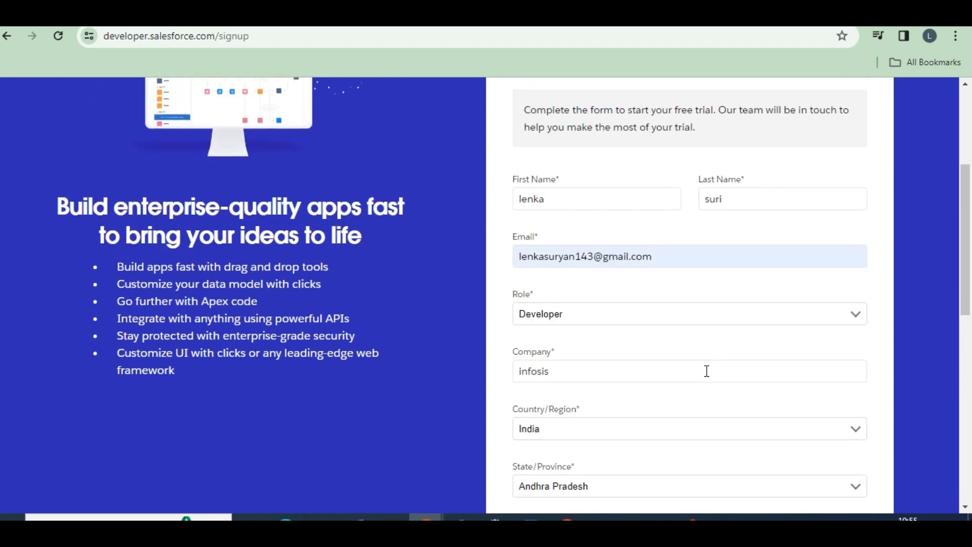
scroll(down, 3)
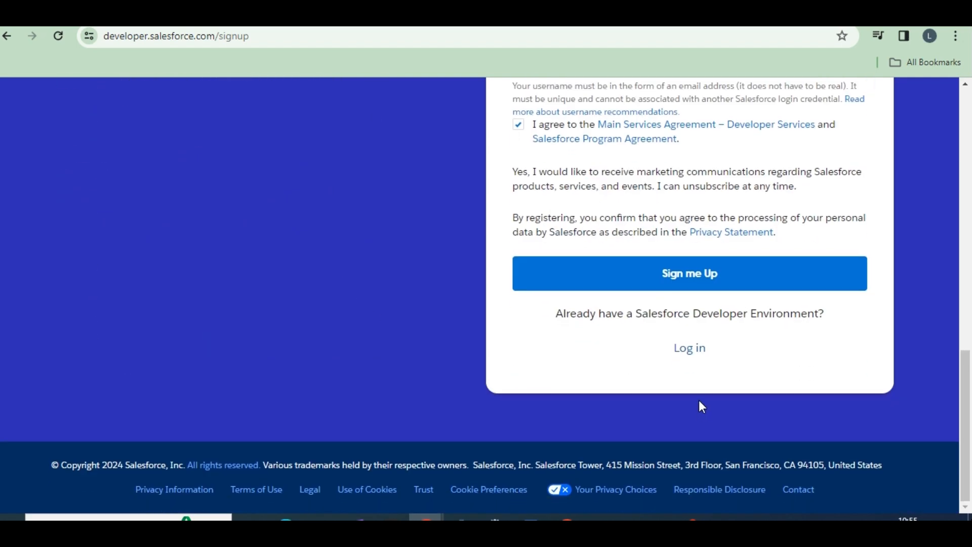
Step: Submit the Developer Edition signup form and reach the account-verification page
click(688, 274)
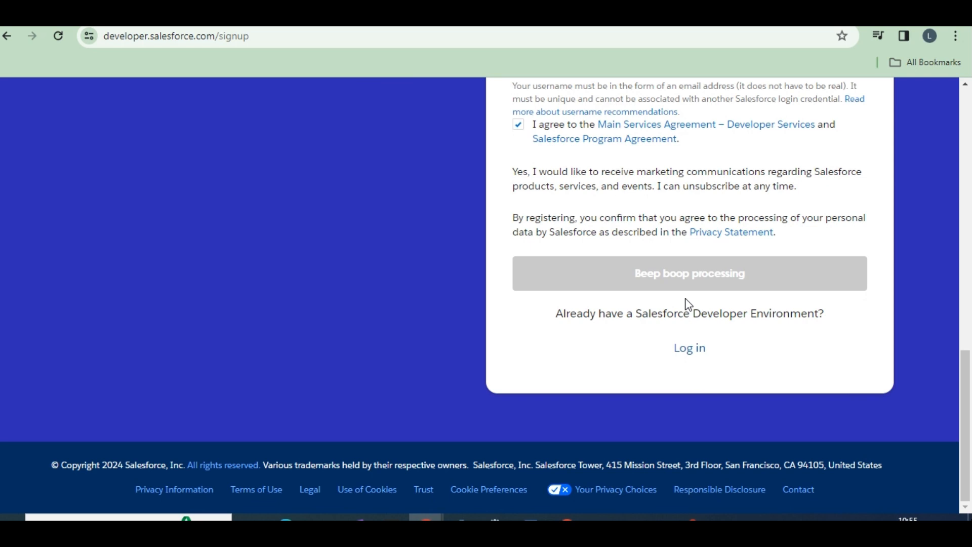
mouse_move(685, 318)
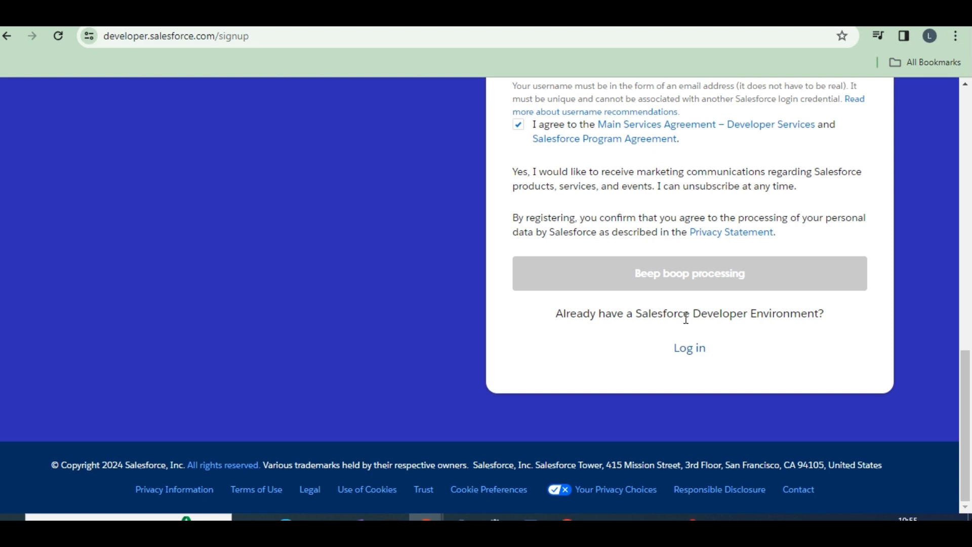
scroll(up, 3)
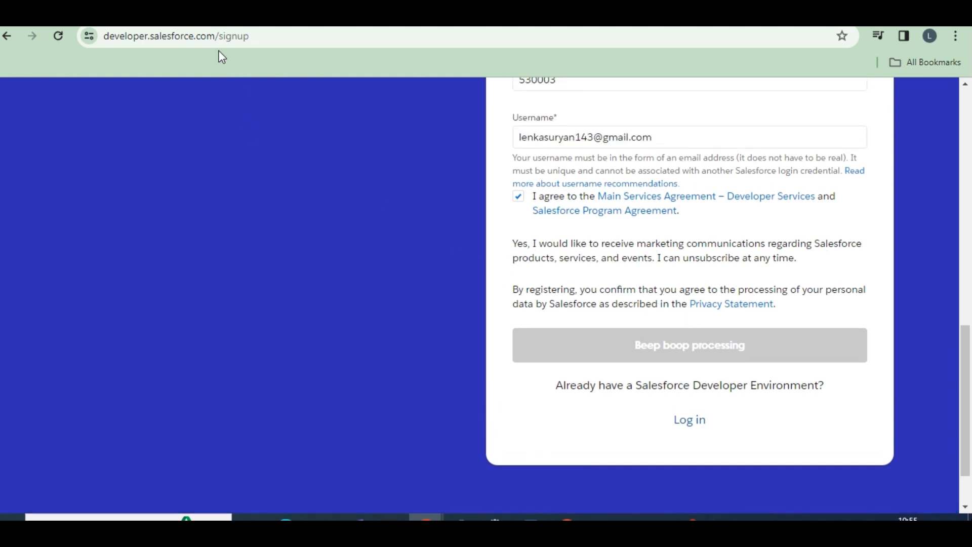
mouse_move(710, 366)
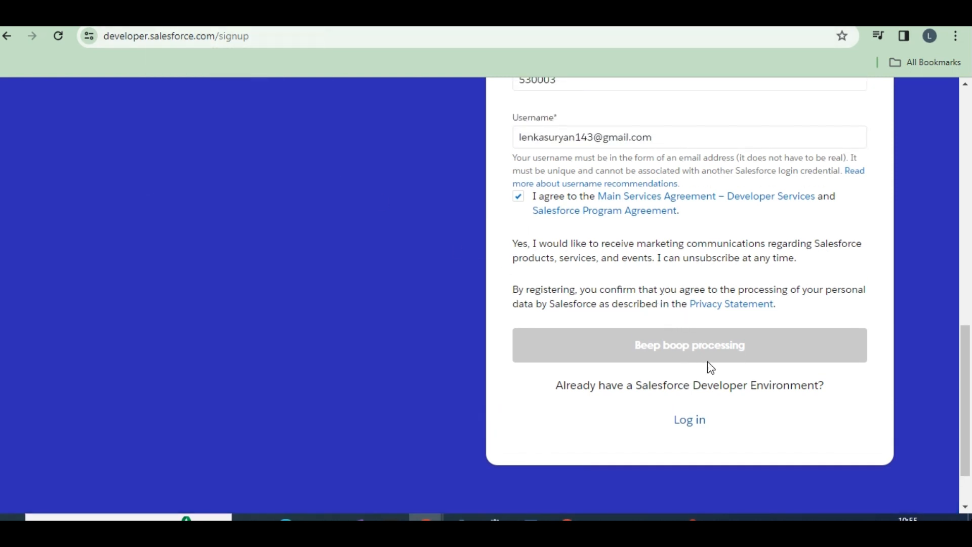
mouse_move(716, 359)
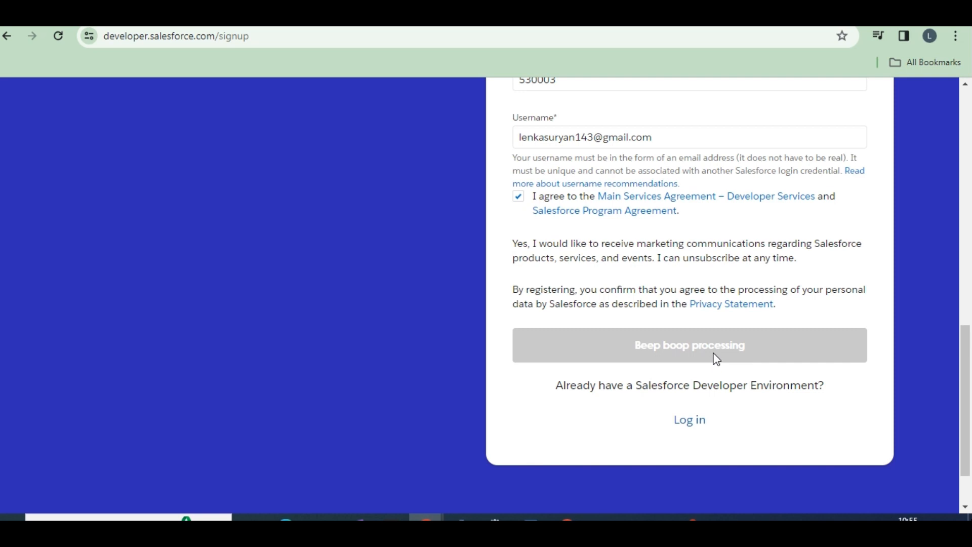
scroll(up, 3)
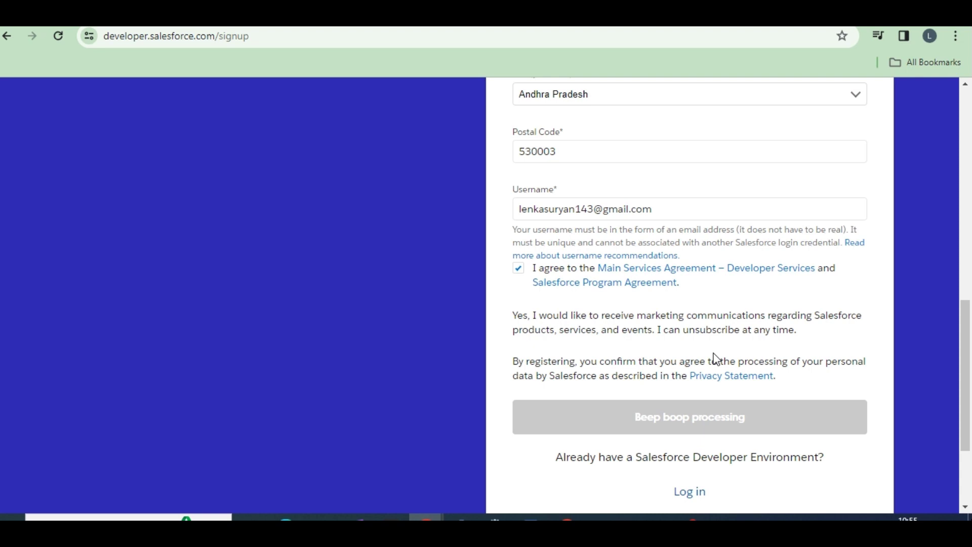
click(688, 416)
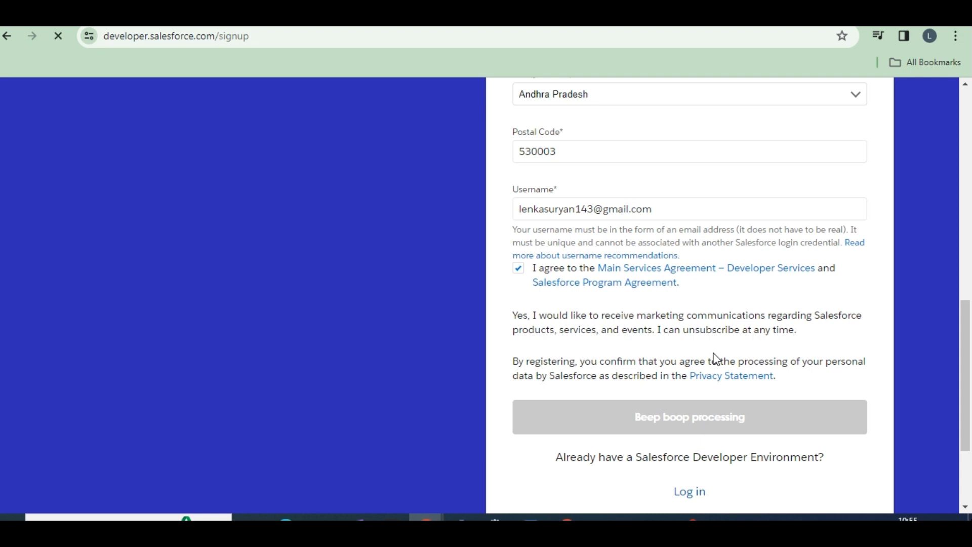
click(688, 416)
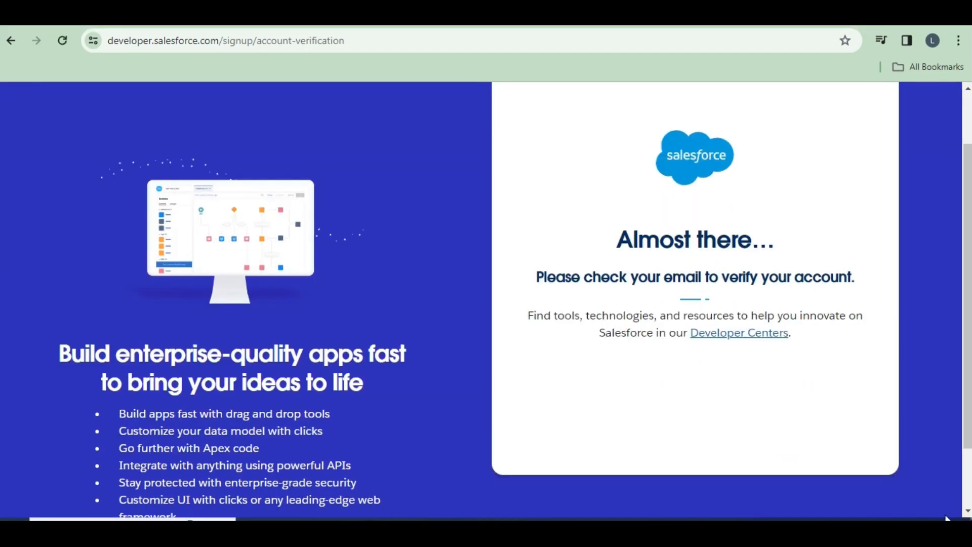
mouse_move(754, 303)
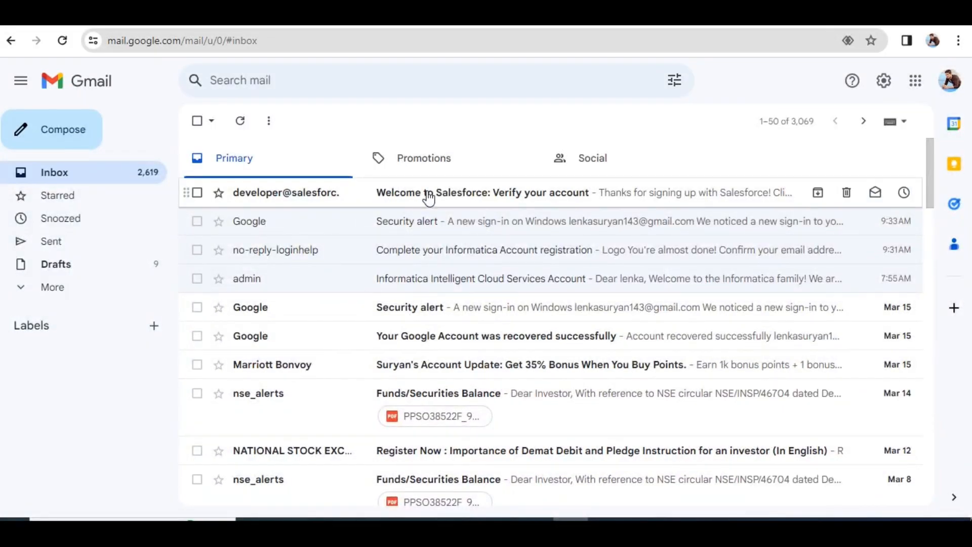
Step: Open the 'Welcome to Salesforce: Verify your account' email from the Gmail inbox
click(496, 192)
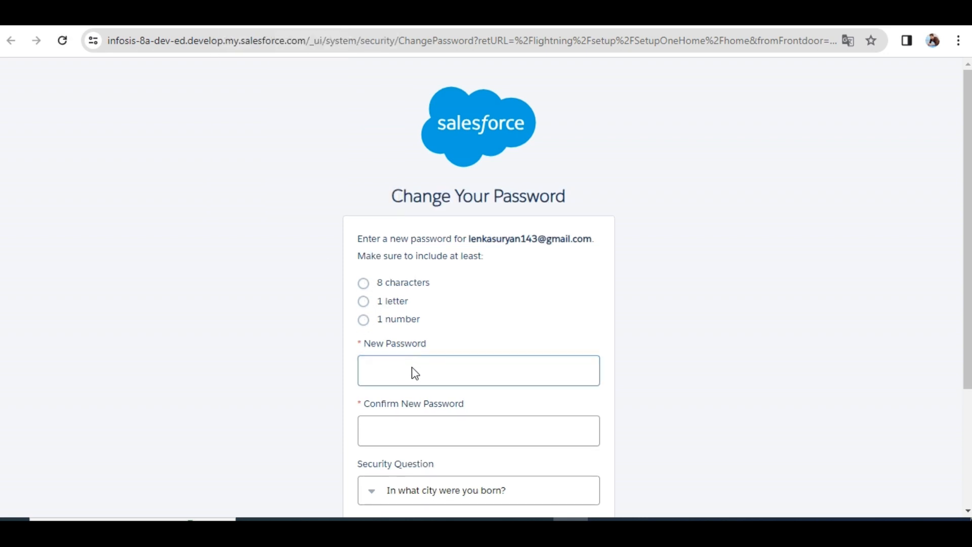
Step: Enter and confirm the new password, choose the mother's maiden name question, and submit Change Password
text(a)
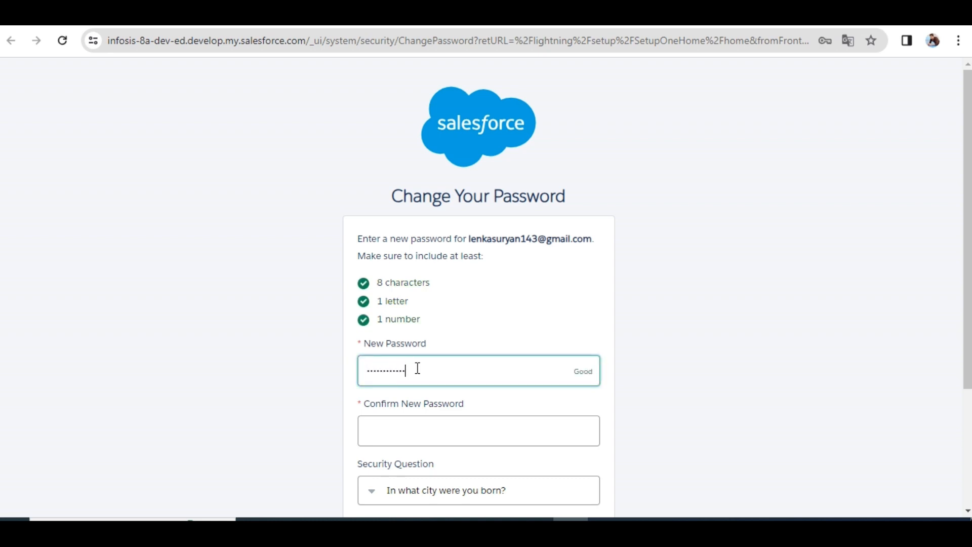
click(478, 430)
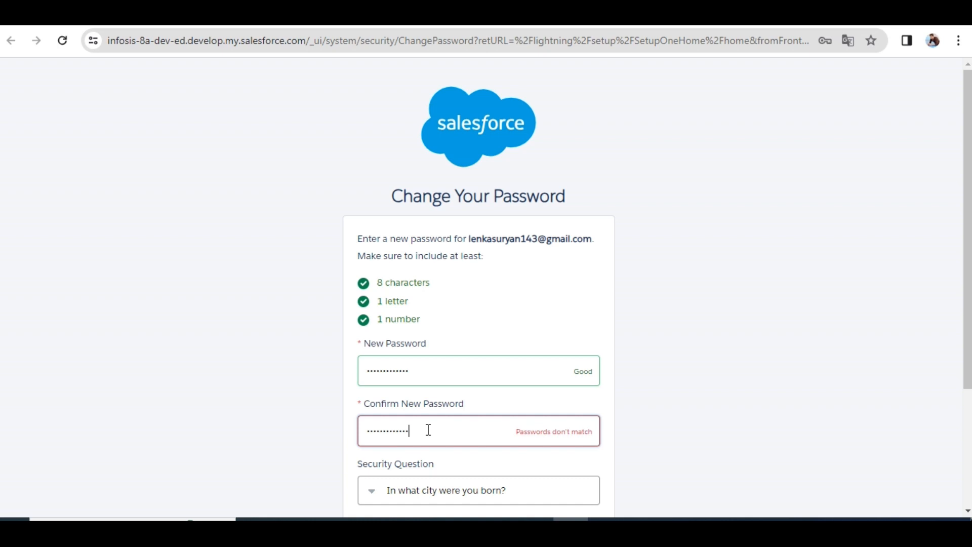
mouse_move(421, 435)
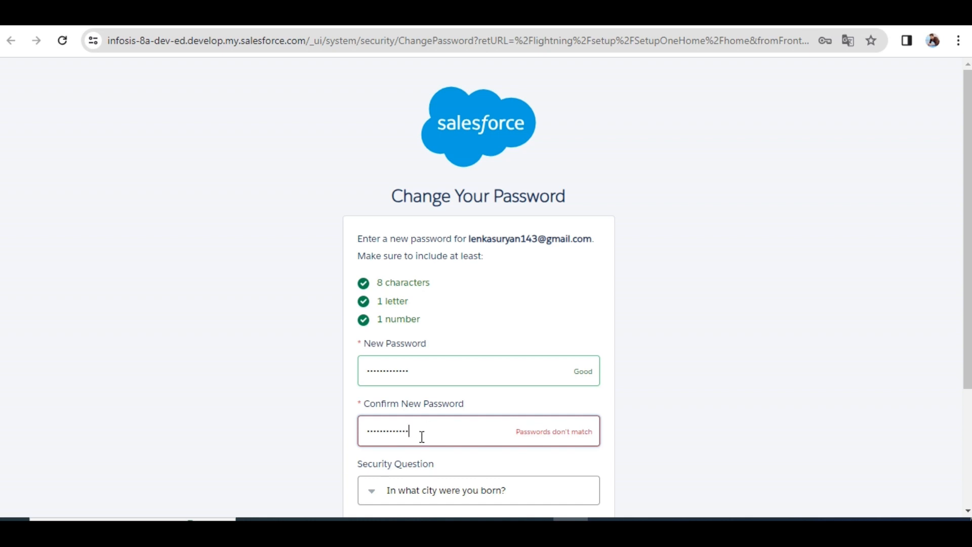
scroll(down, 3)
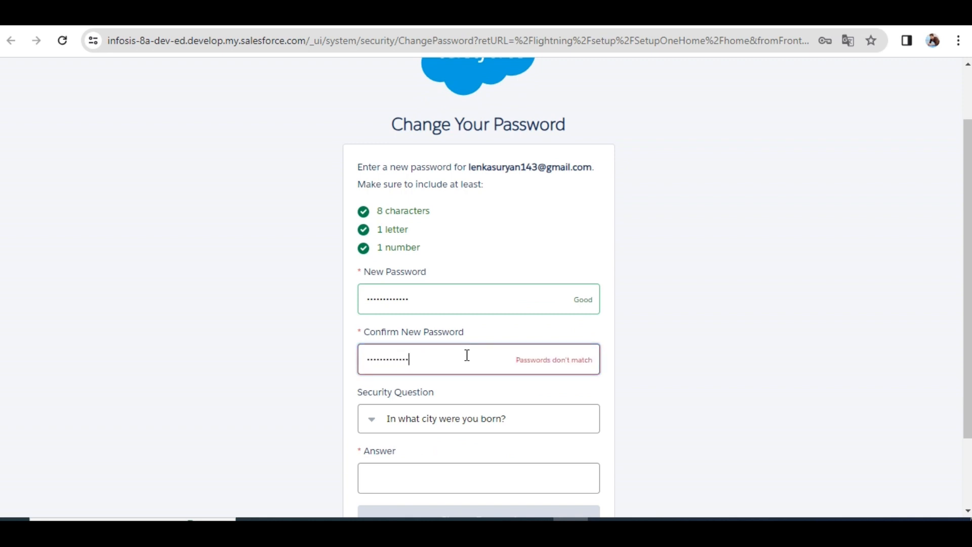
mouse_move(429, 309)
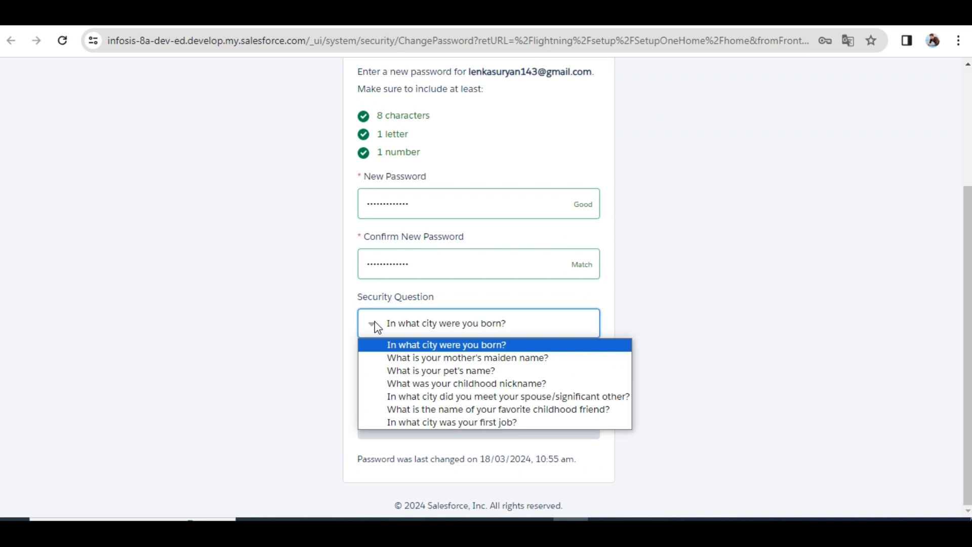
mouse_move(466, 357)
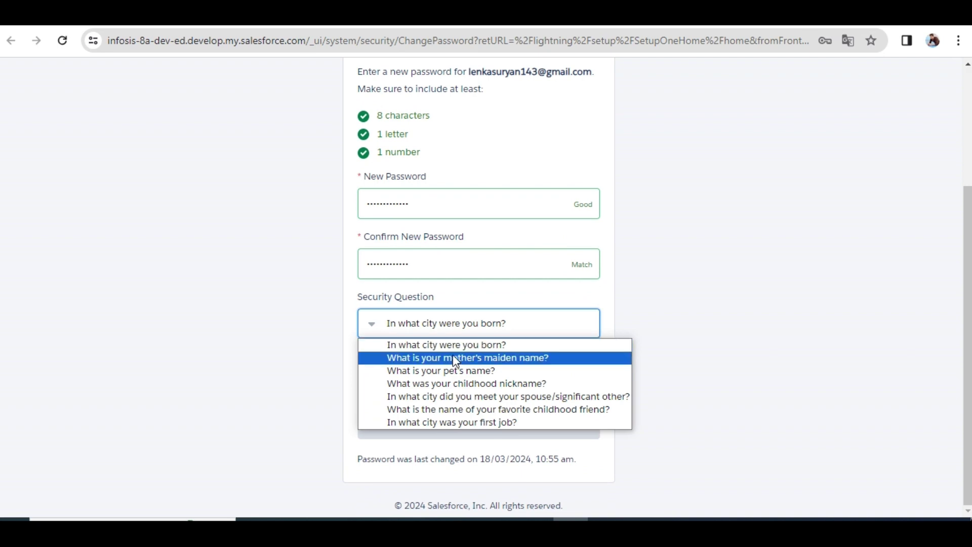
click(465, 357)
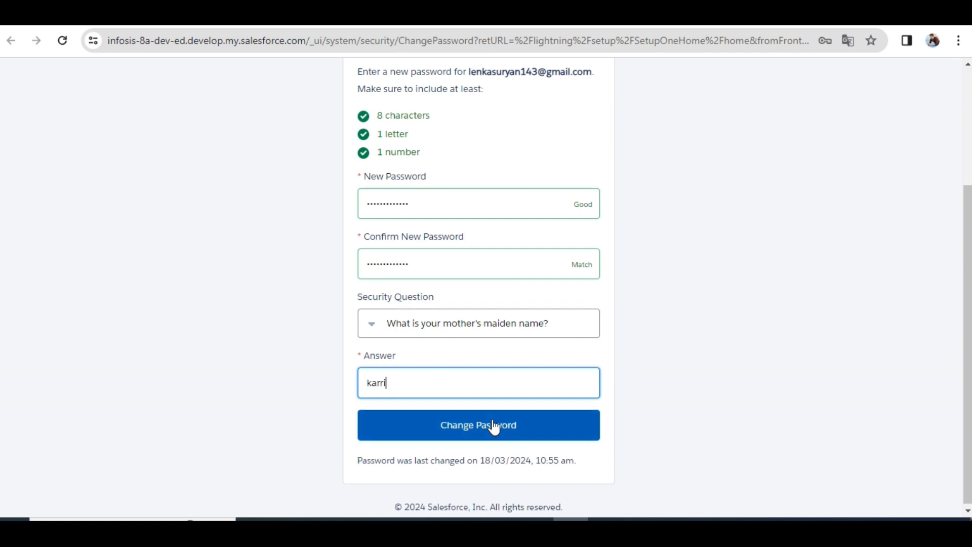
click(478, 424)
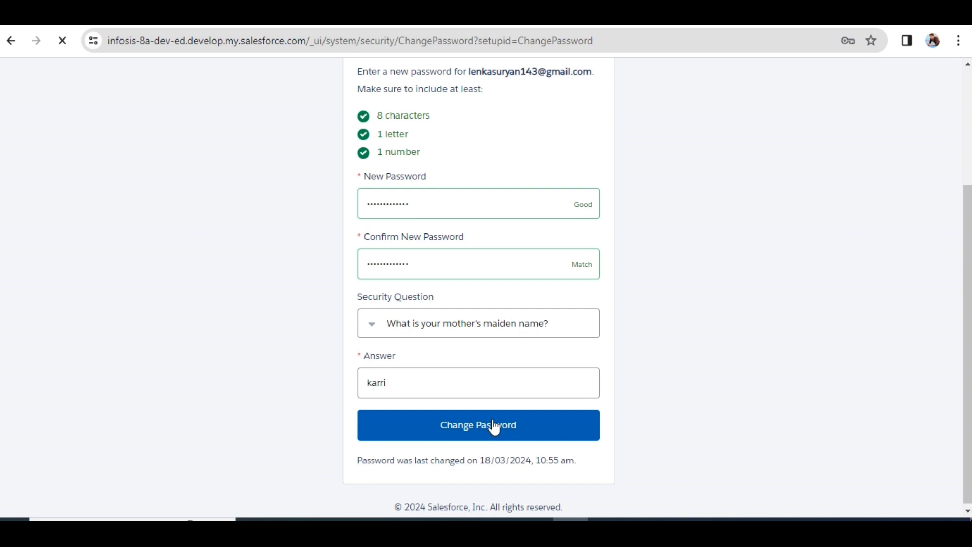
Step: Save the new password in Chrome under the gmail.com email username; Setup Home loads
click(478, 424)
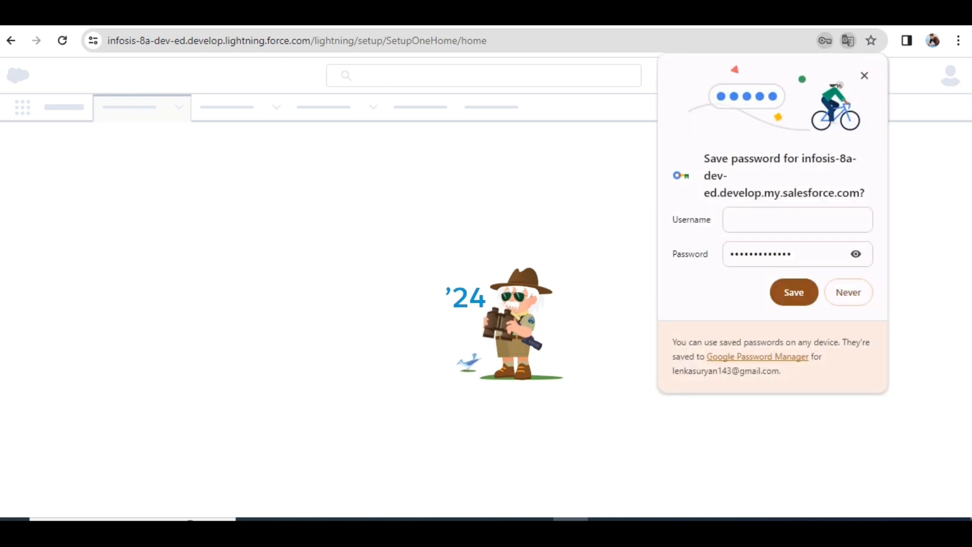
click(796, 220)
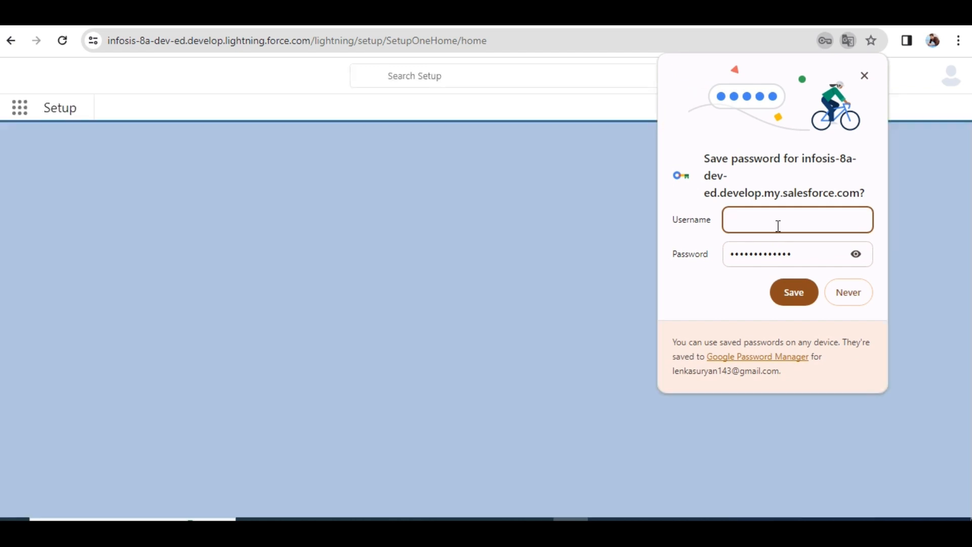
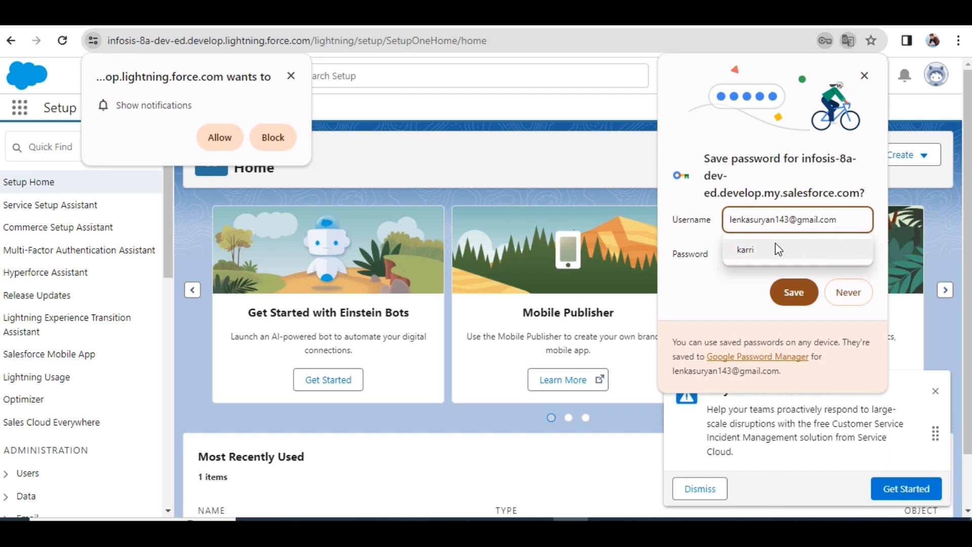
click(794, 250)
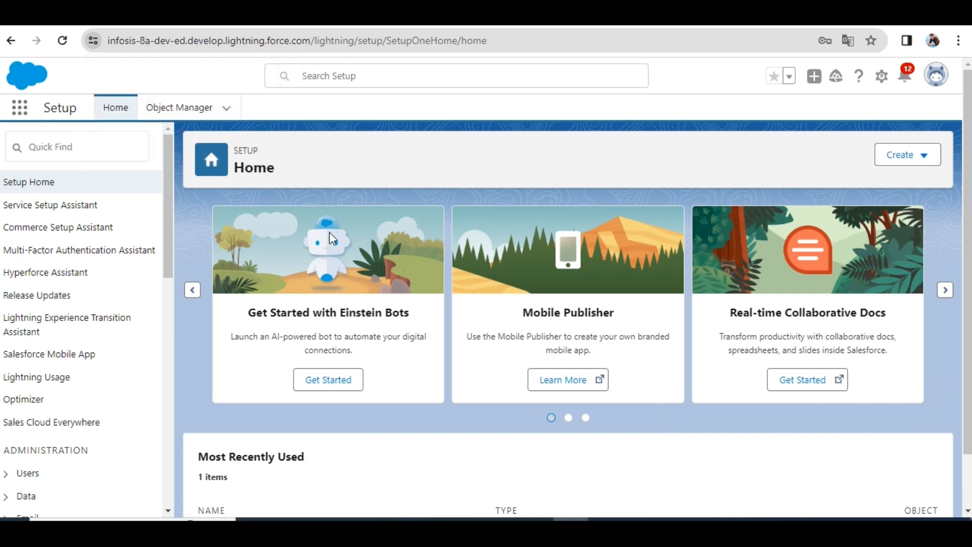
mouse_move(366, 305)
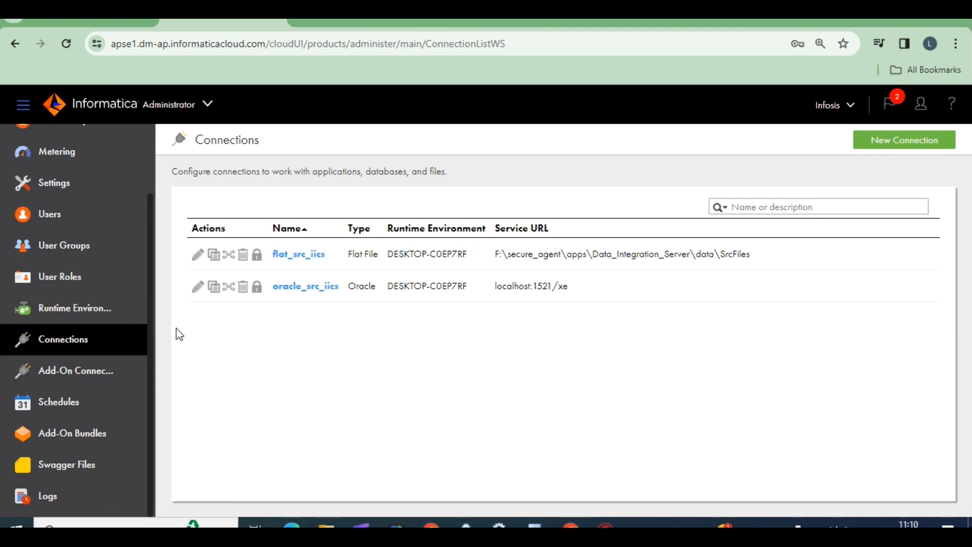
mouse_move(258, 403)
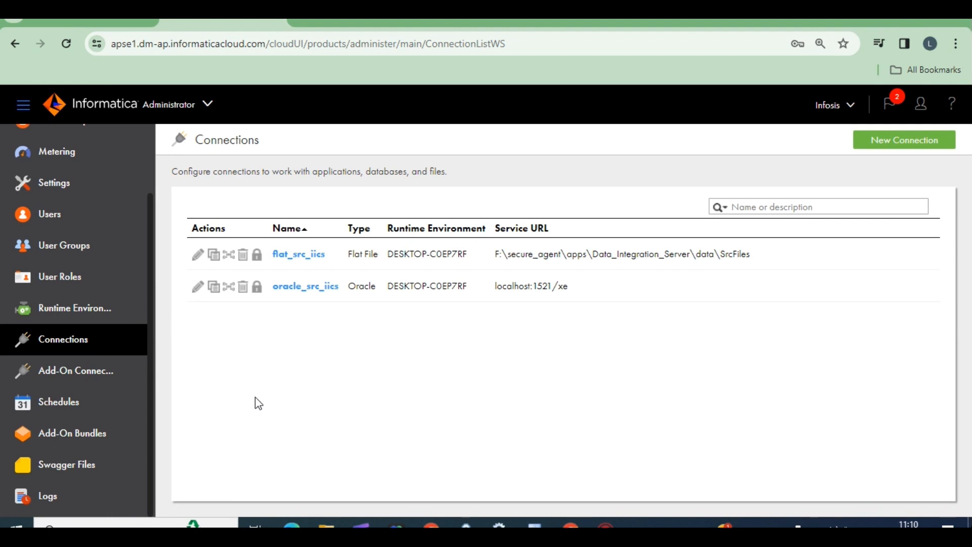
mouse_move(76, 307)
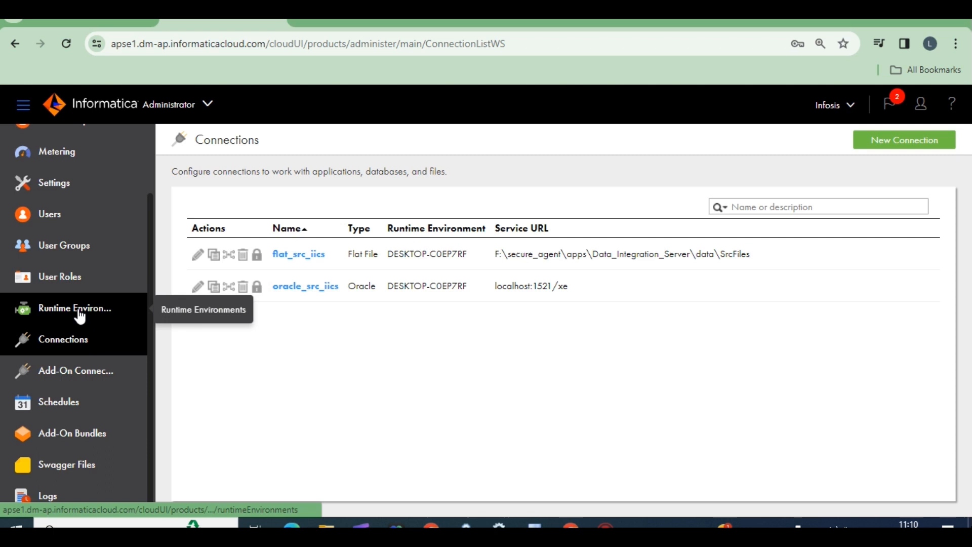
mouse_move(66, 348)
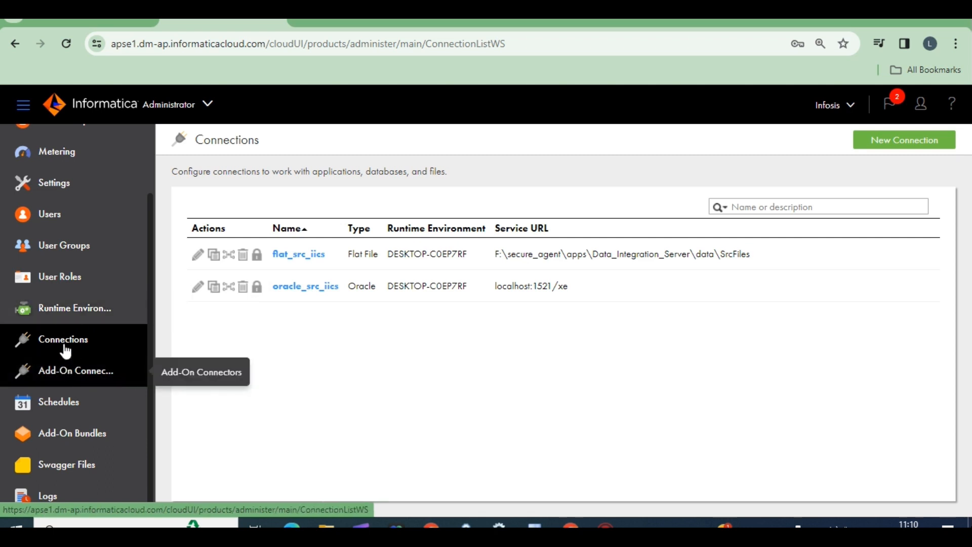
Step: Go to Add-On Connectors in the Informatica Administrator navigation
click(76, 371)
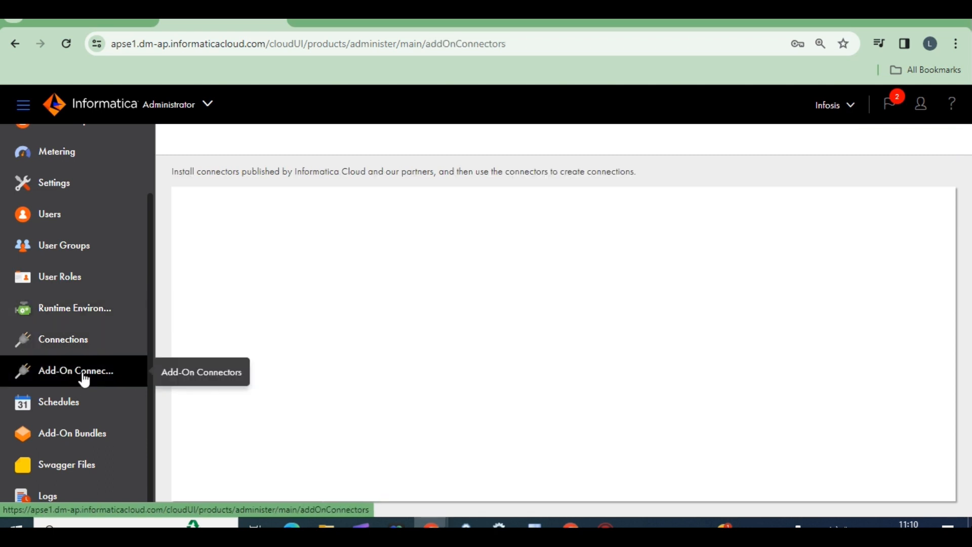
Step: Filter the add-on connector catalogue by 'salesforce', leaving five matches with Salesforce Connector first
click(76, 370)
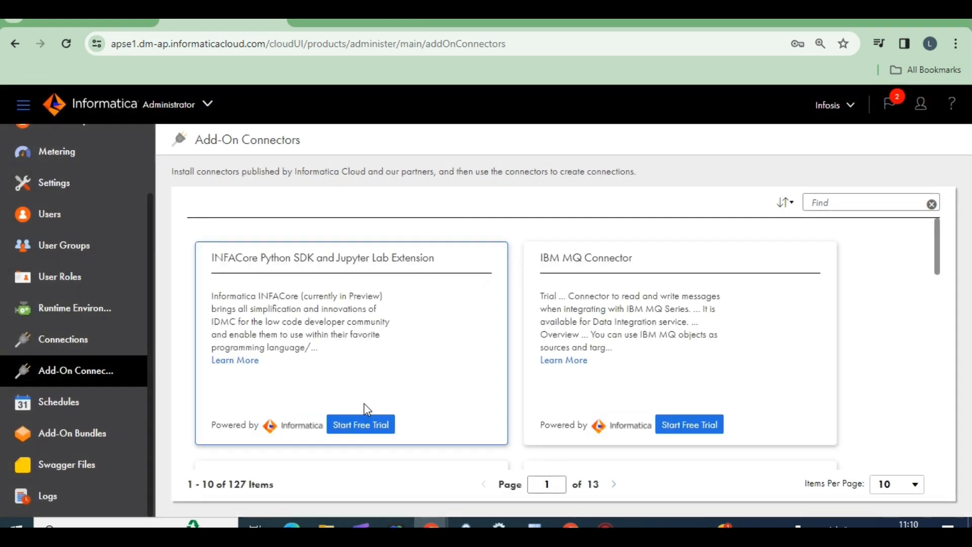
scroll(down, 3)
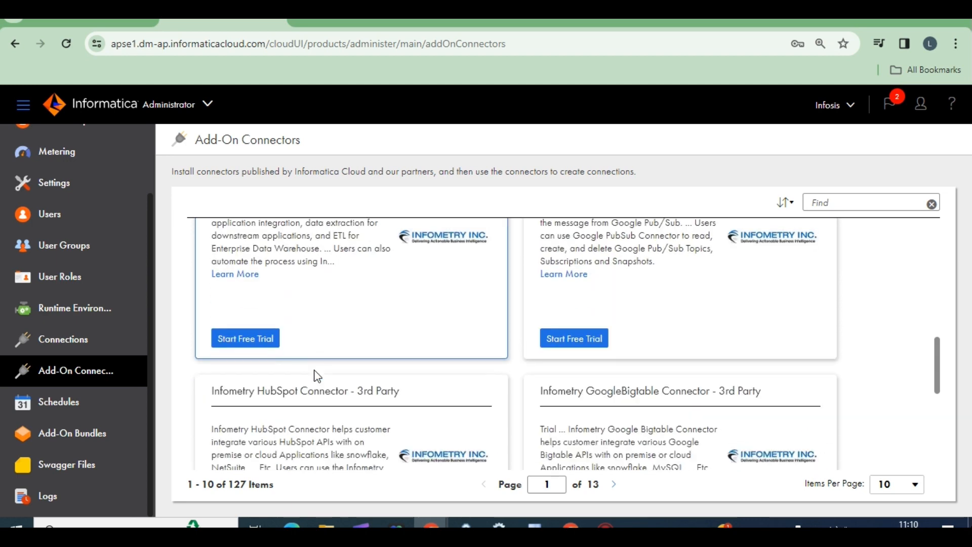
scroll(down, 3)
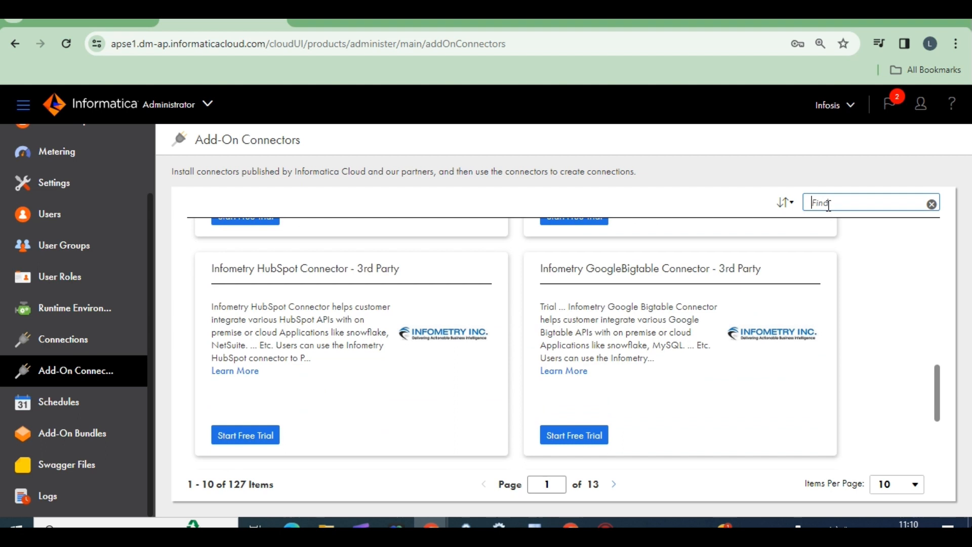
text(sales)
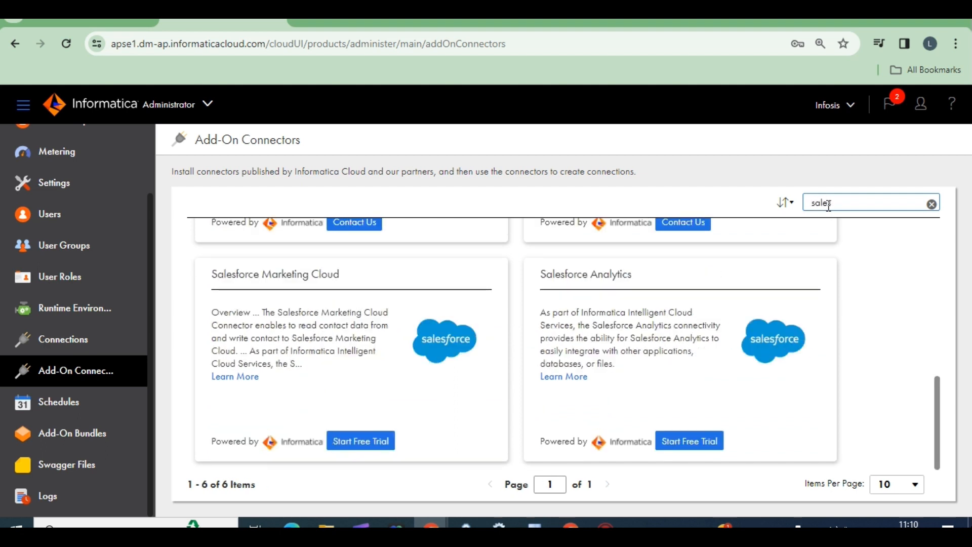
text(for)
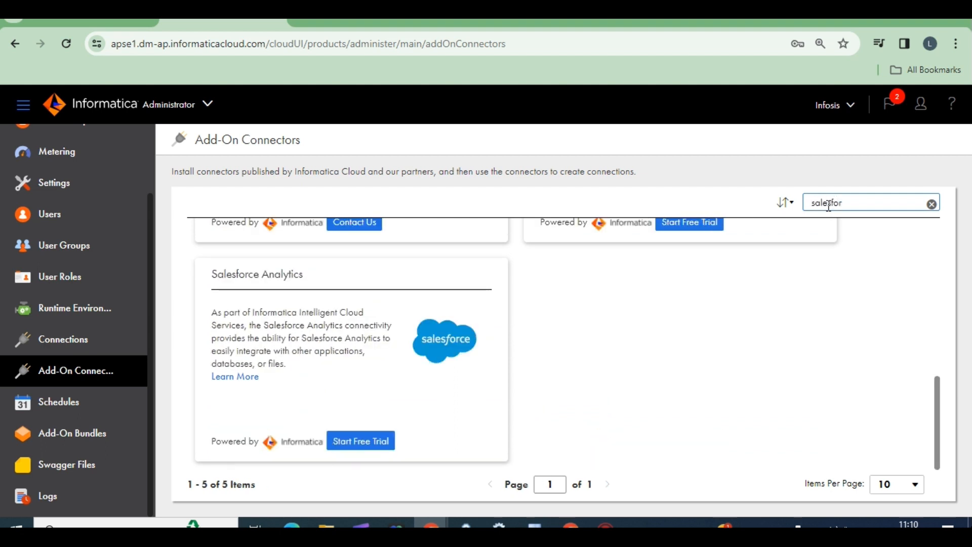
text(ce)
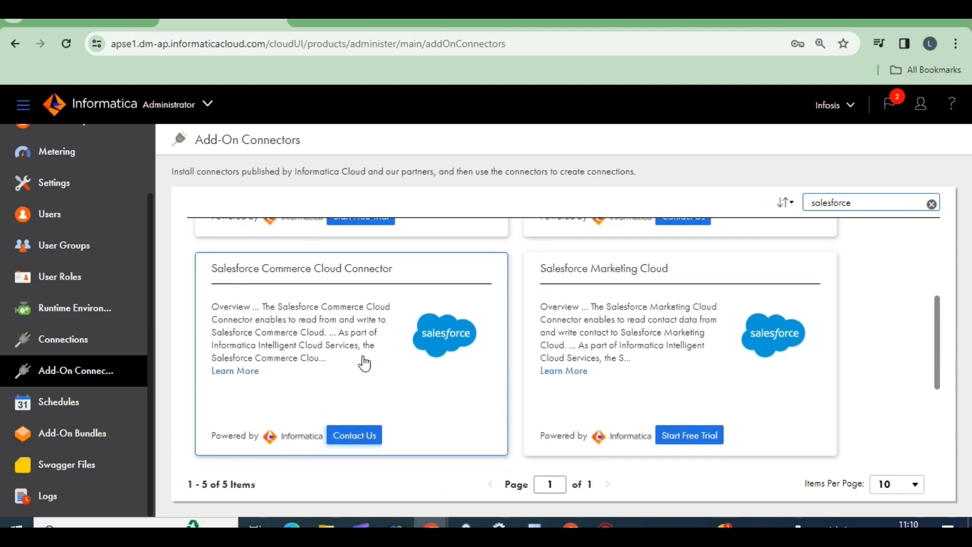
scroll(up, 3)
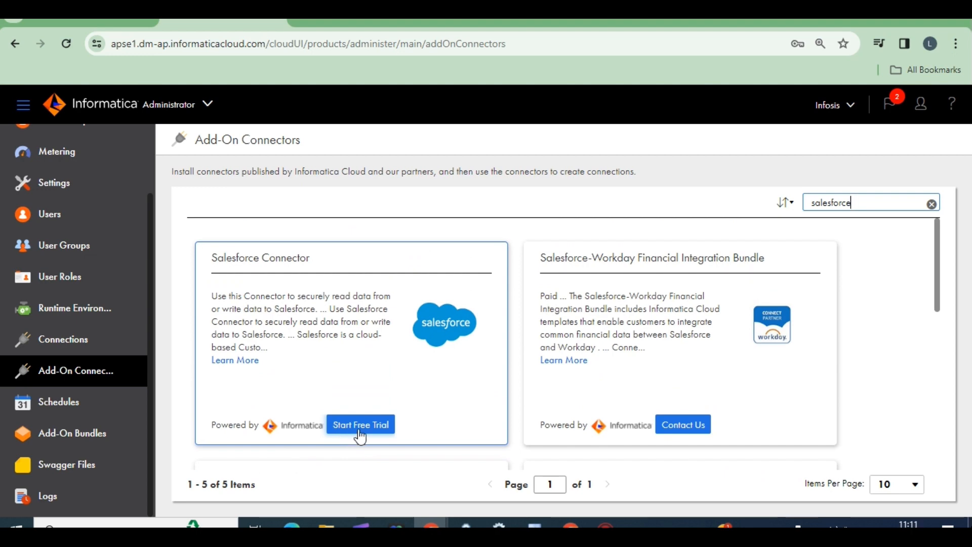
Step: Start the 30-day Salesforce Connector free trial, confirm it, and dismiss the success message
click(359, 425)
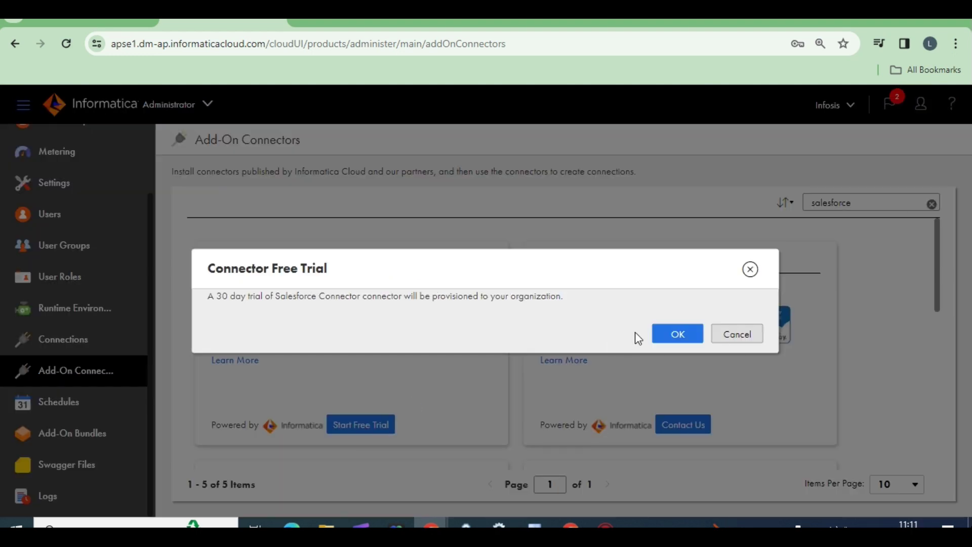
click(676, 333)
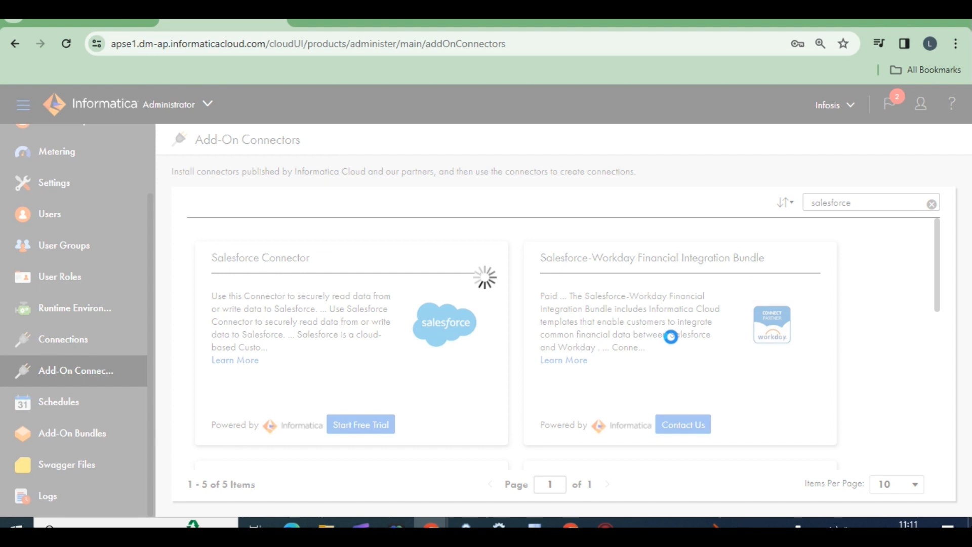
click(359, 424)
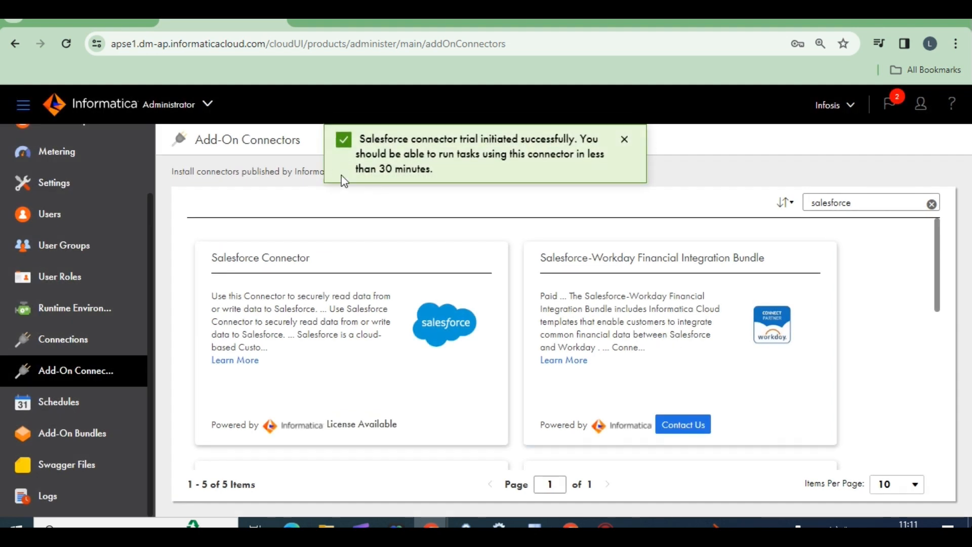
mouse_move(457, 180)
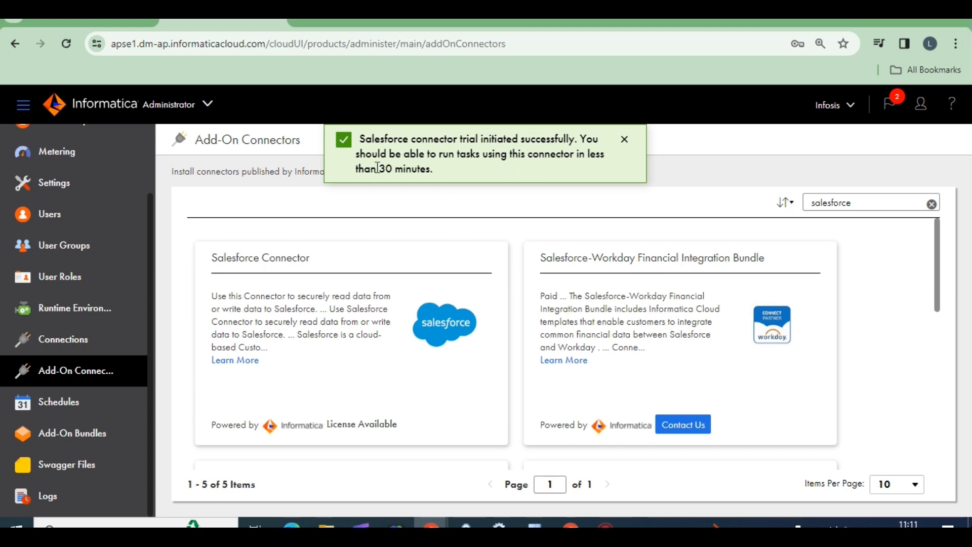
mouse_move(587, 159)
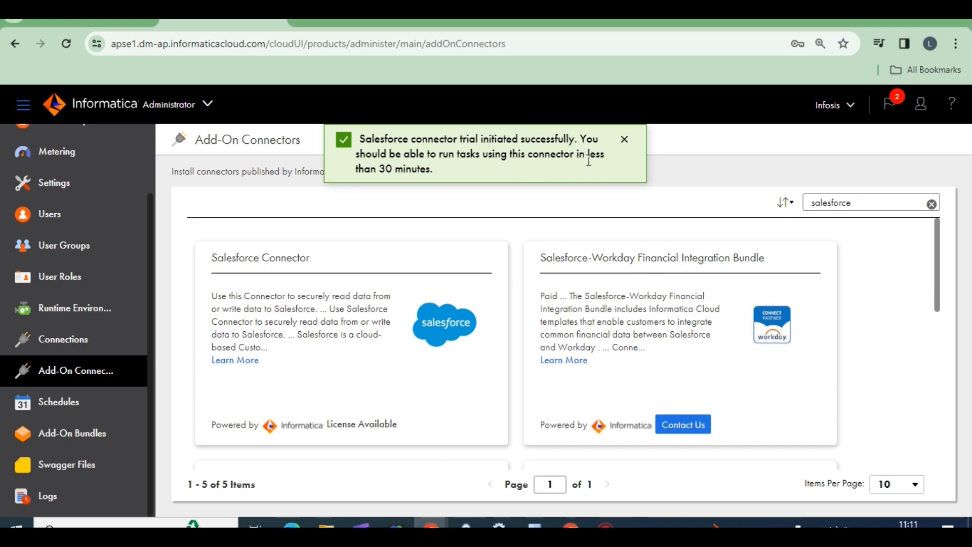
mouse_move(568, 172)
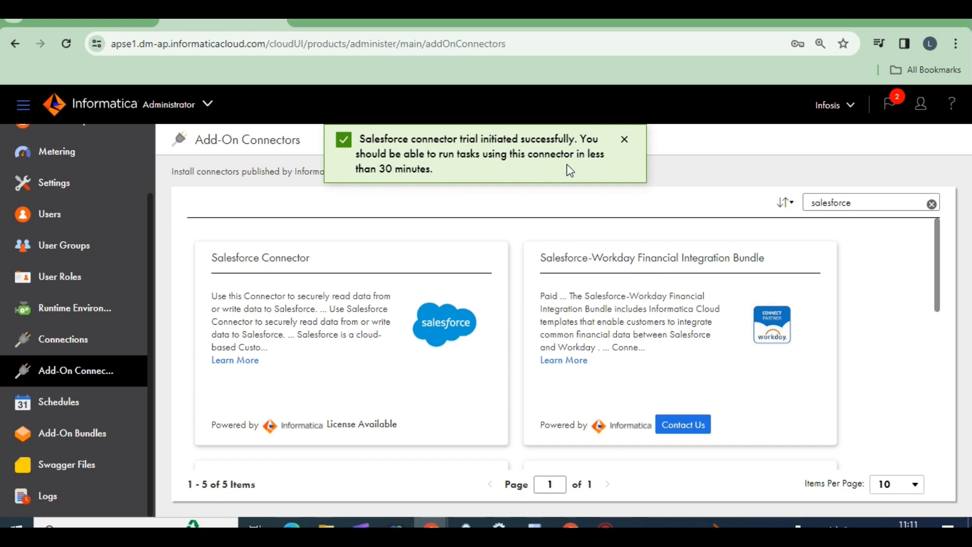
mouse_move(552, 172)
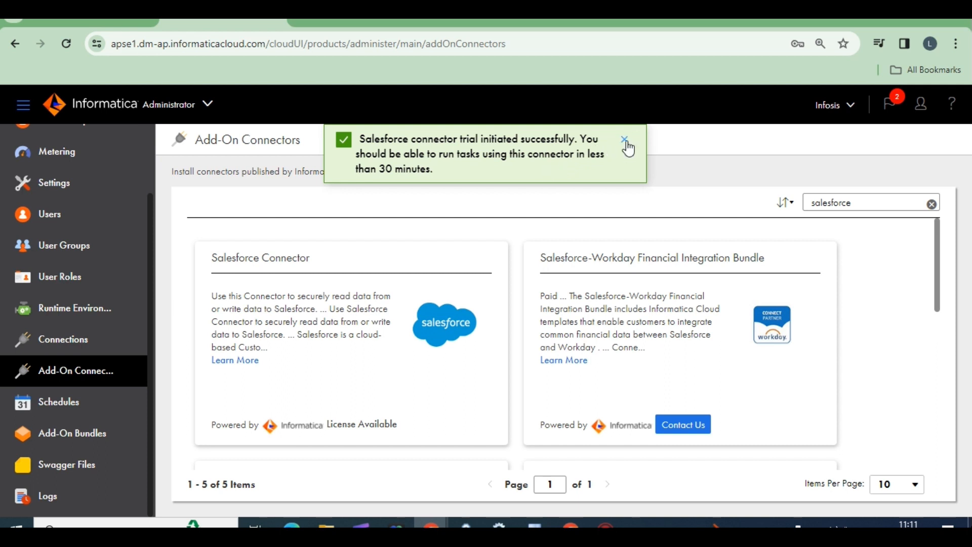
click(625, 138)
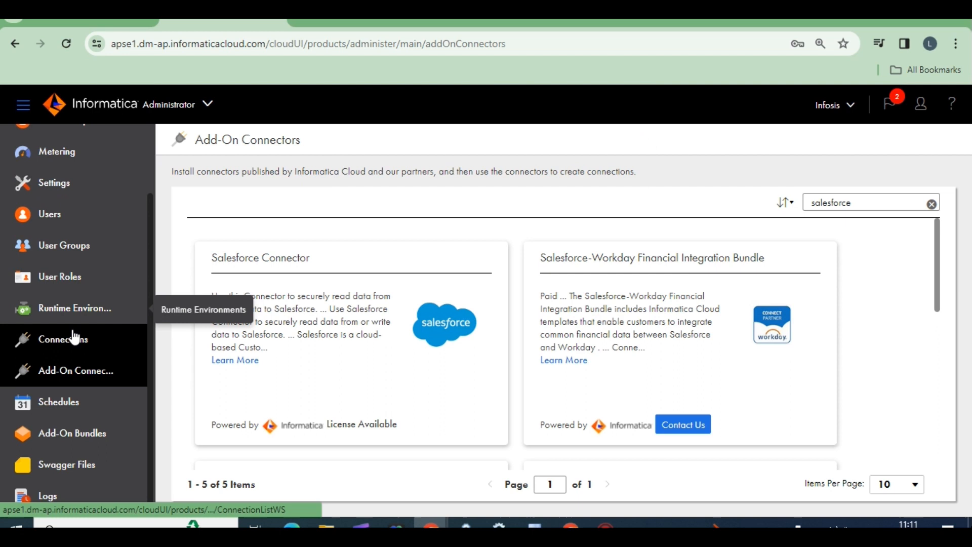
Step: Create a new connection named salesforce_connection from the Connections list
click(63, 339)
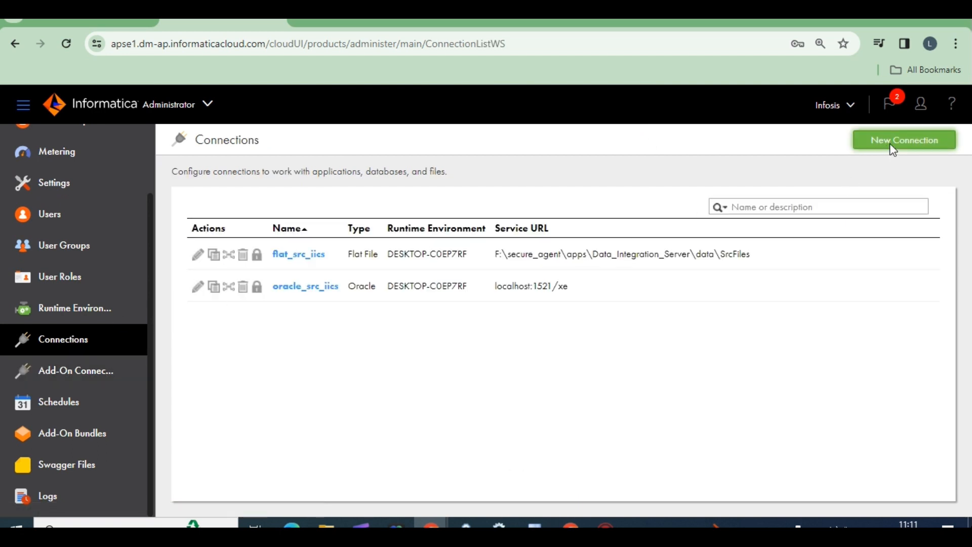
click(903, 140)
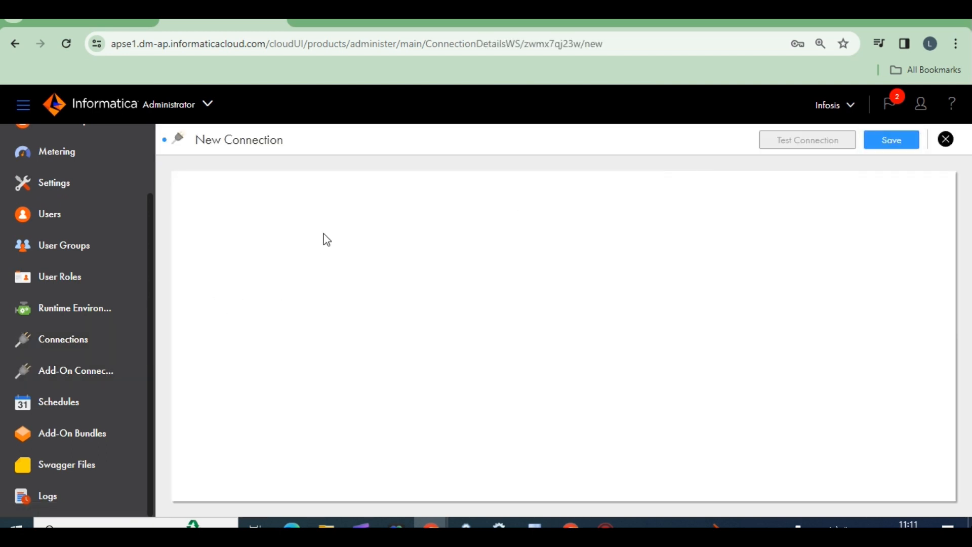
mouse_move(258, 222)
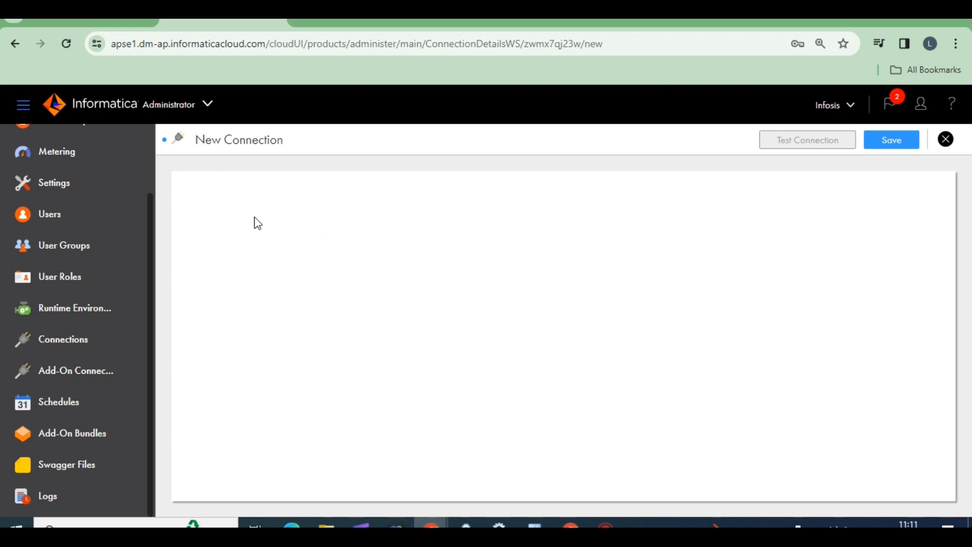
mouse_move(261, 185)
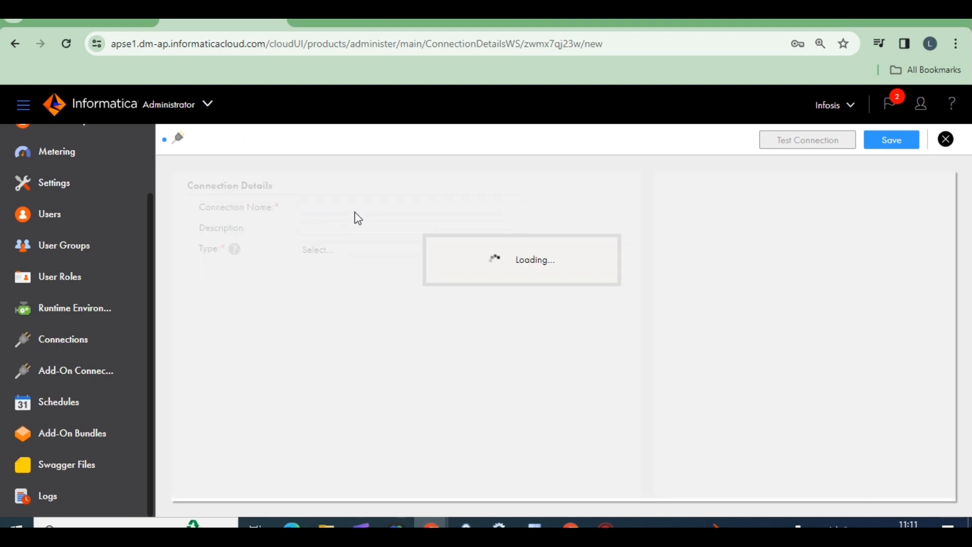
click(400, 206)
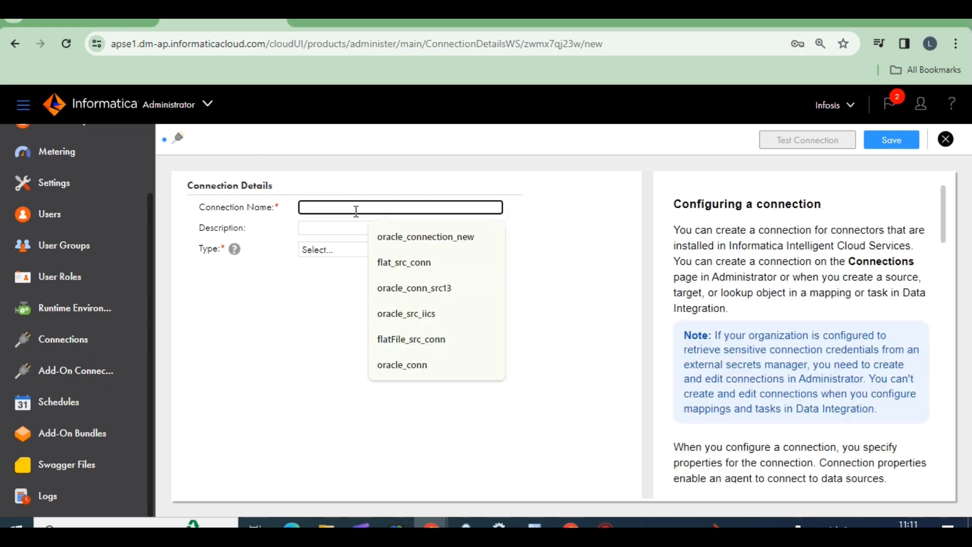
text(salesforce_con)
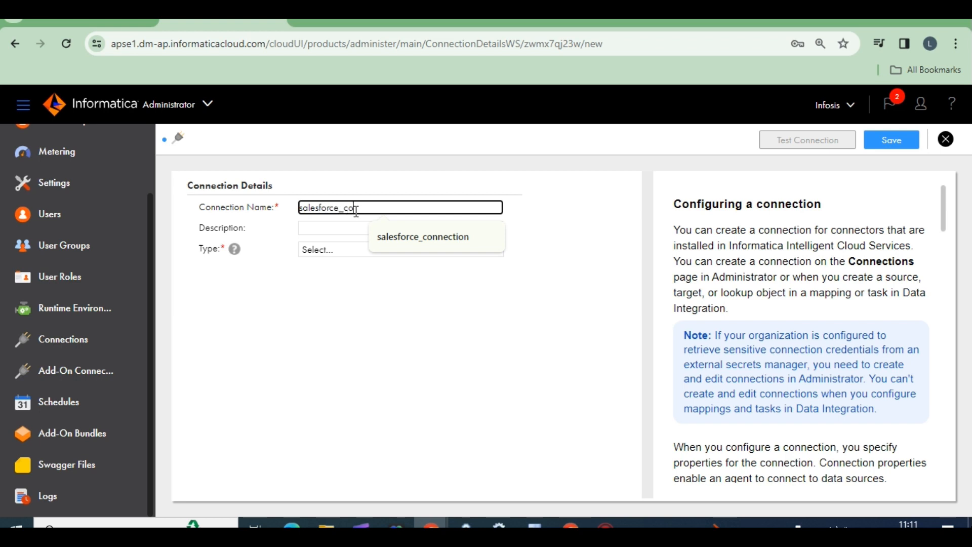
click(422, 236)
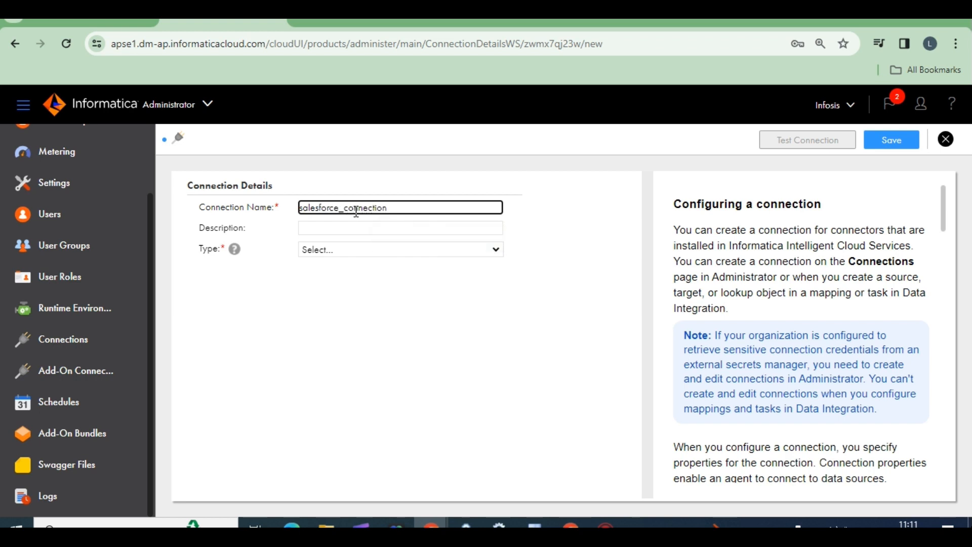
Step: Set the connection type to Salesforce and runtime environment DESKTOP-C0EP7RF
click(399, 249)
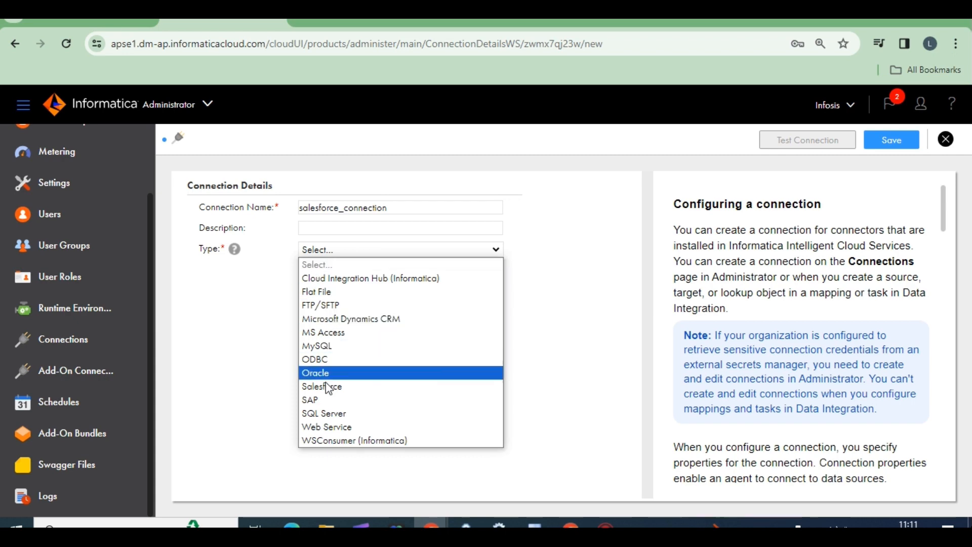
click(320, 385)
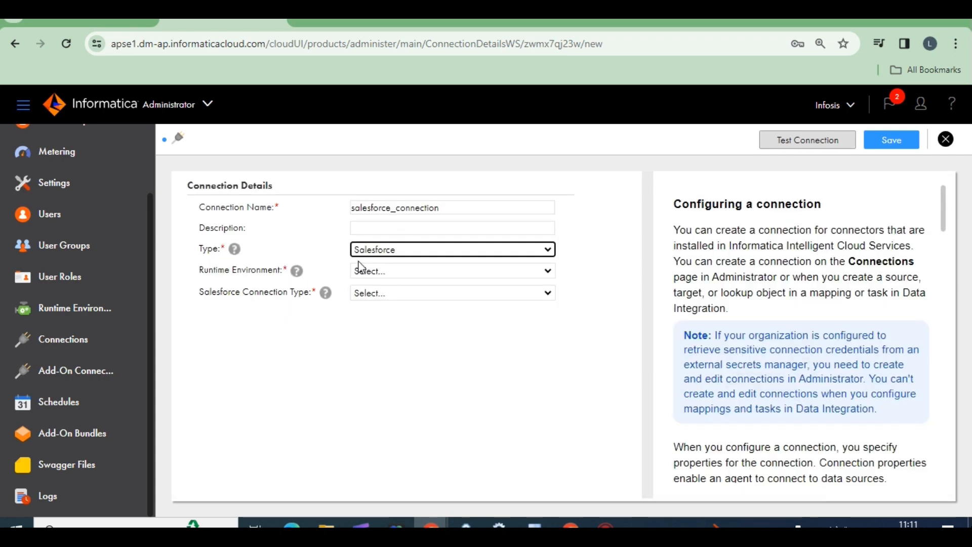
mouse_move(452, 251)
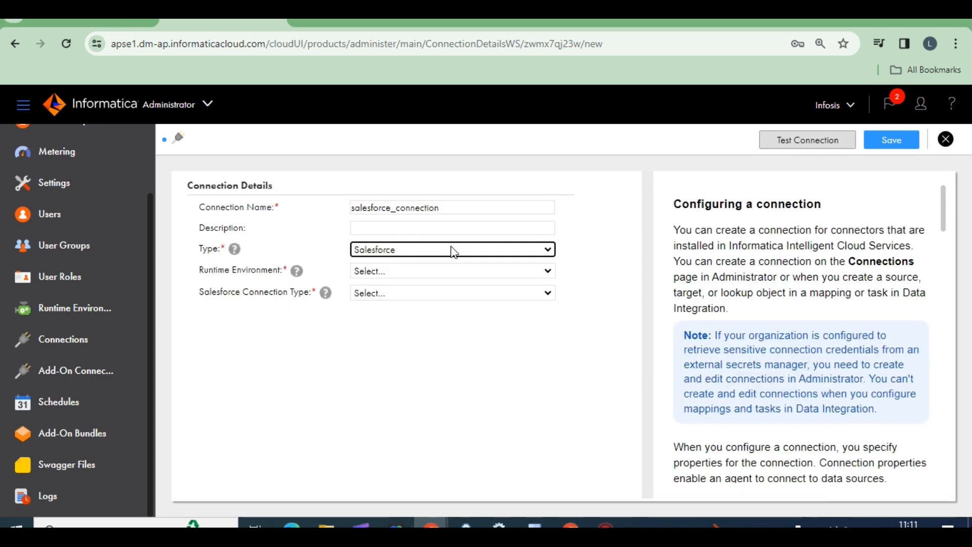
click(452, 249)
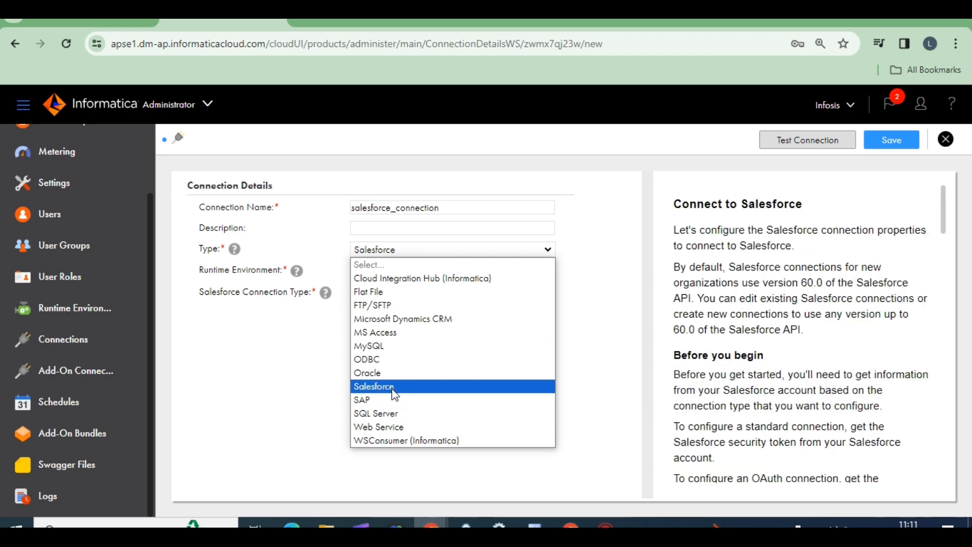
click(373, 386)
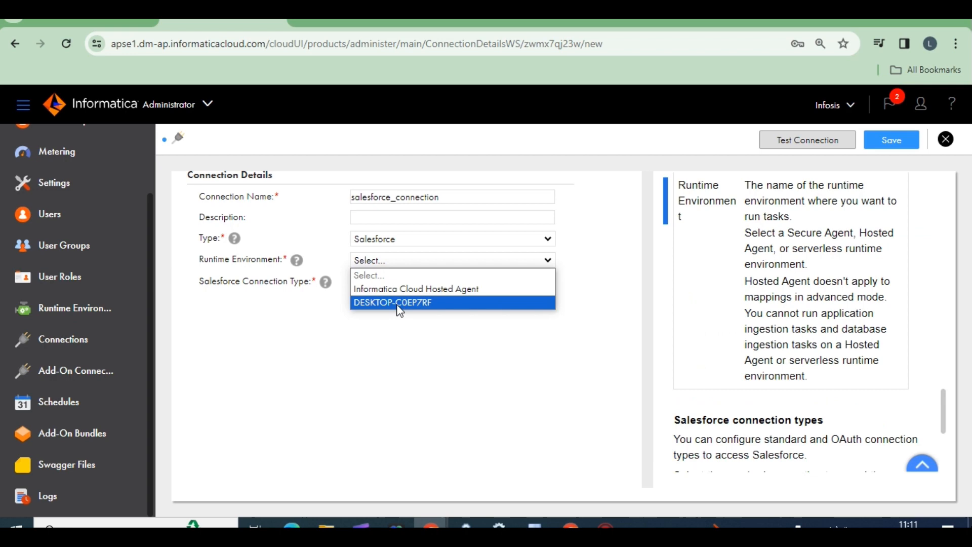
click(393, 303)
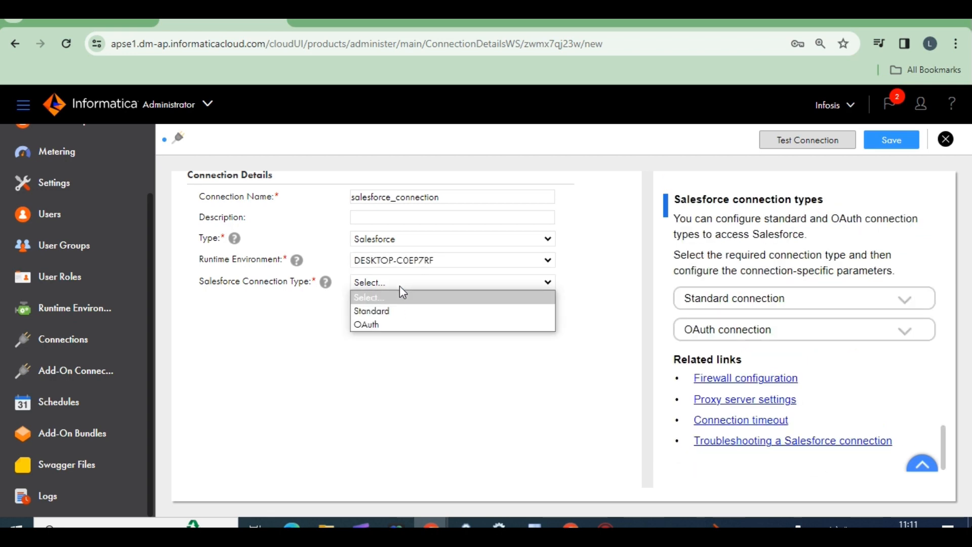
Step: Choose the Standard connection type and enter the Salesforce user name (Gmail address), revealing Advanced Settings
click(371, 311)
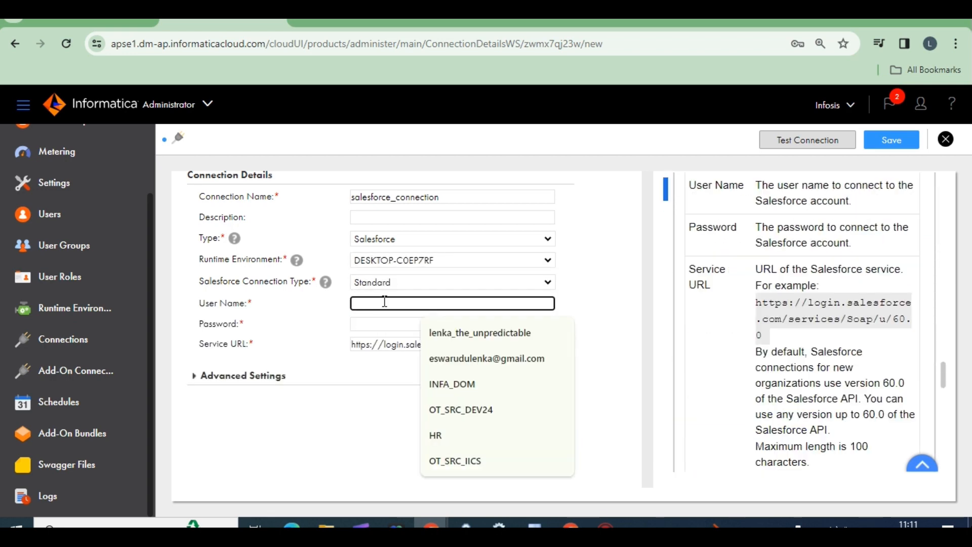
click(451, 323)
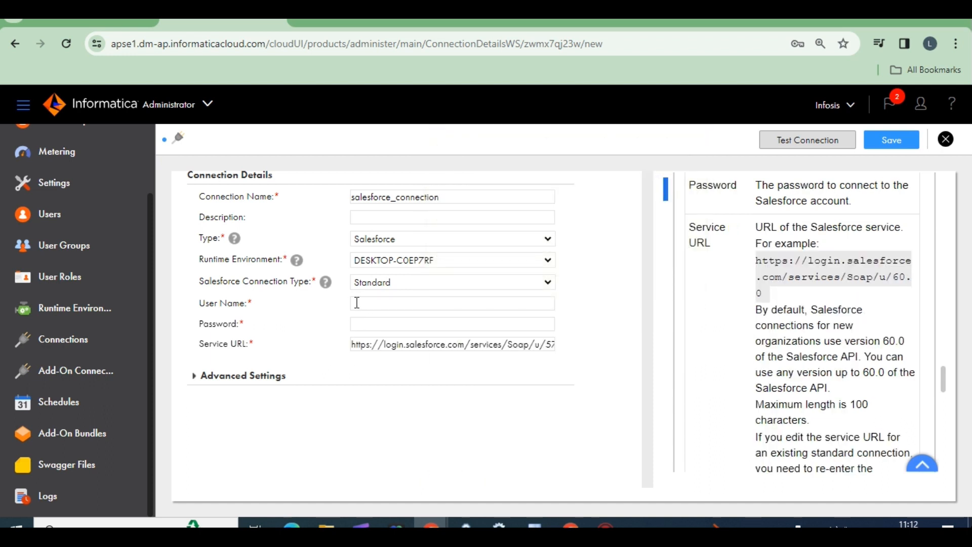
click(451, 303)
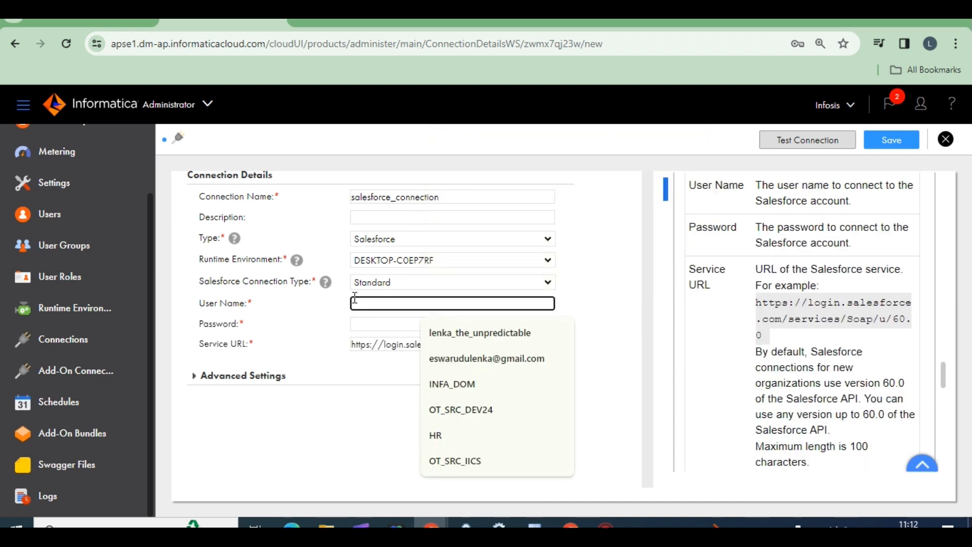
mouse_move(430, 85)
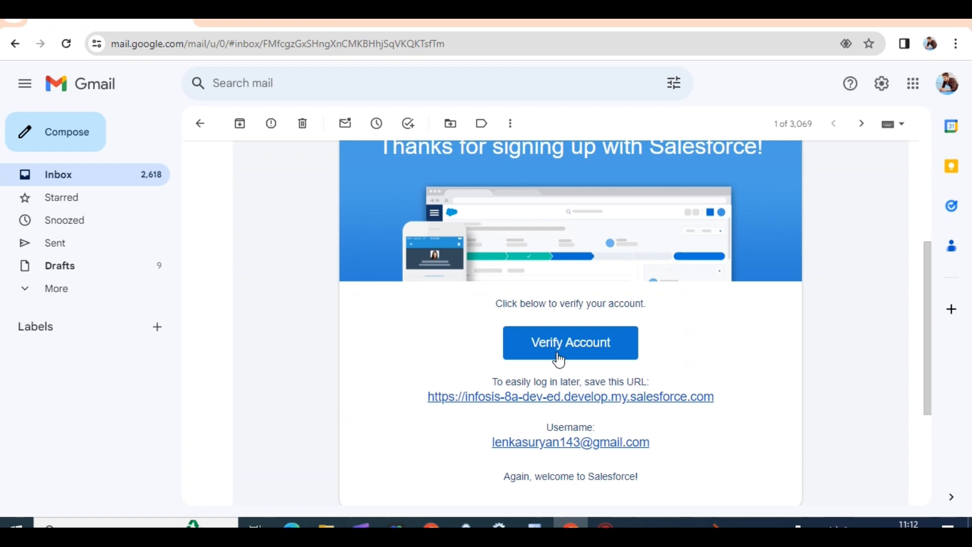
scroll(down, 3)
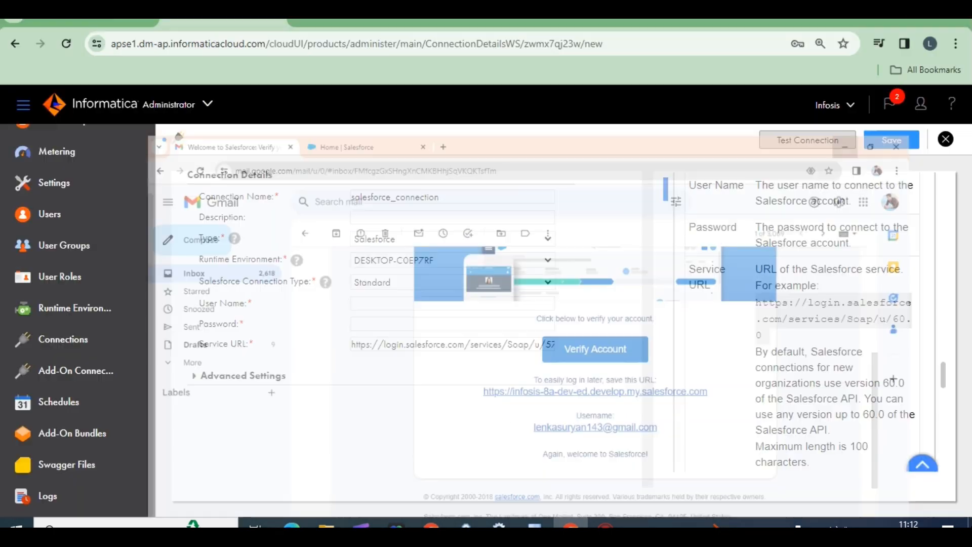
click(451, 302)
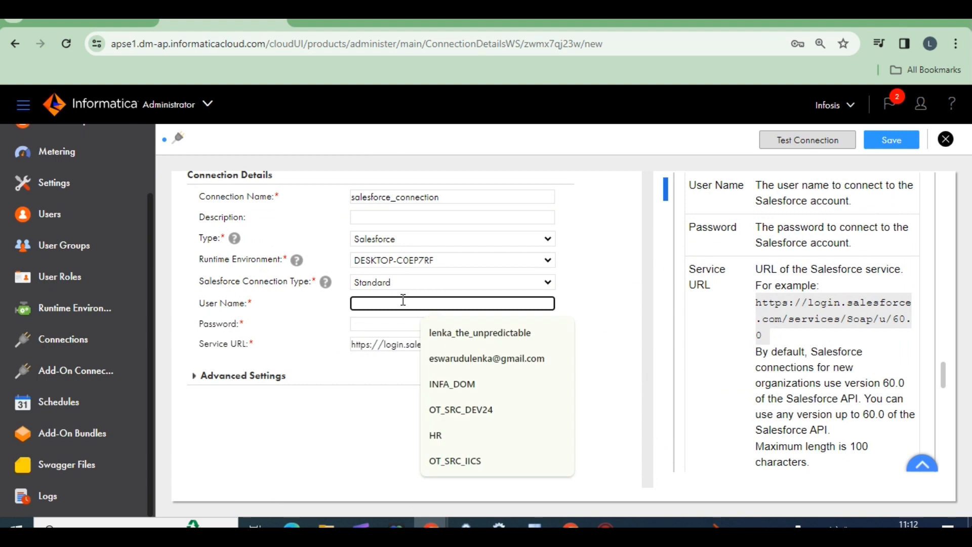
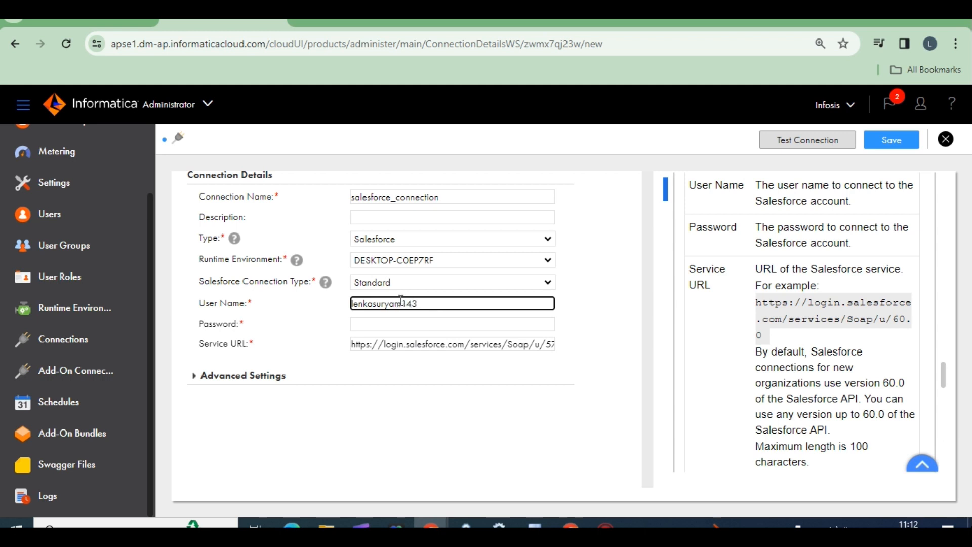
click(194, 374)
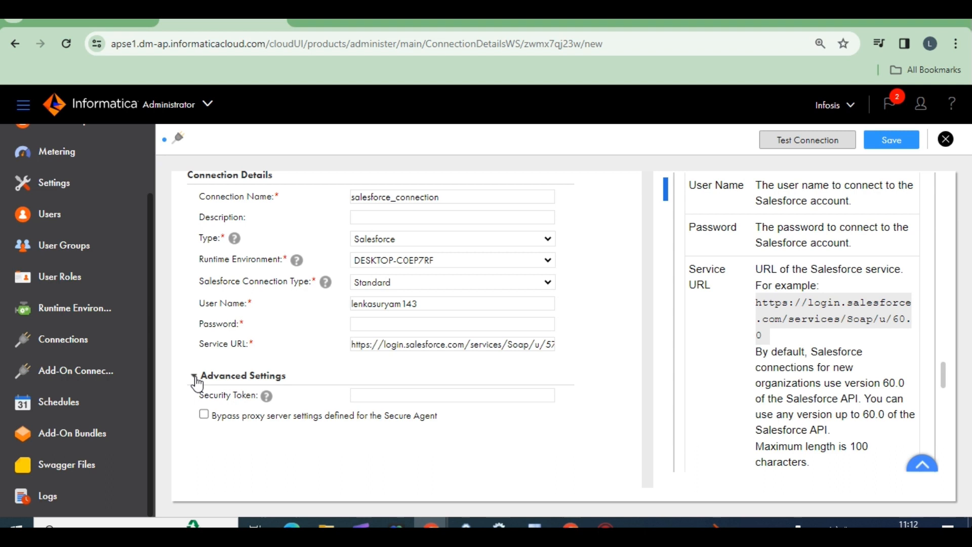
click(452, 303)
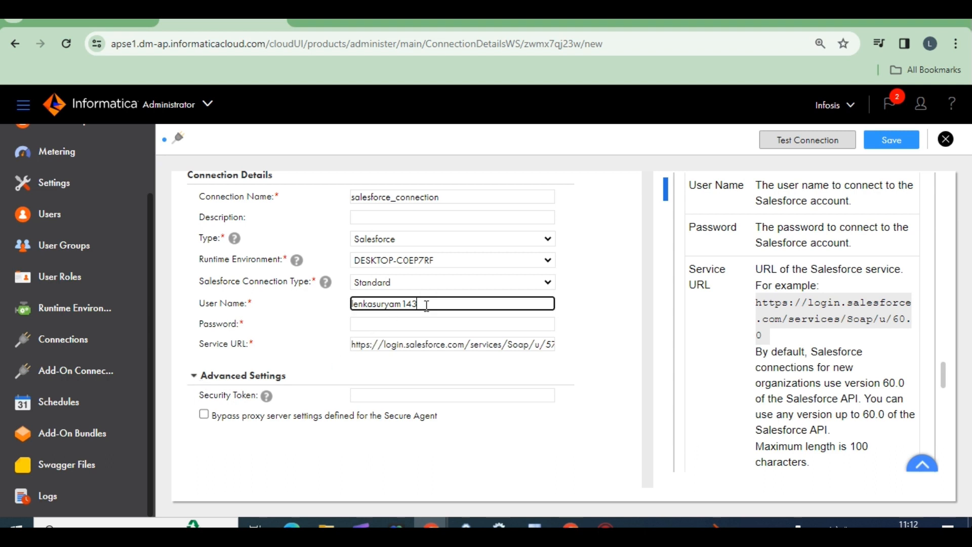
text(@gmail.com)
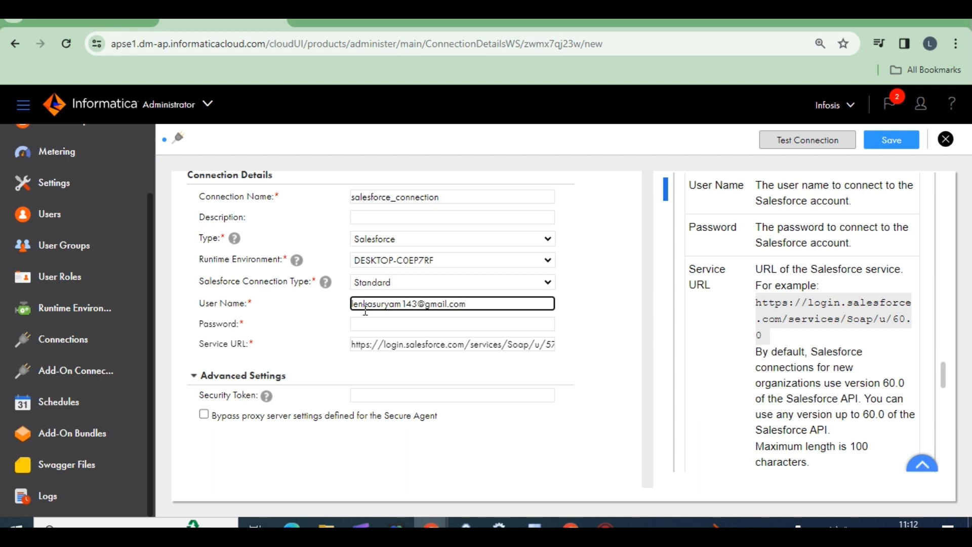
Step: Enter the Salesforce account password and bring up the Salesforce welcome email
click(452, 323)
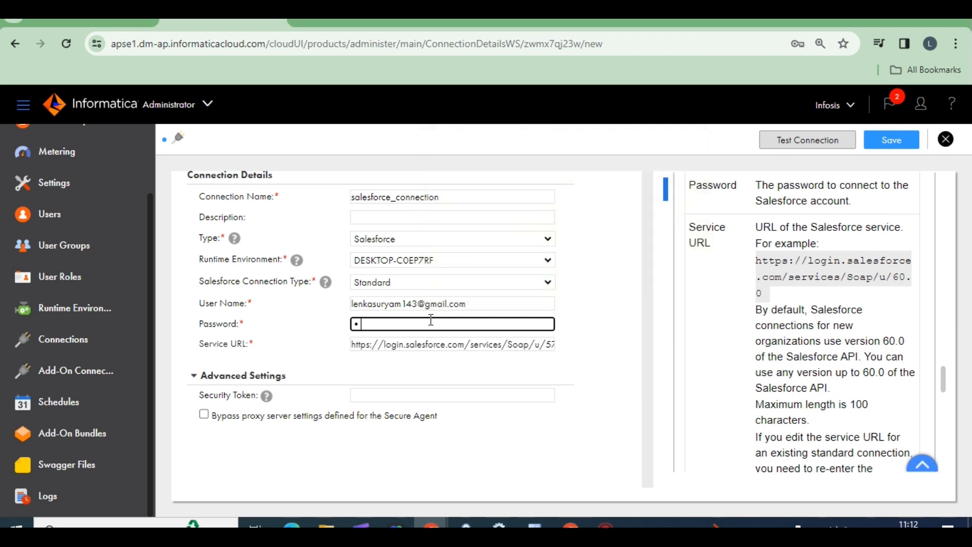
text(password)
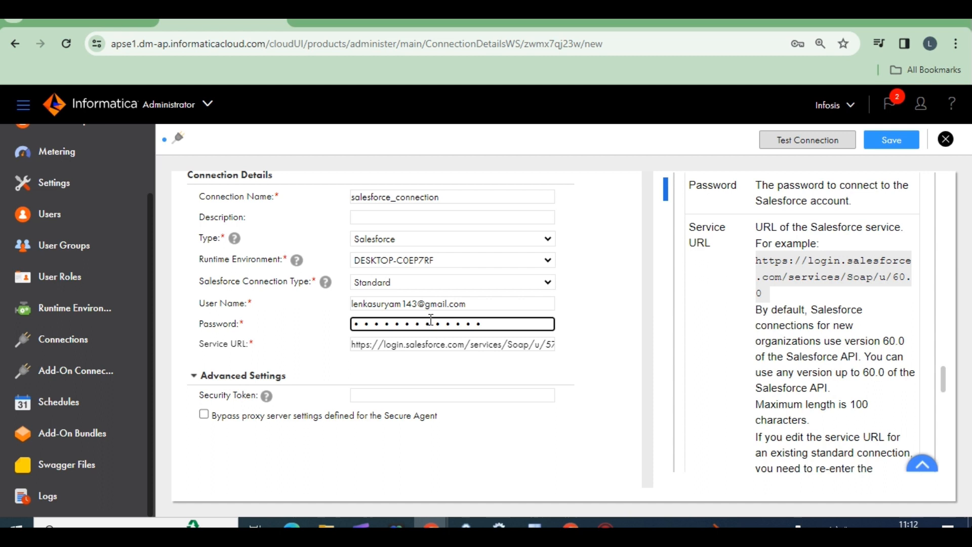
click(452, 344)
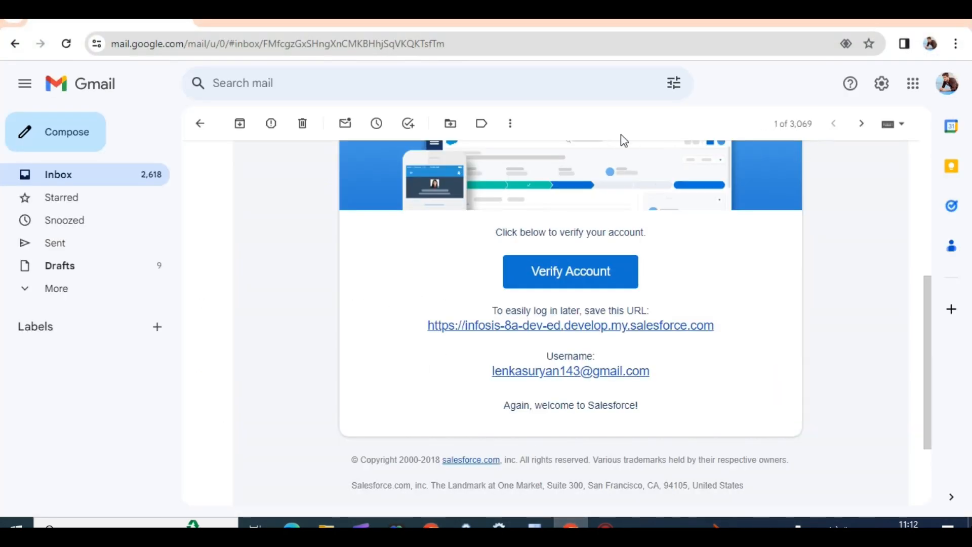
Step: Switch the Salesforce account to the Salesforce Classic interface from the profile menu
click(570, 271)
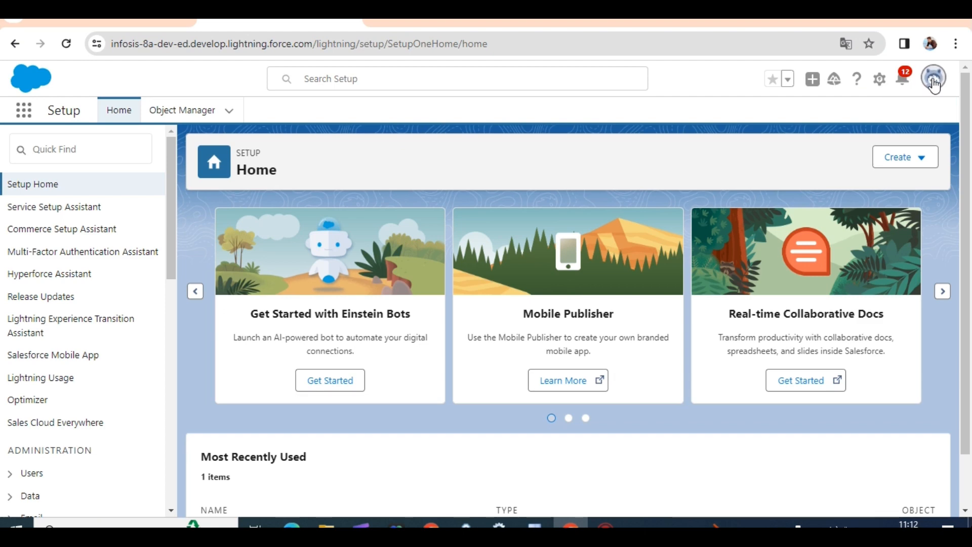
click(932, 78)
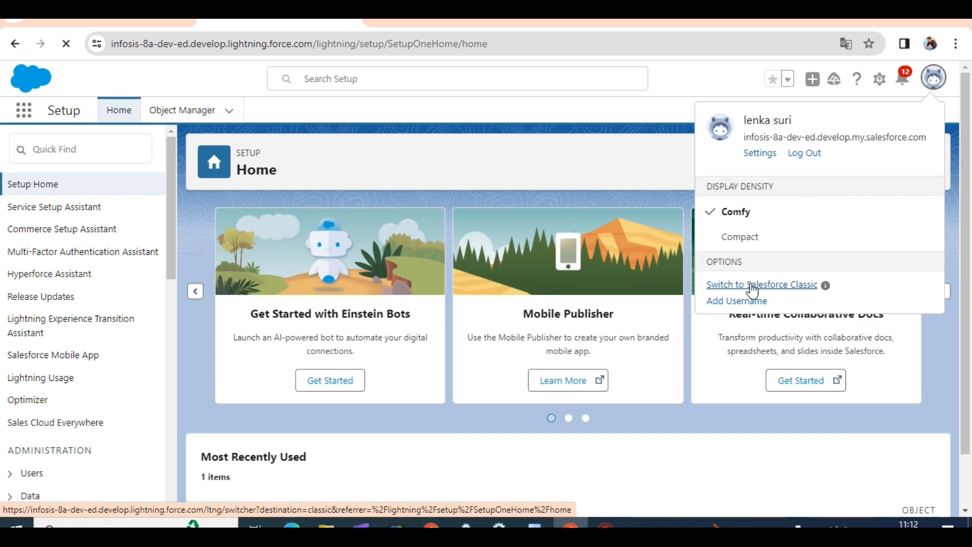
click(760, 284)
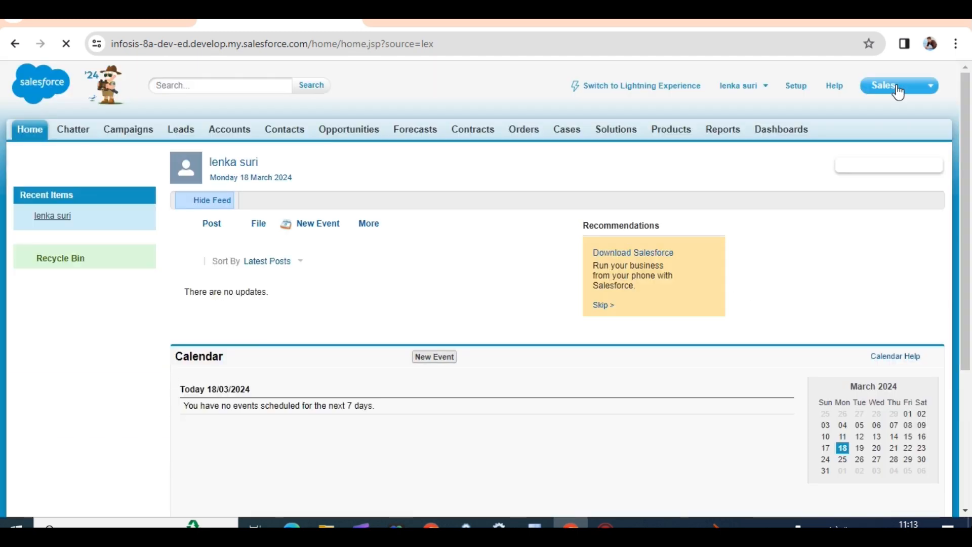
click(898, 85)
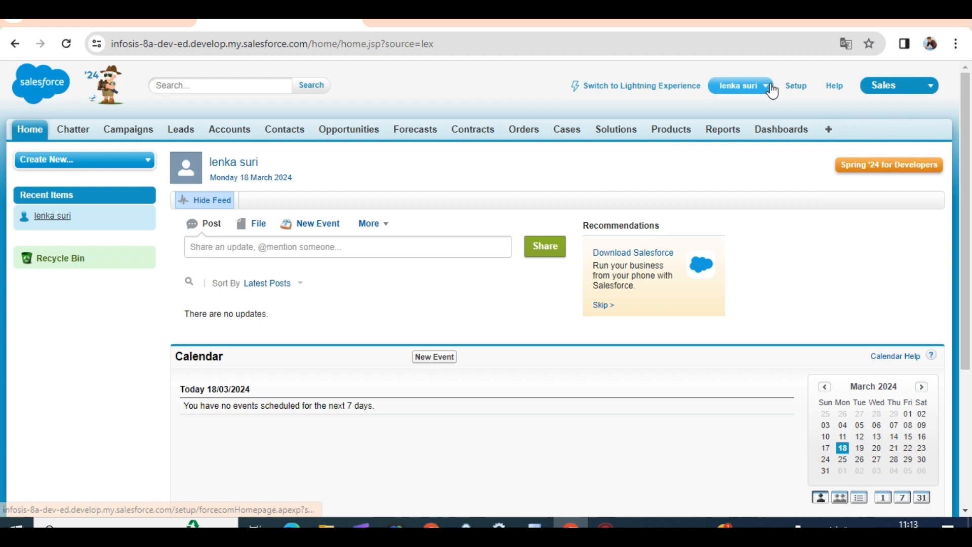
Step: Open the personal My Settings page from the user name menu
click(739, 85)
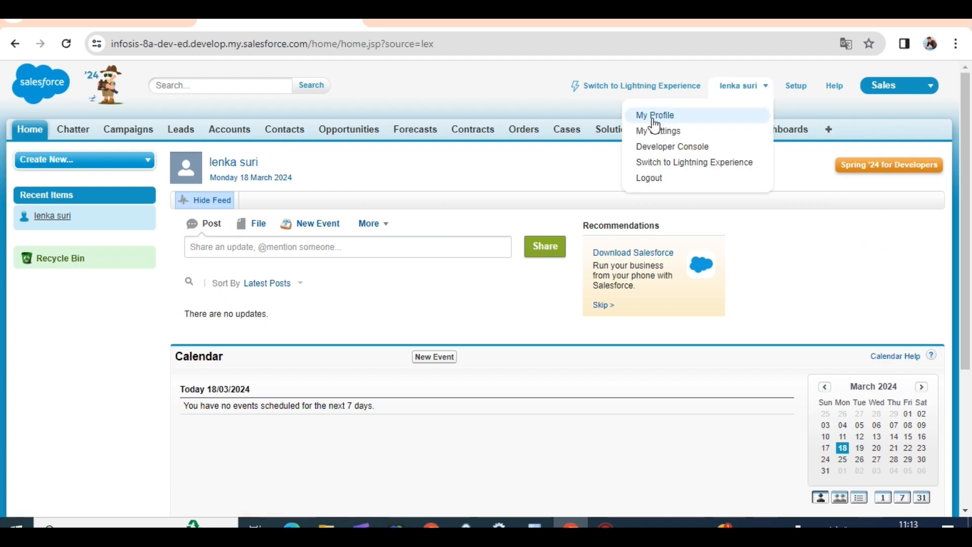
click(654, 115)
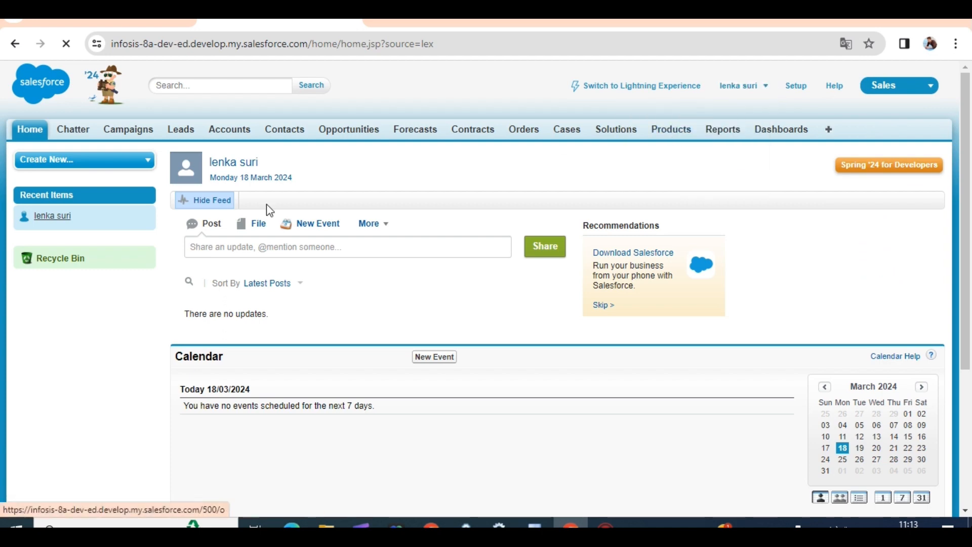
click(795, 85)
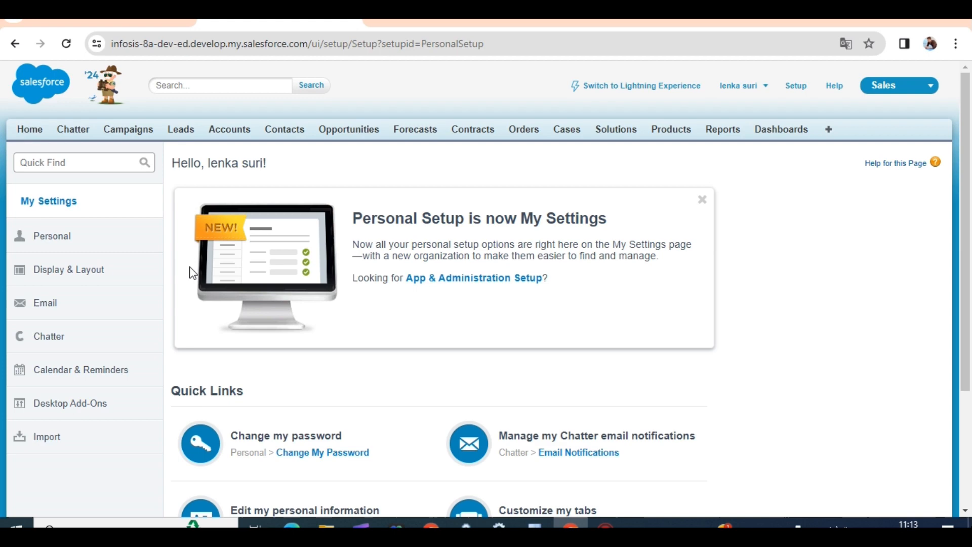
Step: Go to My Settings > Personal > Reset My Security Token
click(740, 85)
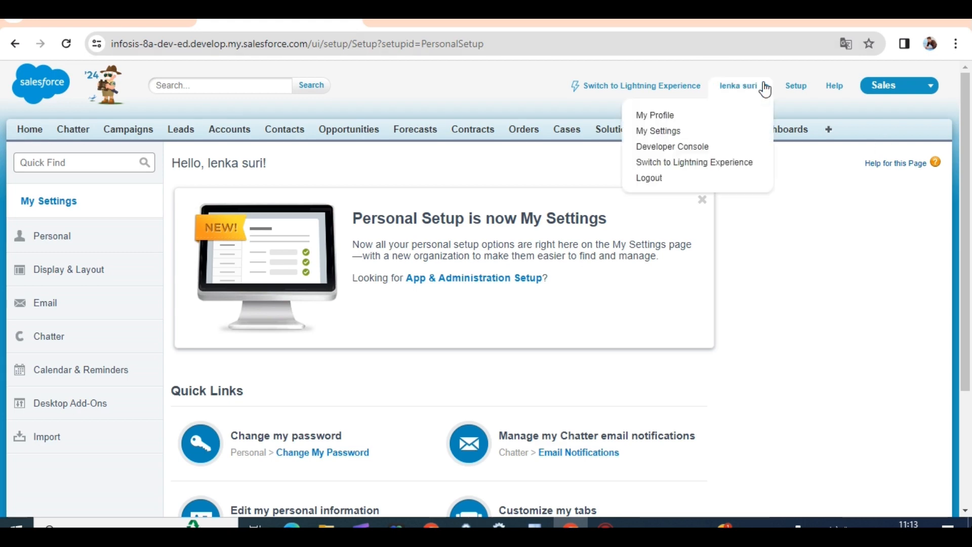
mouse_move(658, 130)
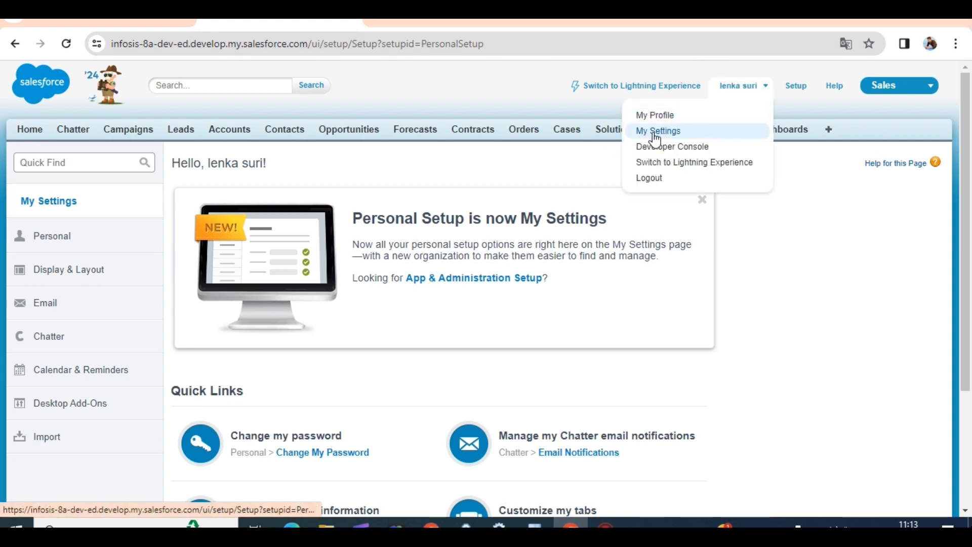
click(52, 236)
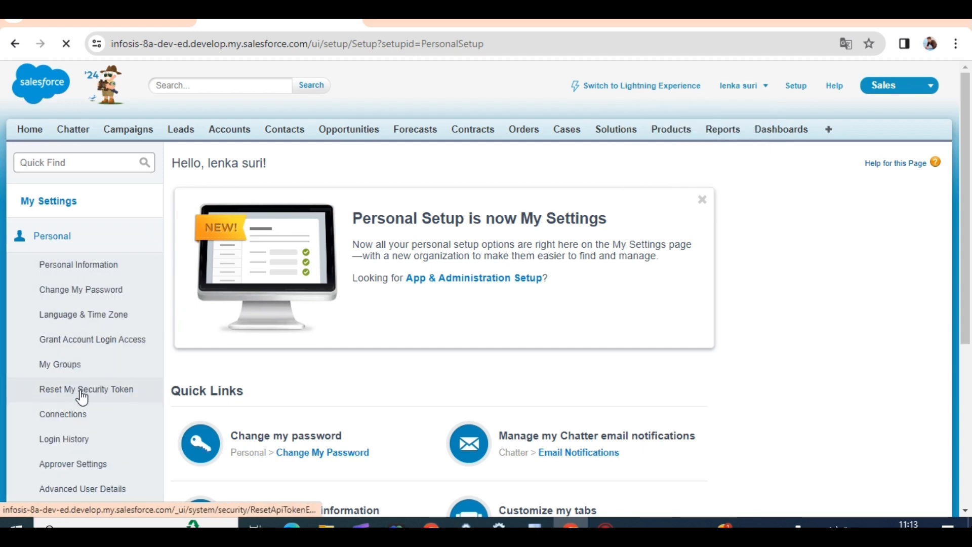
click(86, 389)
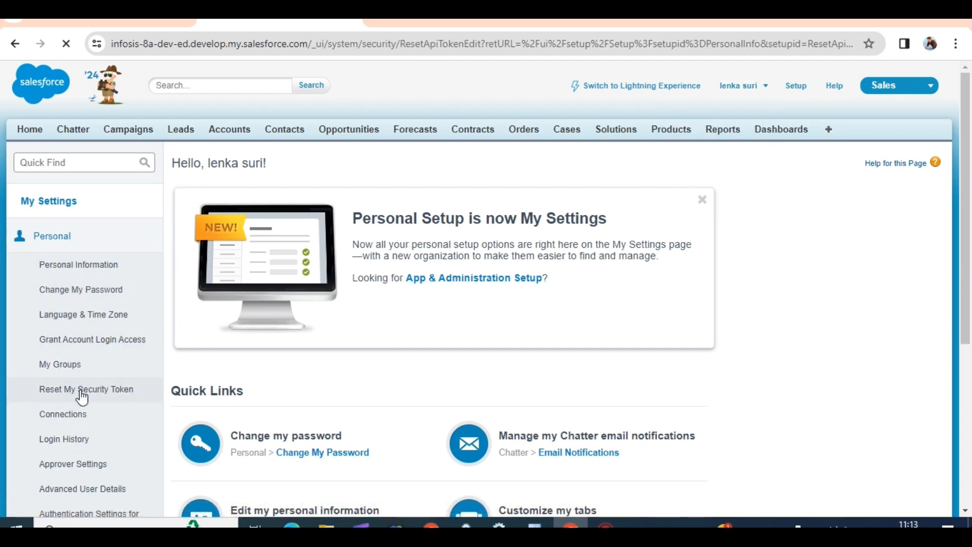
click(85, 388)
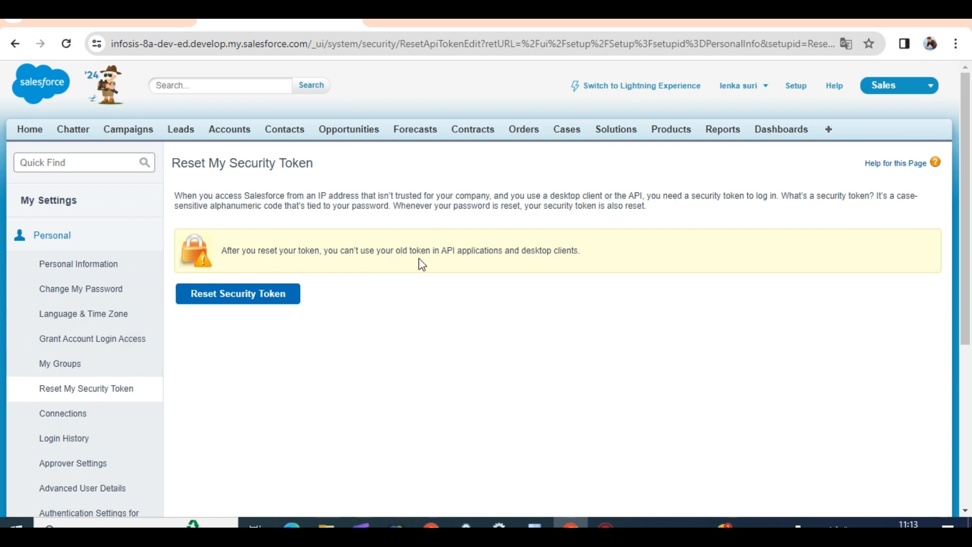
Step: Submit the security token reset so a new token is emailed
click(237, 294)
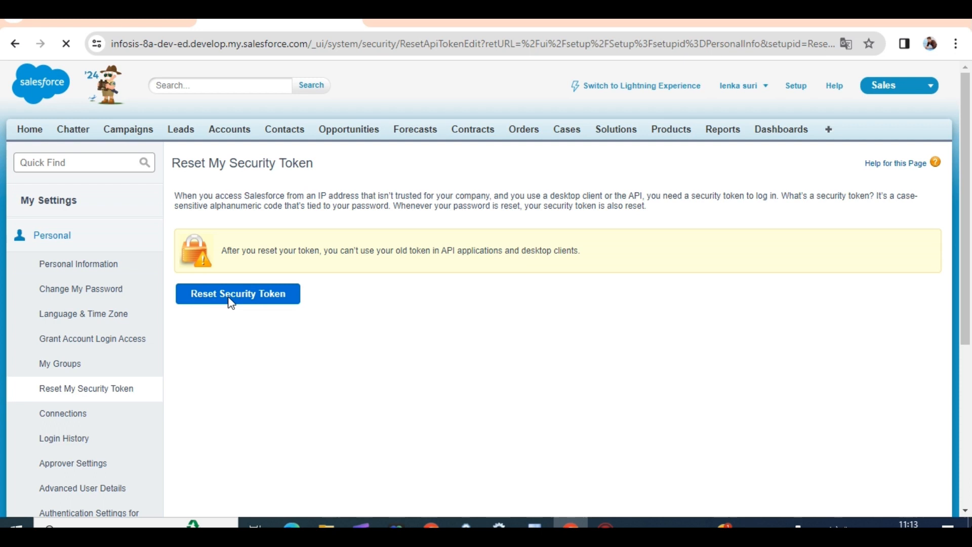
click(237, 294)
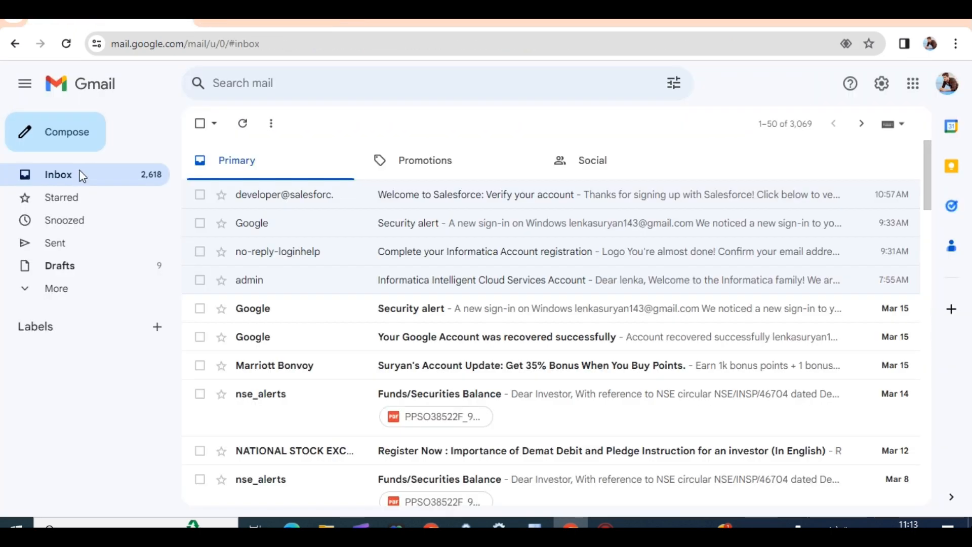
Step: Refresh the Gmail inbox and open the 'Your new Salesforce security token' email
click(66, 43)
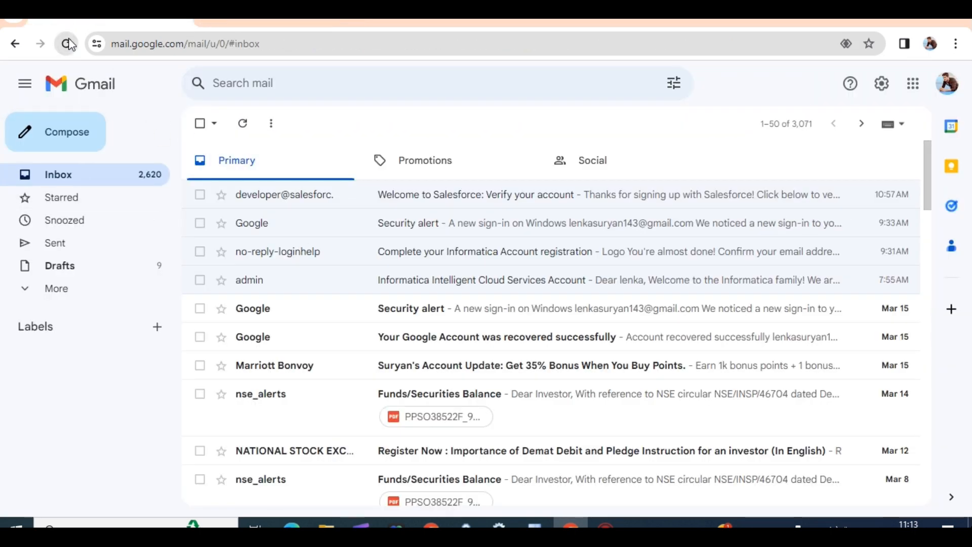
click(67, 44)
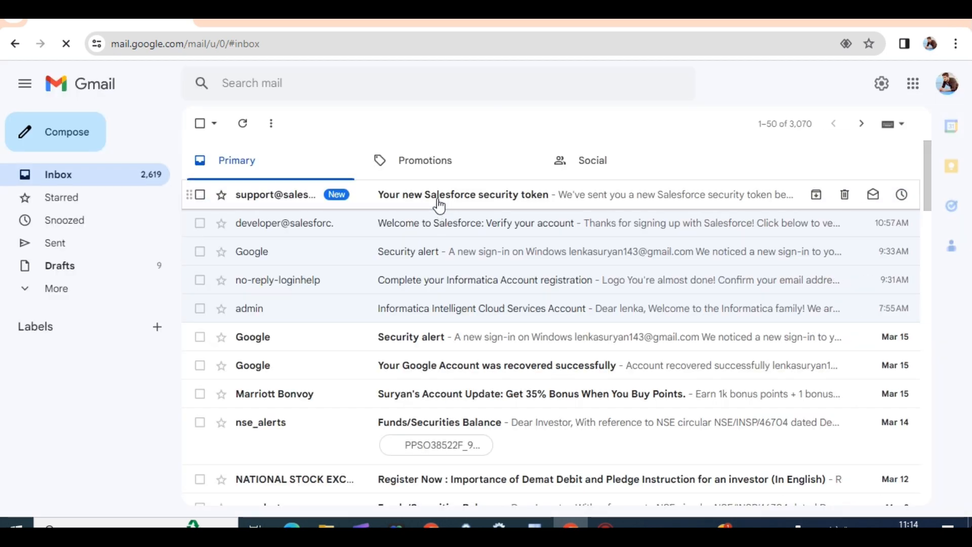
click(462, 195)
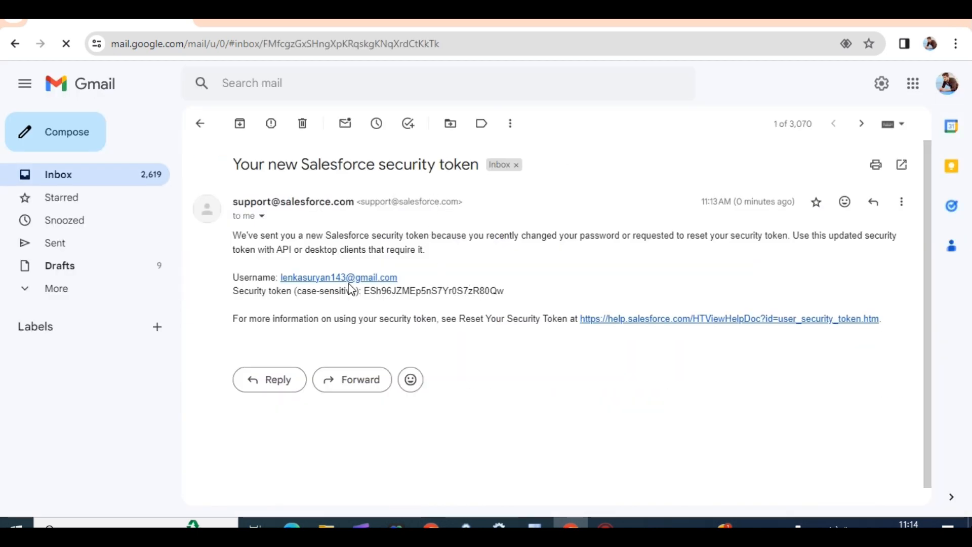
mouse_move(365, 290)
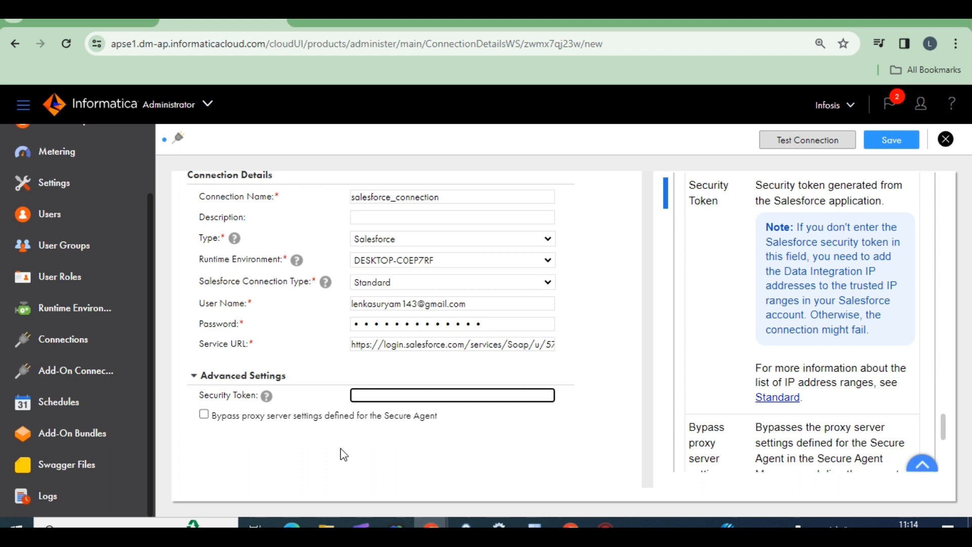
mouse_move(380, 413)
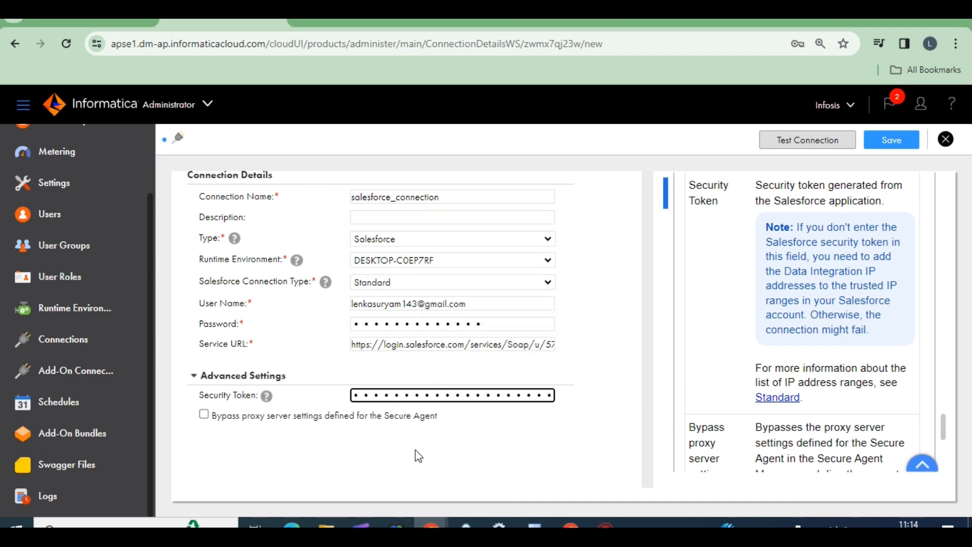
mouse_move(629, 291)
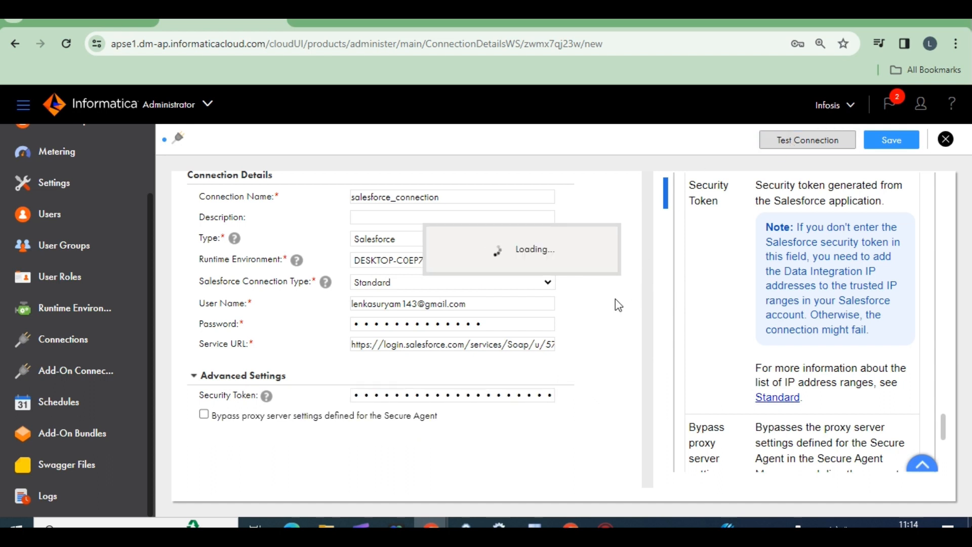
mouse_move(597, 339)
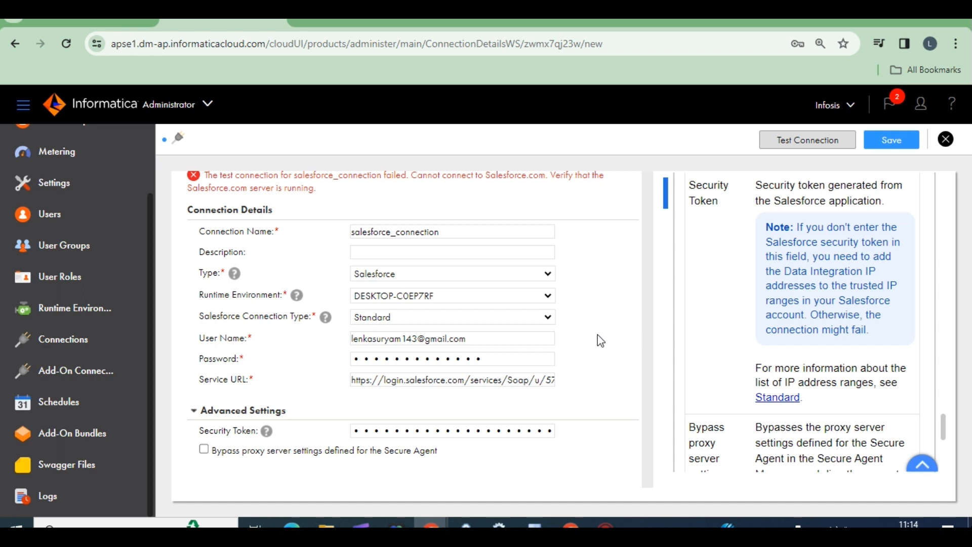
mouse_move(627, 371)
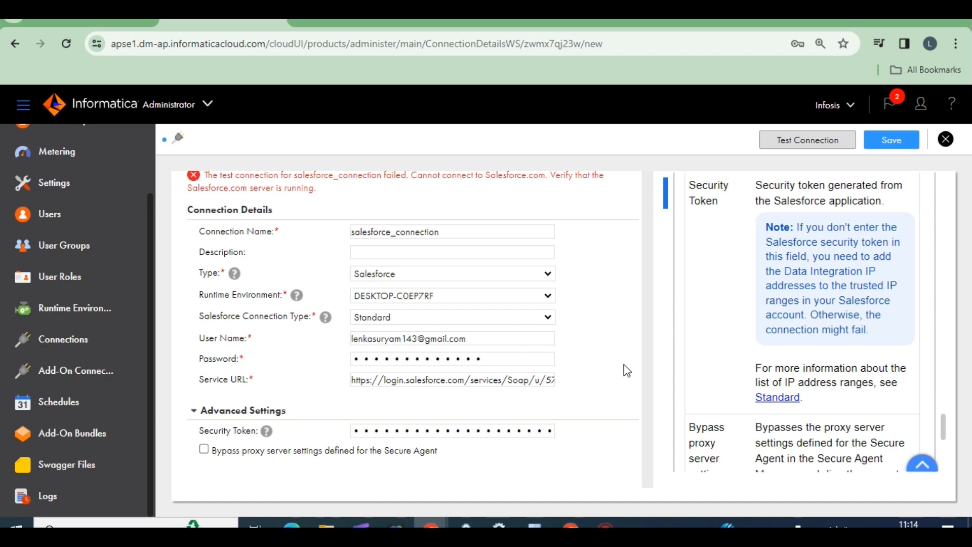
Step: Return to the Connections list after the failed connection test
click(945, 139)
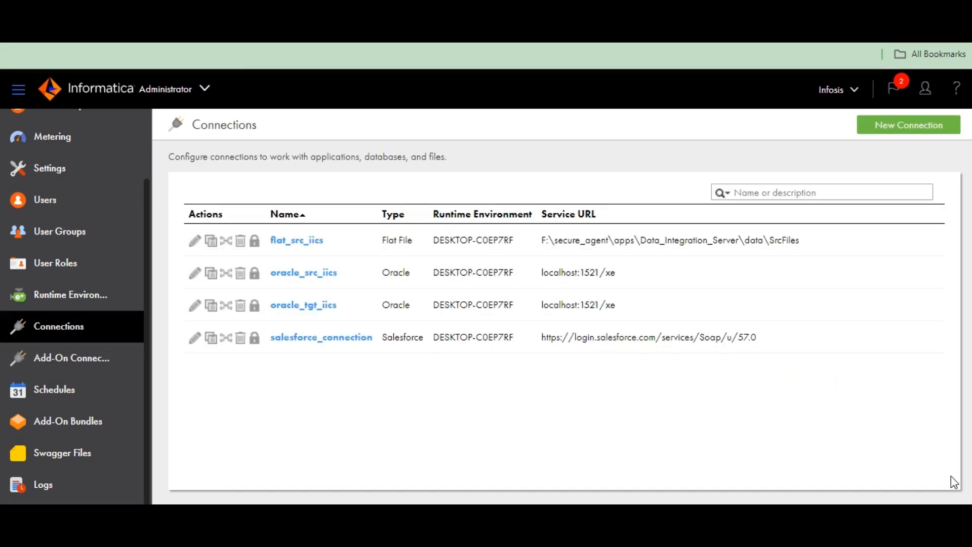
mouse_move(111, 366)
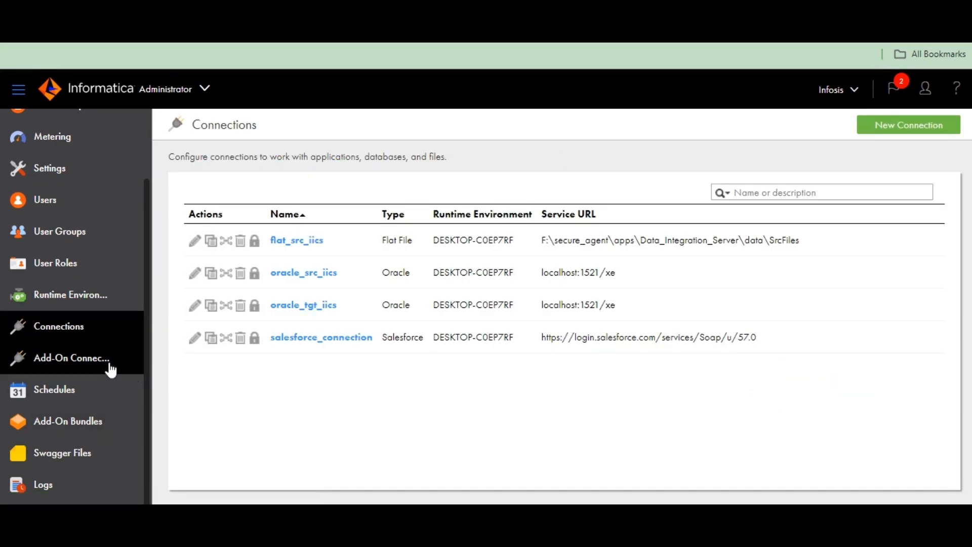
mouse_move(74, 304)
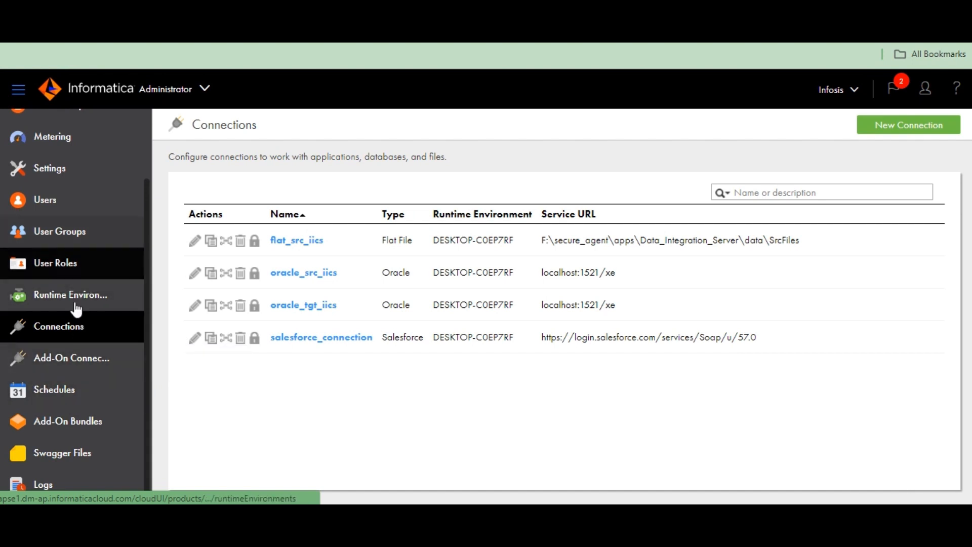
mouse_move(76, 343)
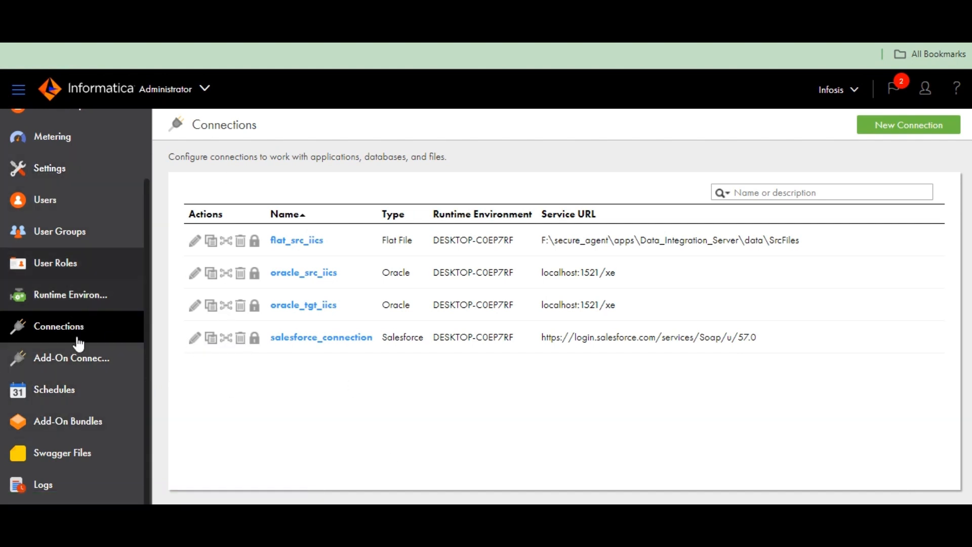
Step: View the DESKTOP-C0EP7RF Secure Agent details under Runtime Environments, with all agent services running
click(70, 294)
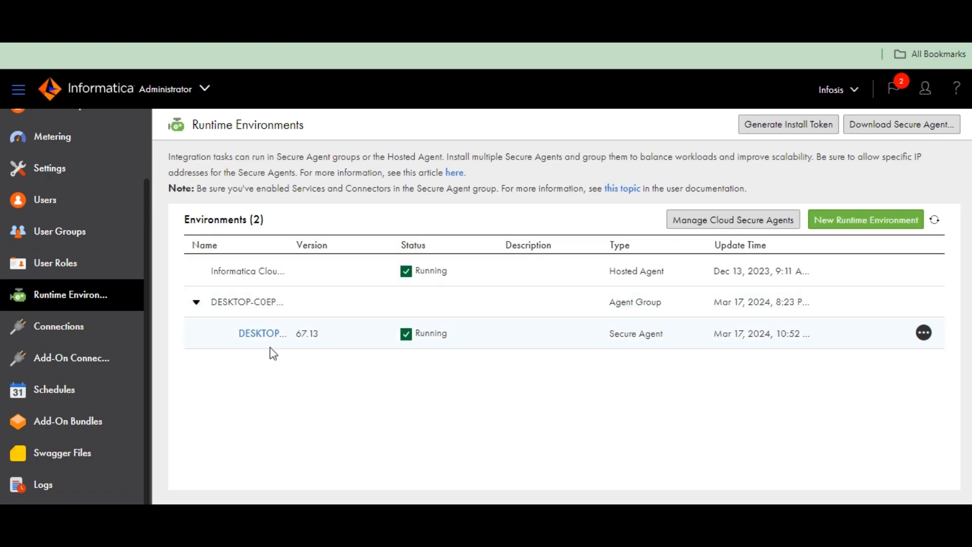
click(262, 333)
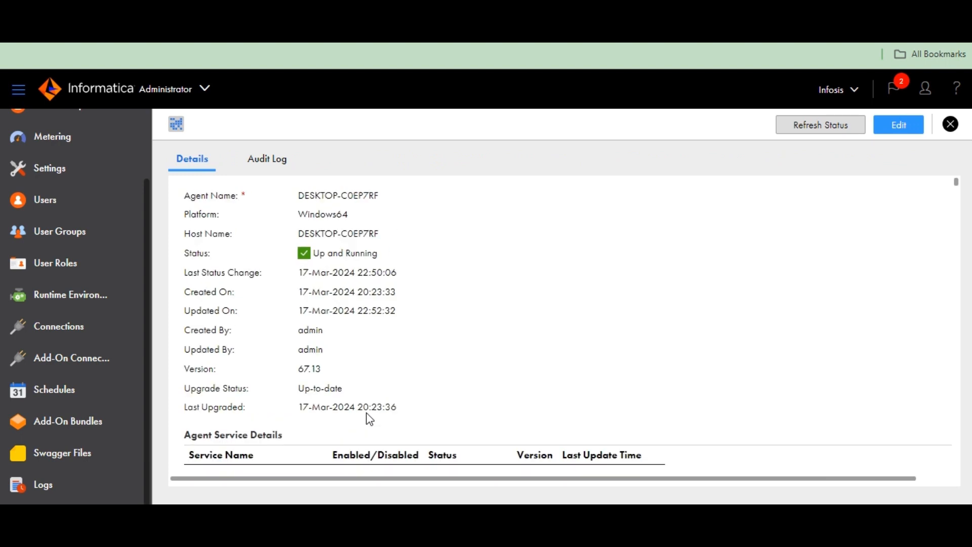
scroll(down, 3)
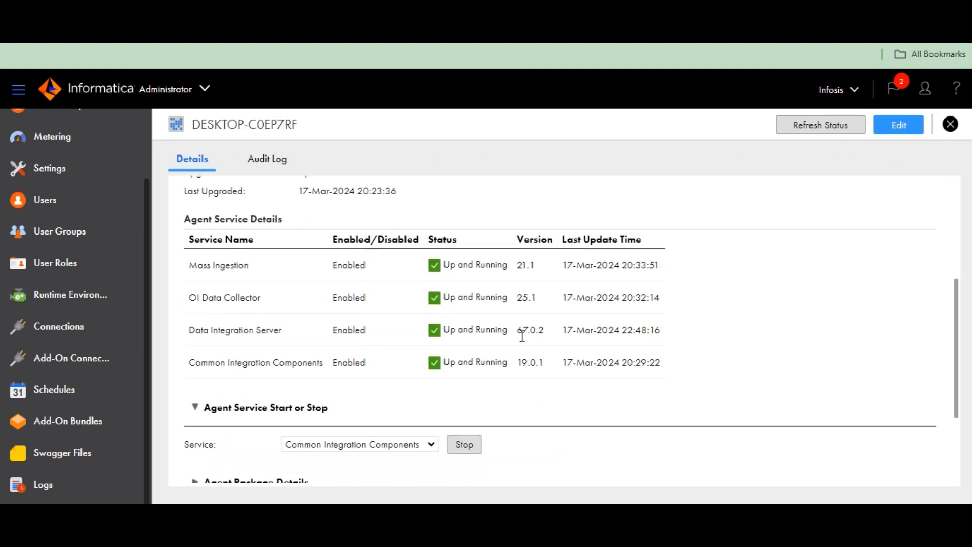
mouse_move(548, 338)
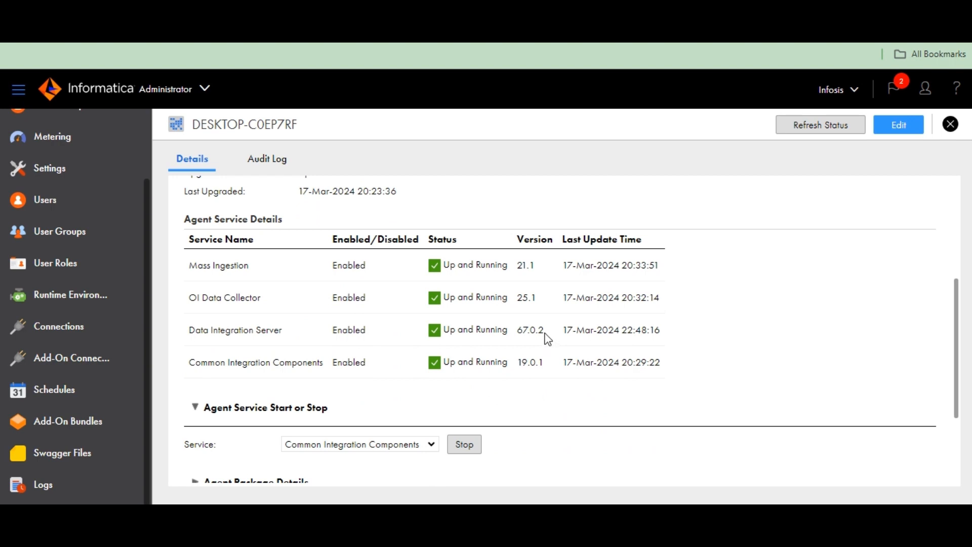
mouse_move(496, 336)
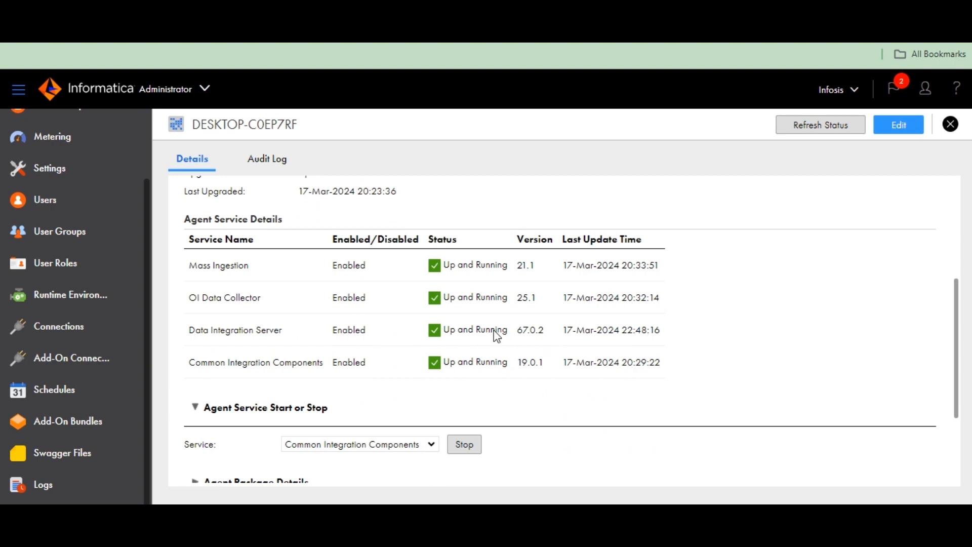
mouse_move(503, 324)
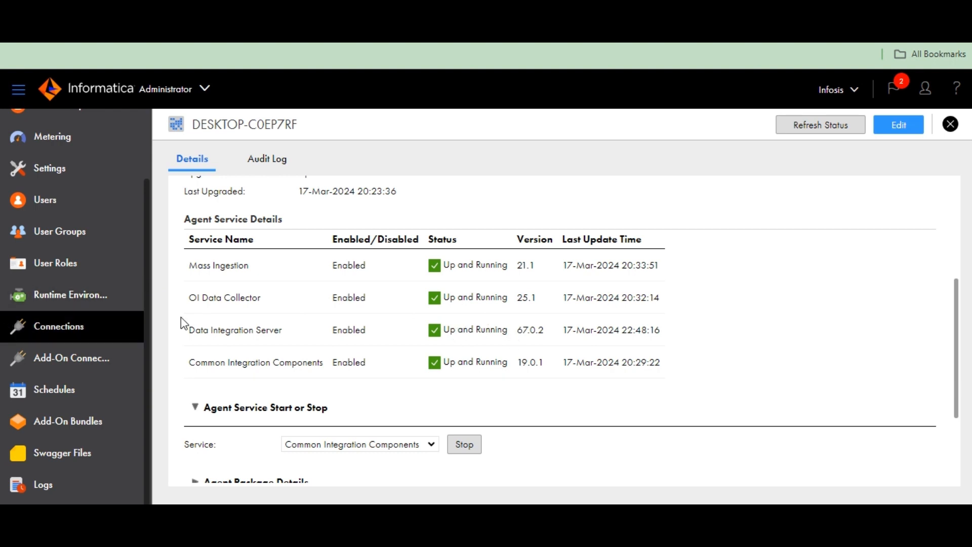
mouse_move(70, 295)
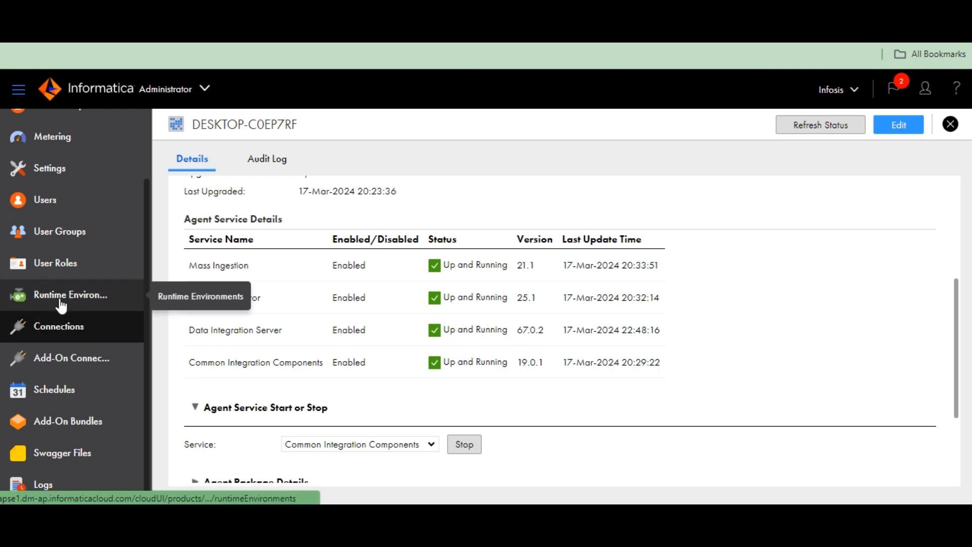
Step: Edit salesforce_connection, re-enter the password and run Test Connection successfully
click(59, 326)
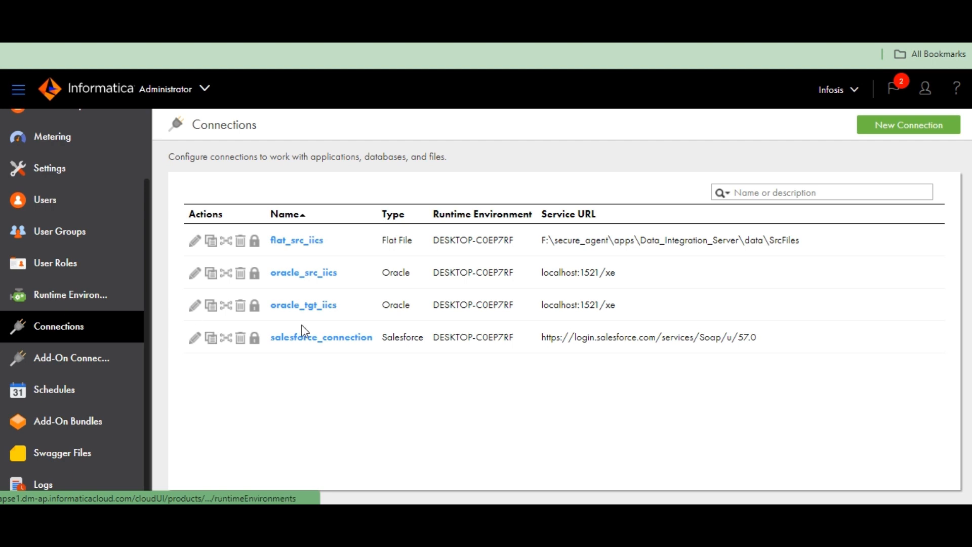
click(321, 336)
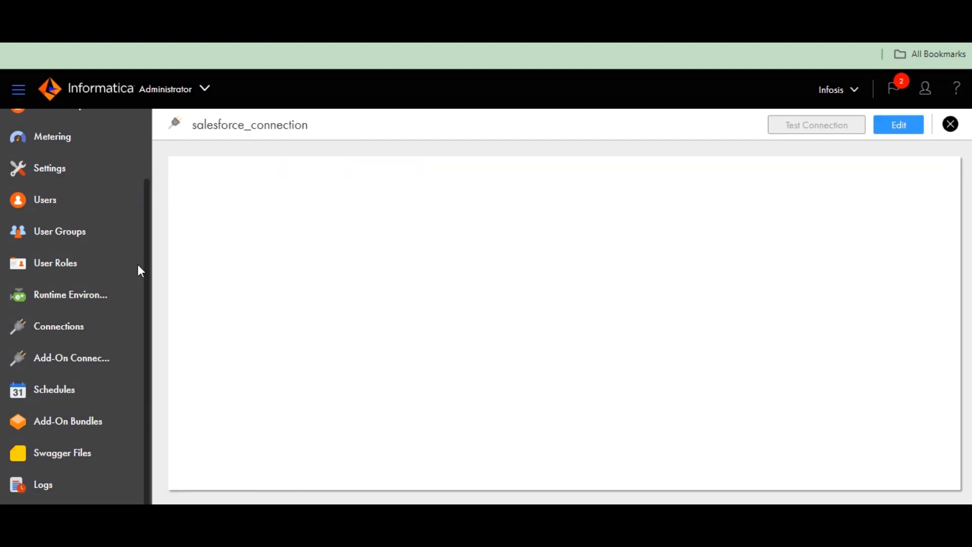
click(898, 125)
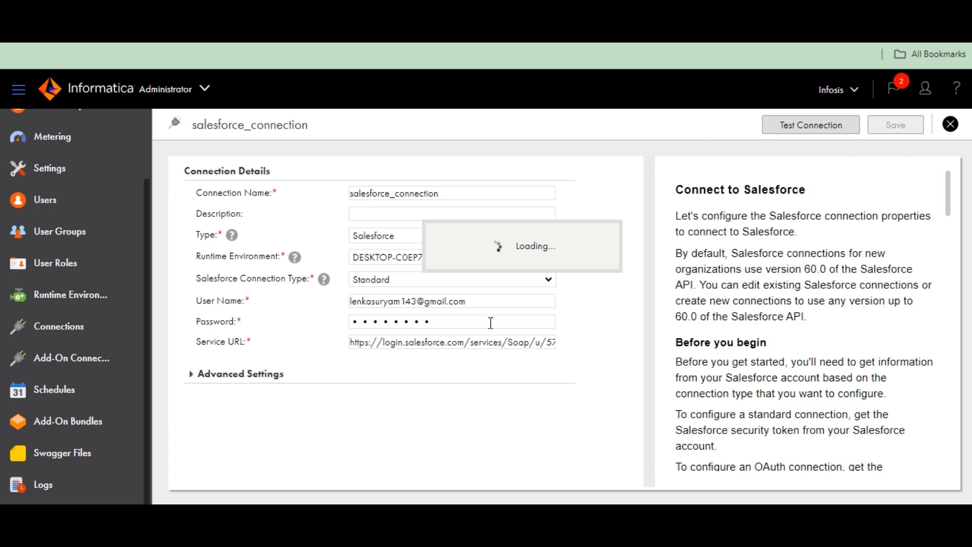
mouse_move(490, 388)
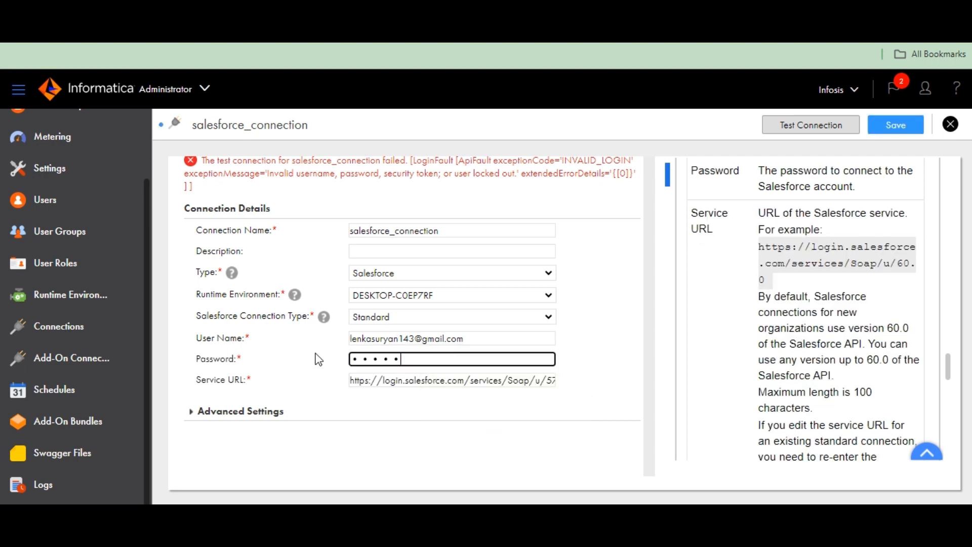
text(password)
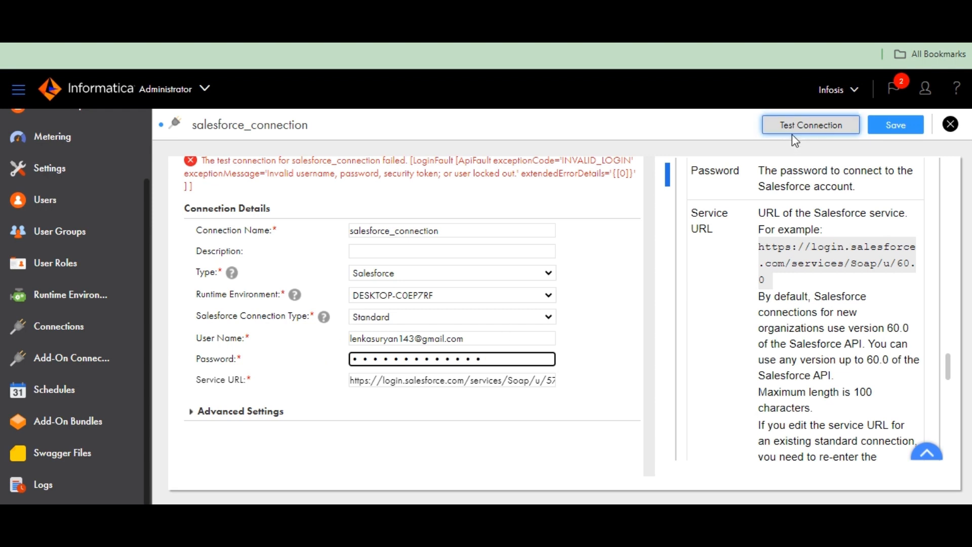
click(810, 124)
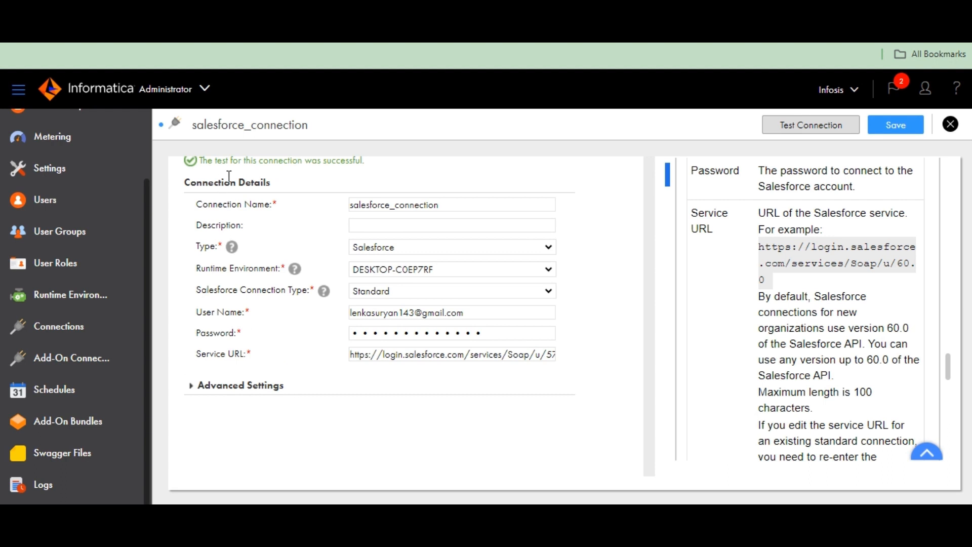
mouse_move(181, 392)
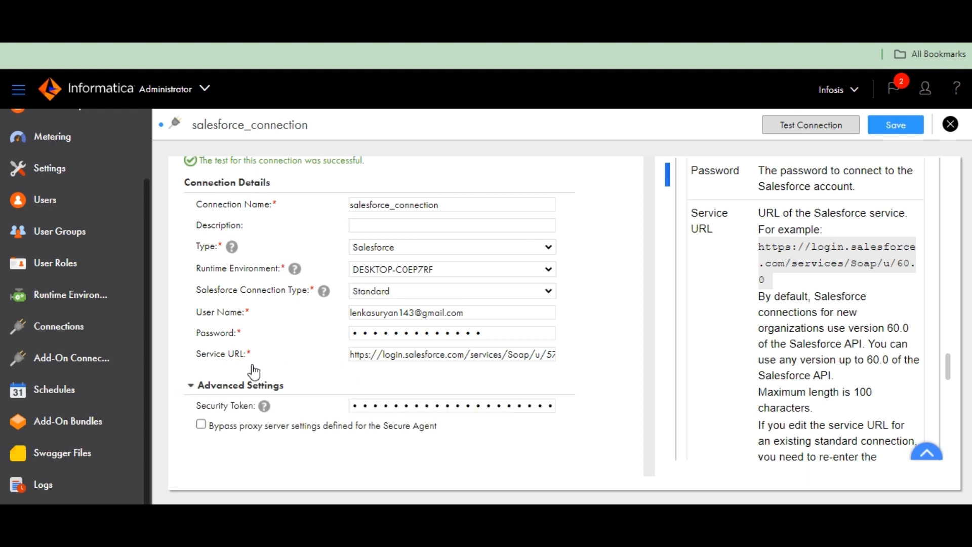
mouse_move(236, 366)
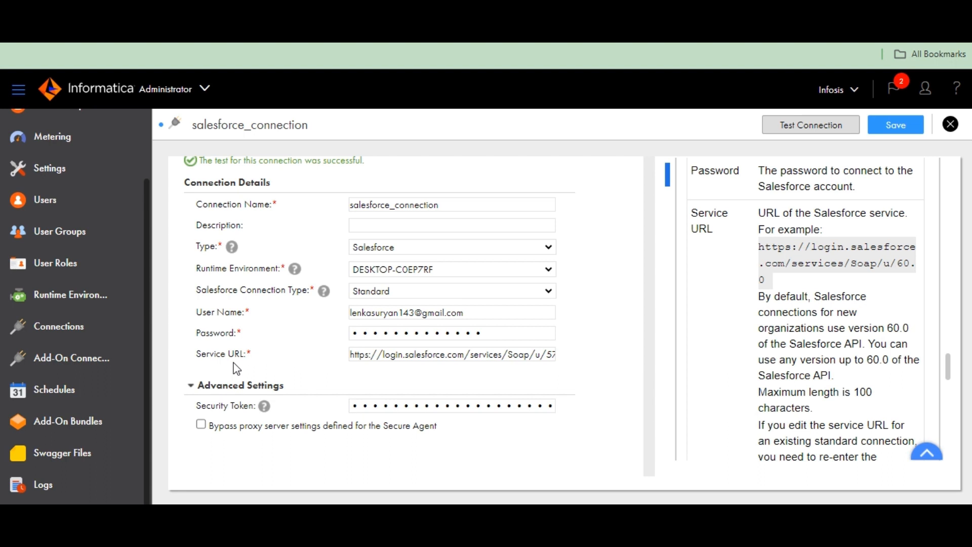
mouse_move(327, 306)
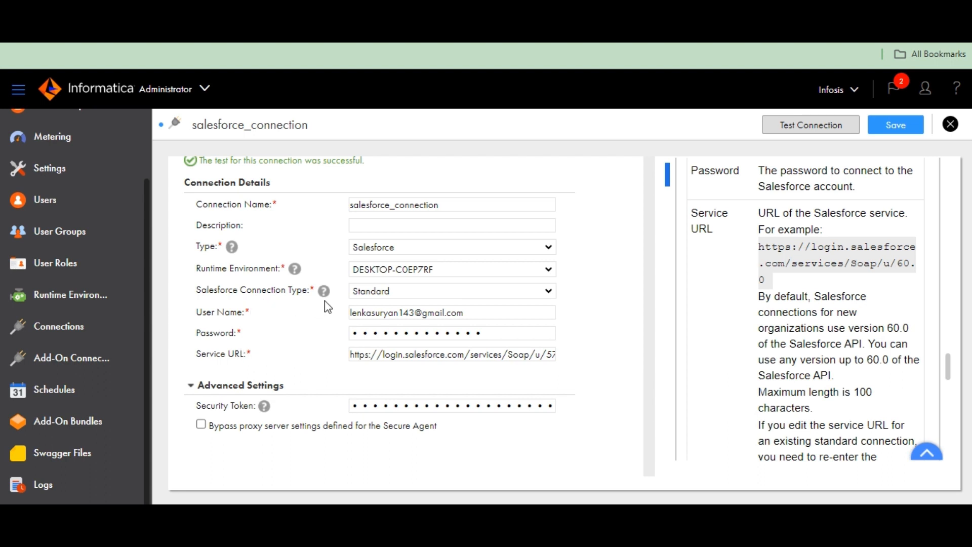
mouse_move(656, 237)
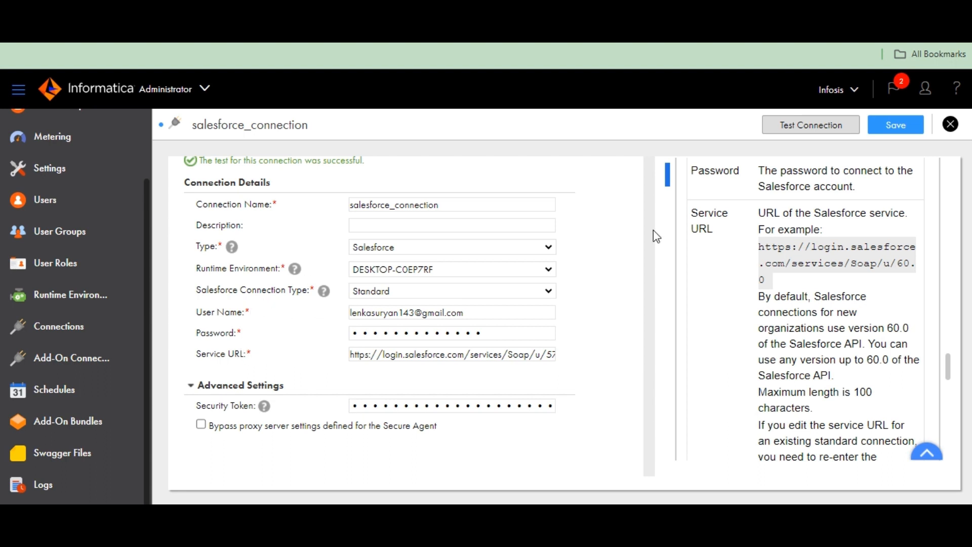